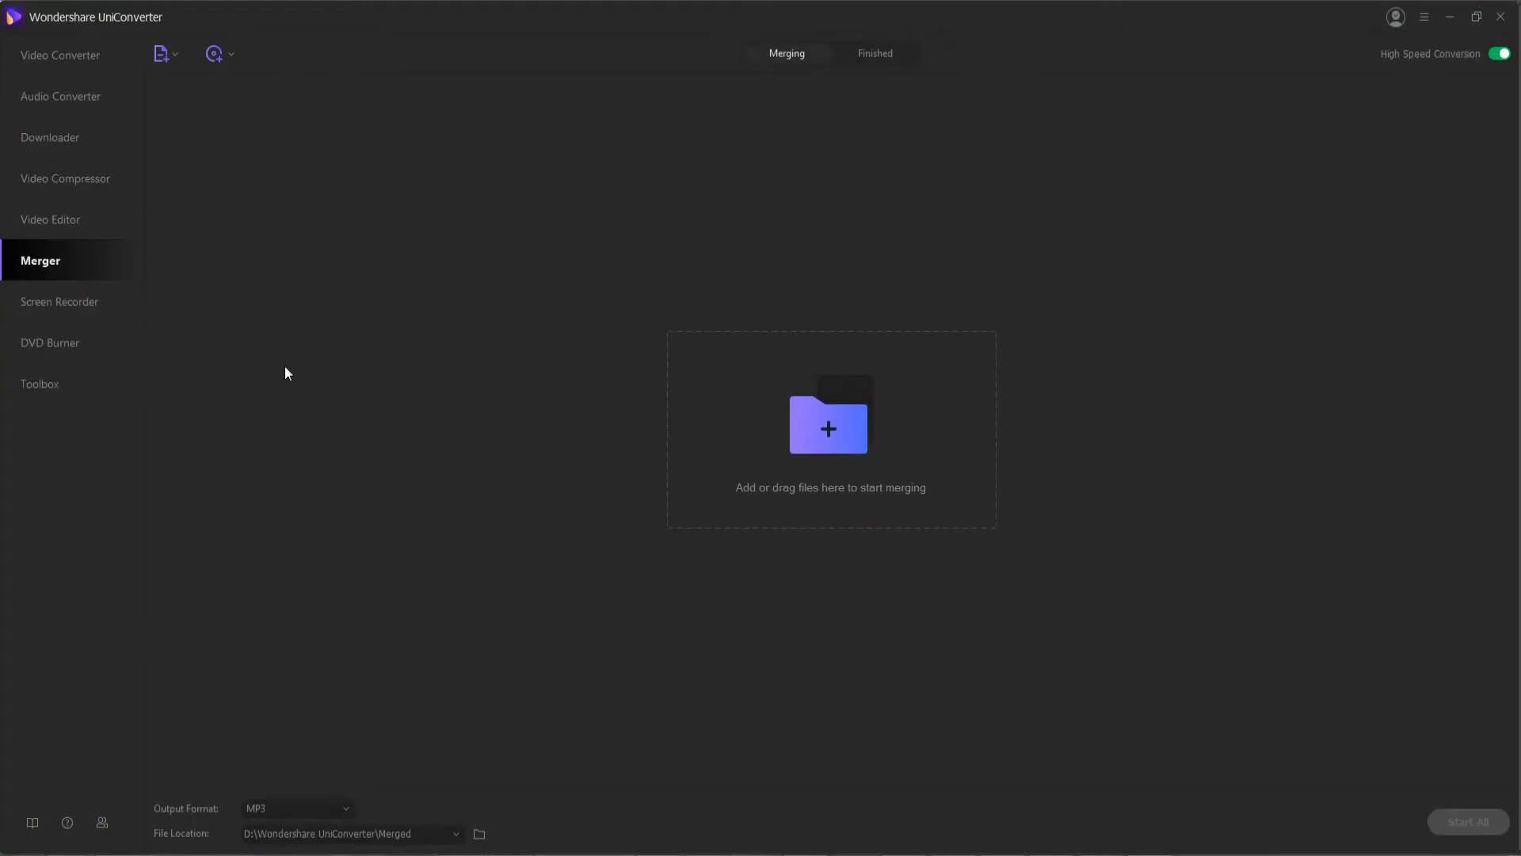
# - Switch from Merger to the Video Converter module using the left sidebar
pyautogui.click(60, 54)
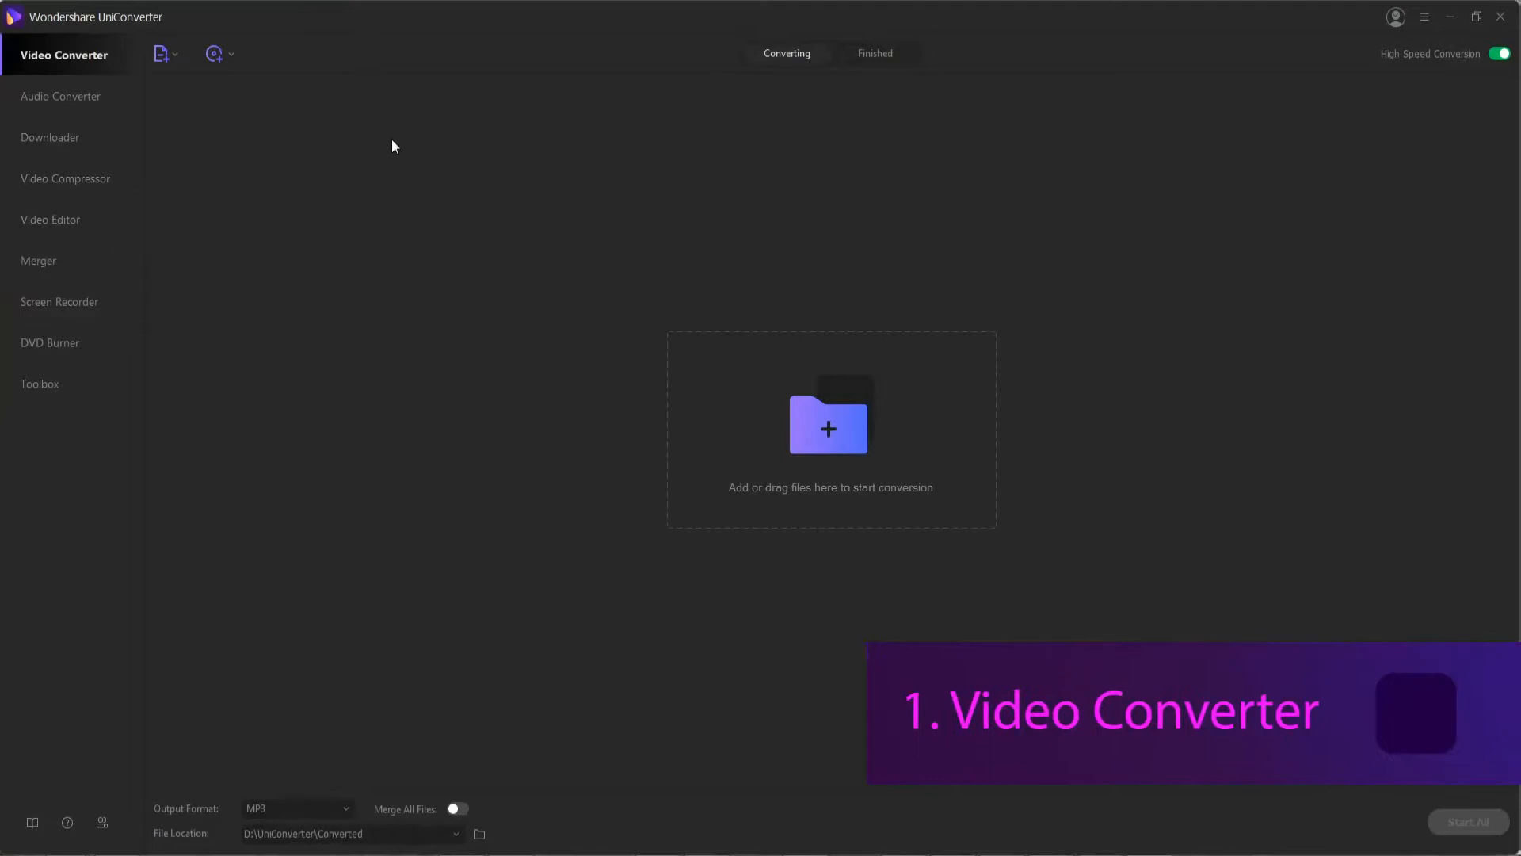
pyautogui.moveTo(466, 335)
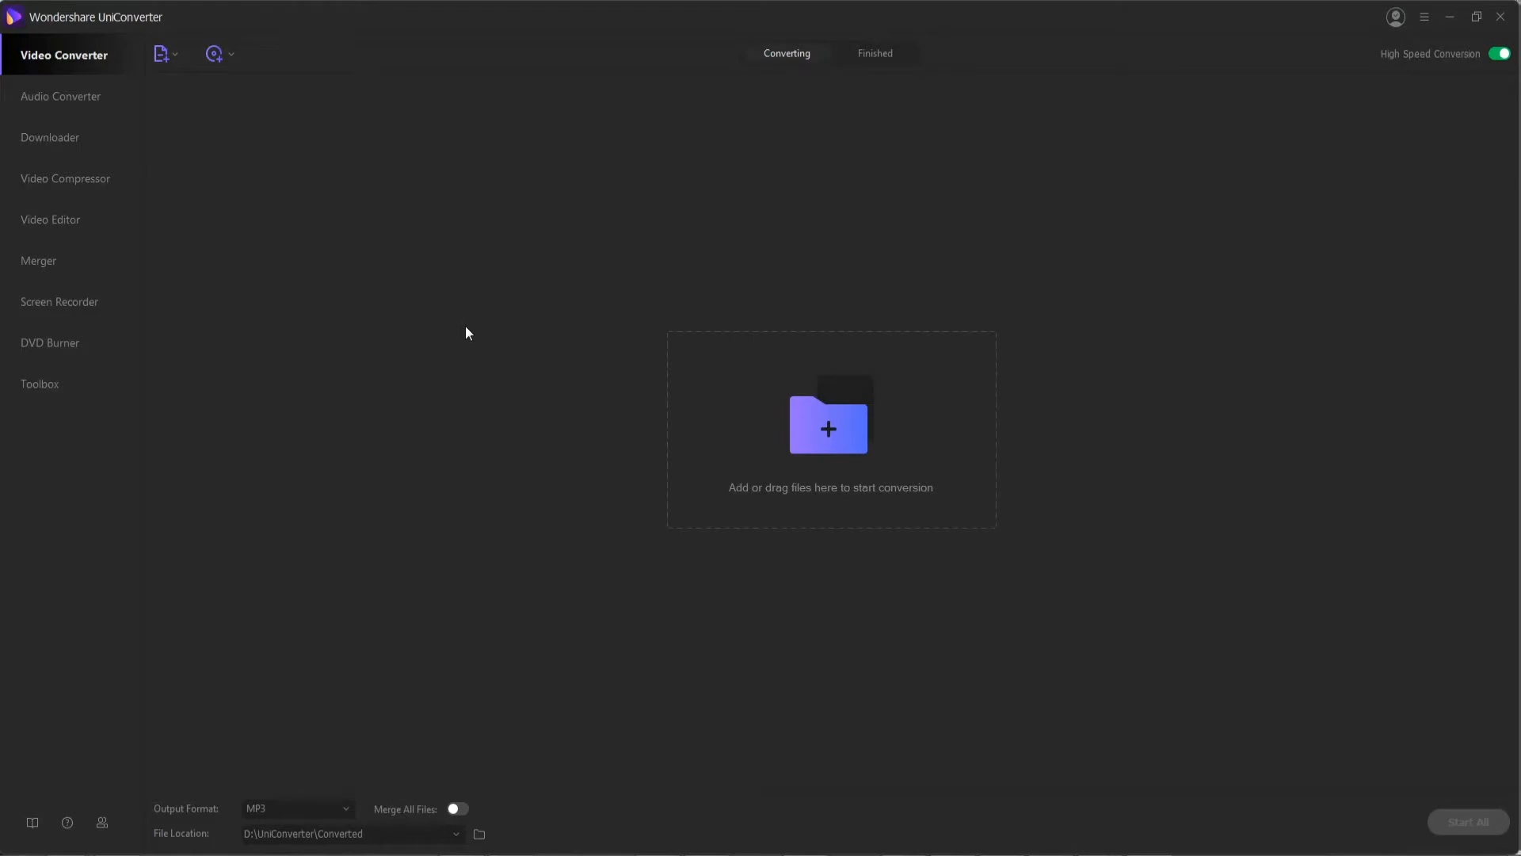
pyautogui.moveTo(433, 339)
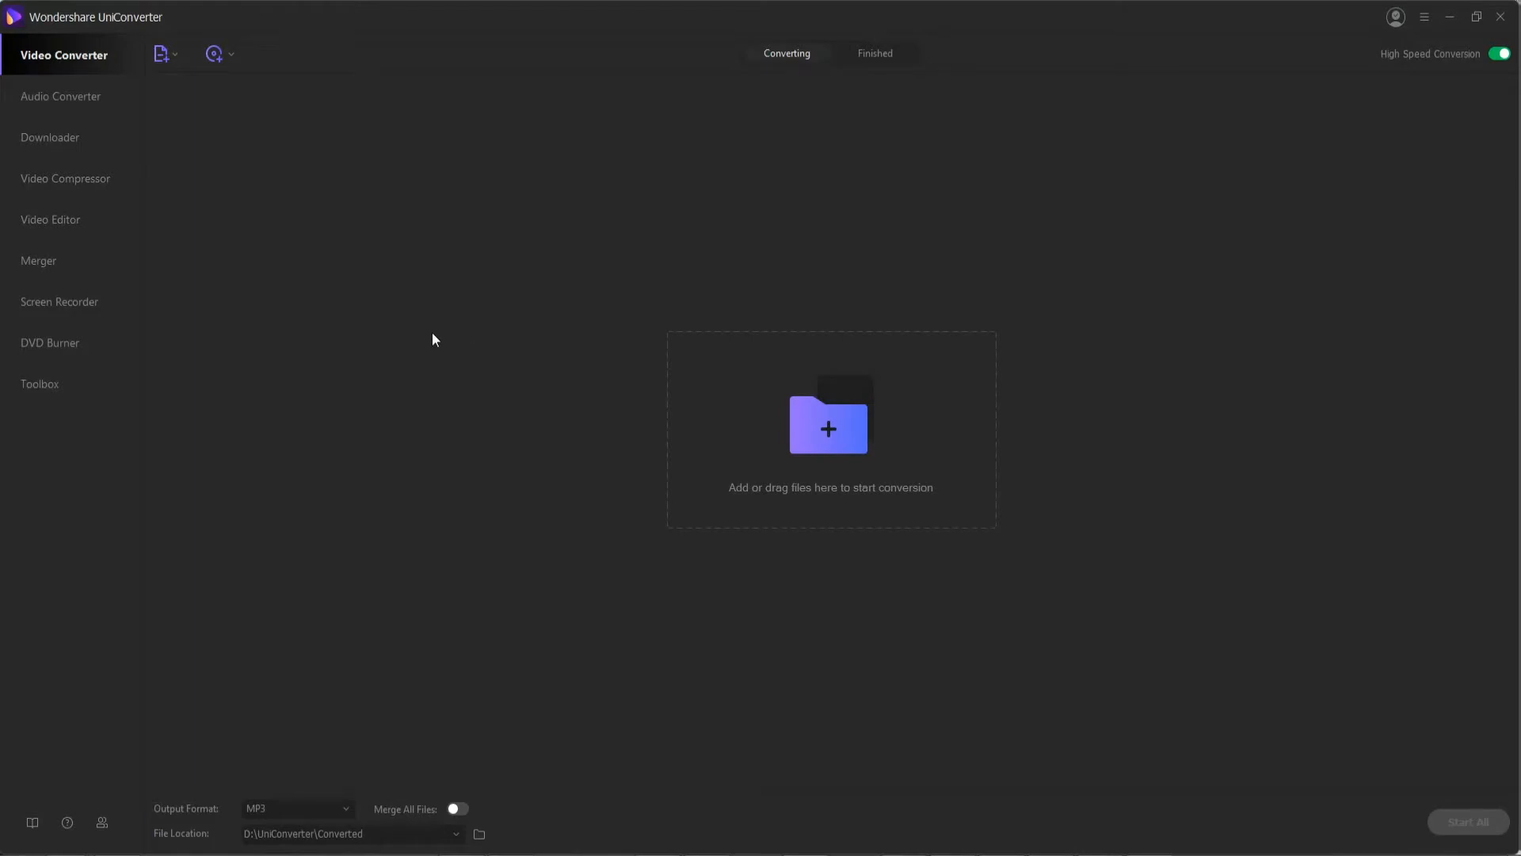
pyautogui.moveTo(566, 314)
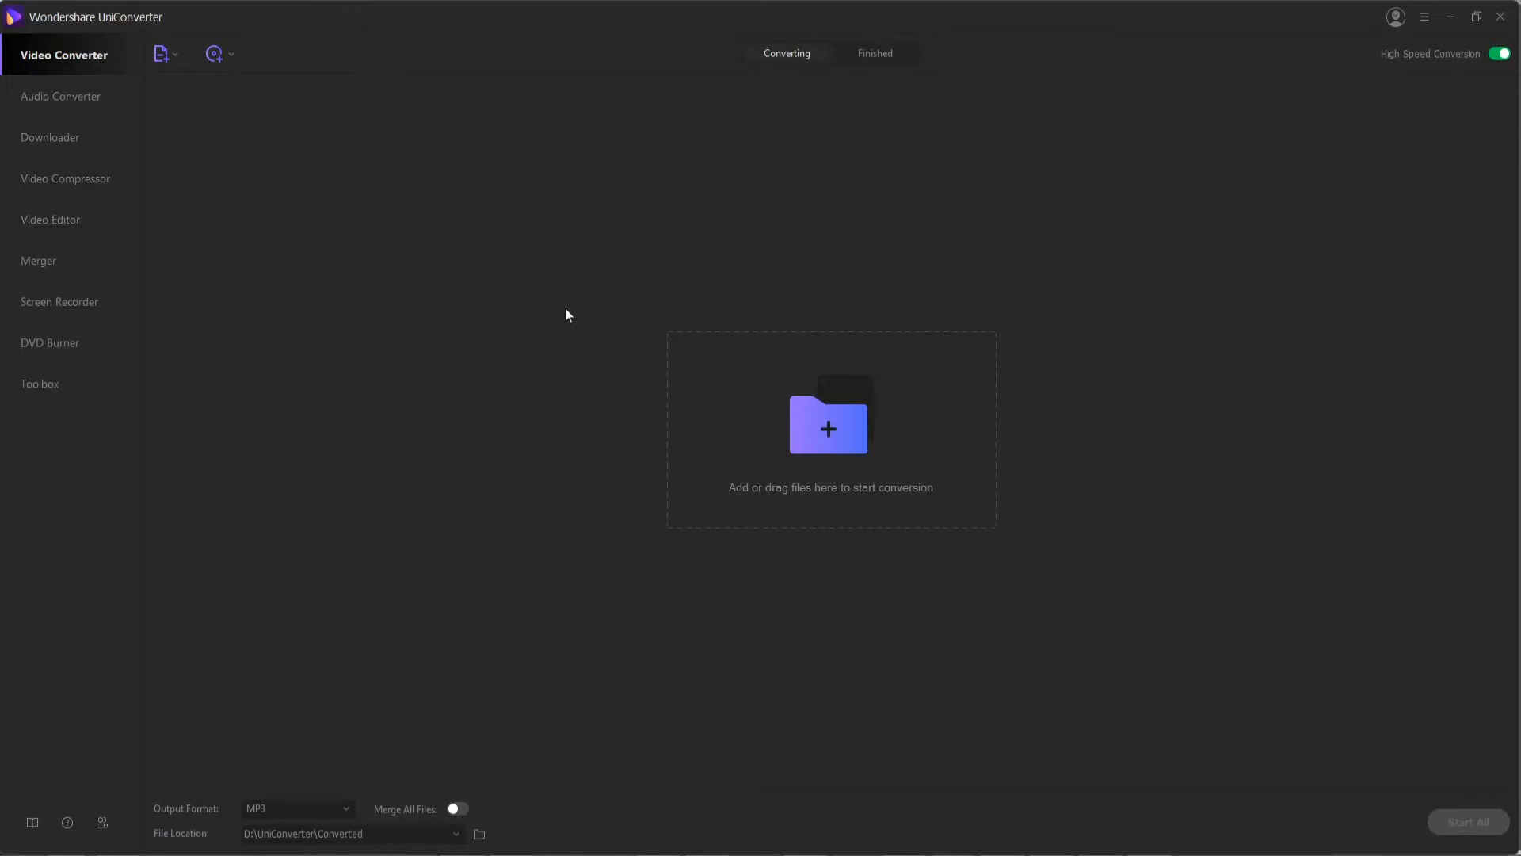
pyautogui.moveTo(190, 71)
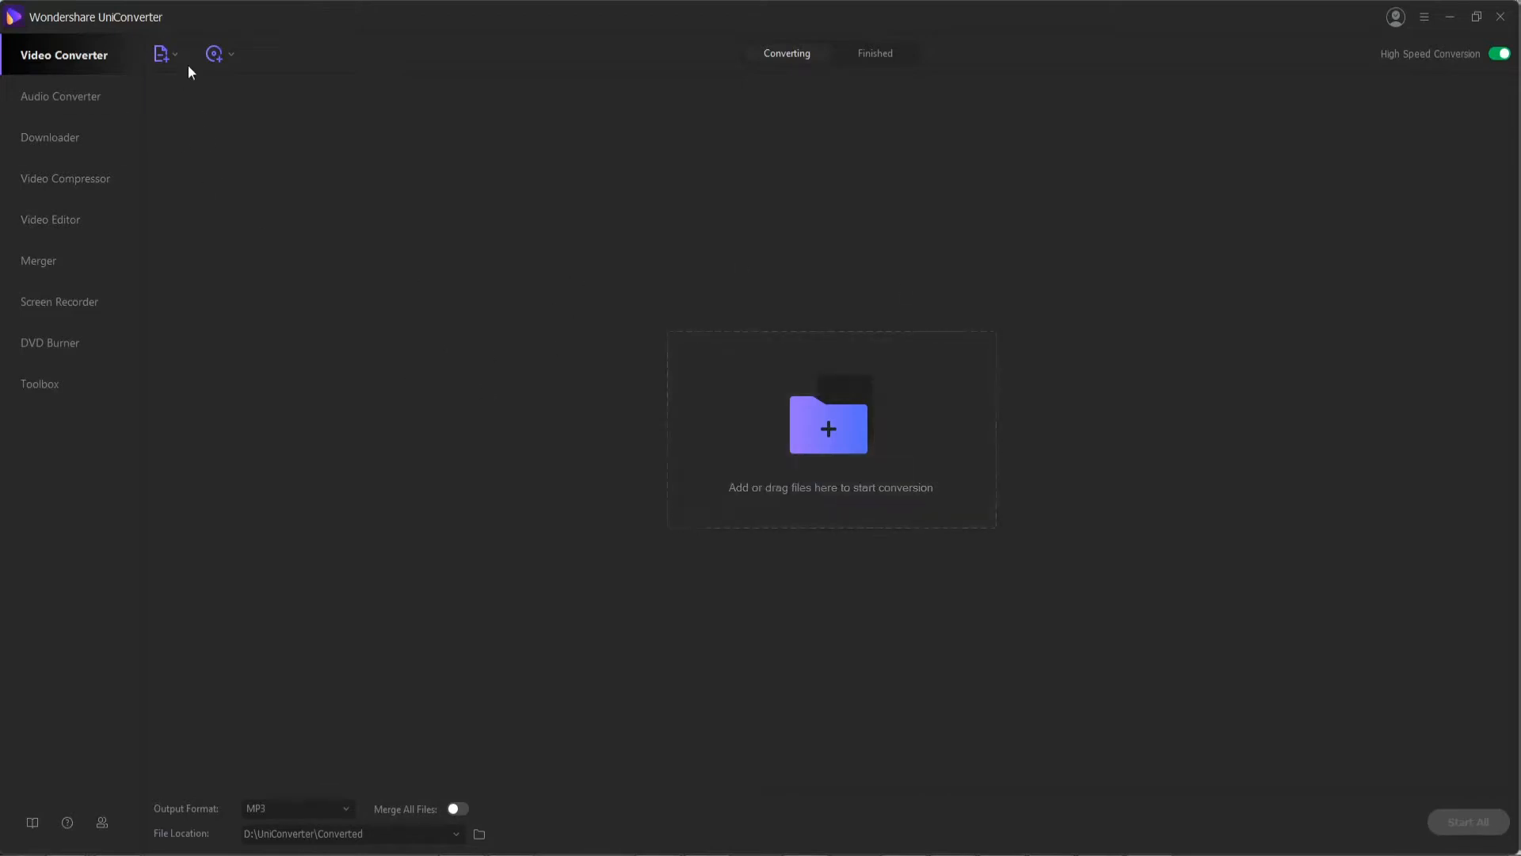
# - Add the 1920*1080 MP4 video to the queue and browse the Video output formats
pyautogui.click(161, 53)
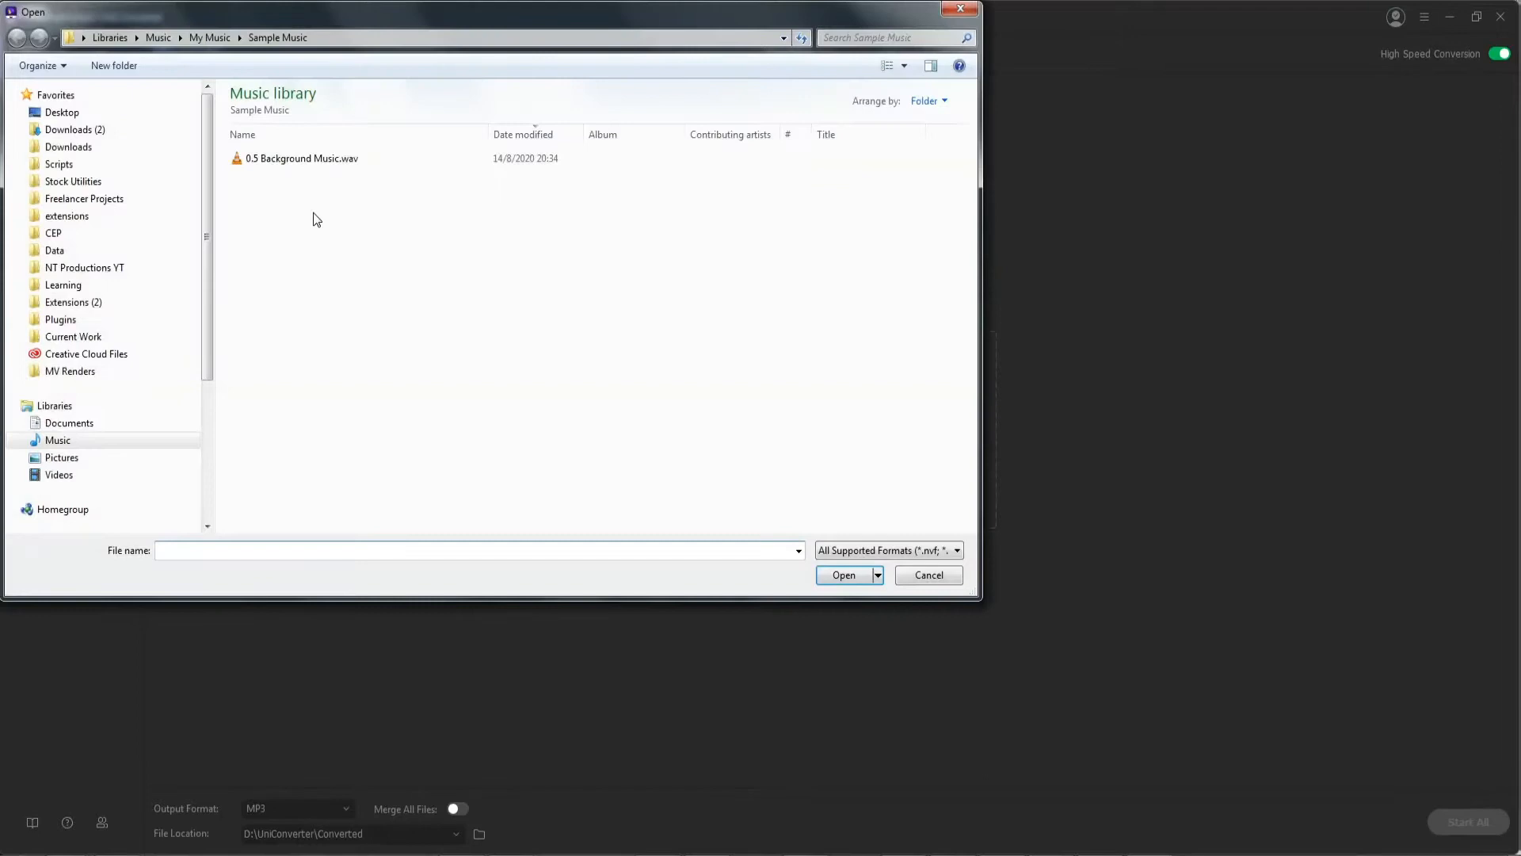
pyautogui.click(926, 575)
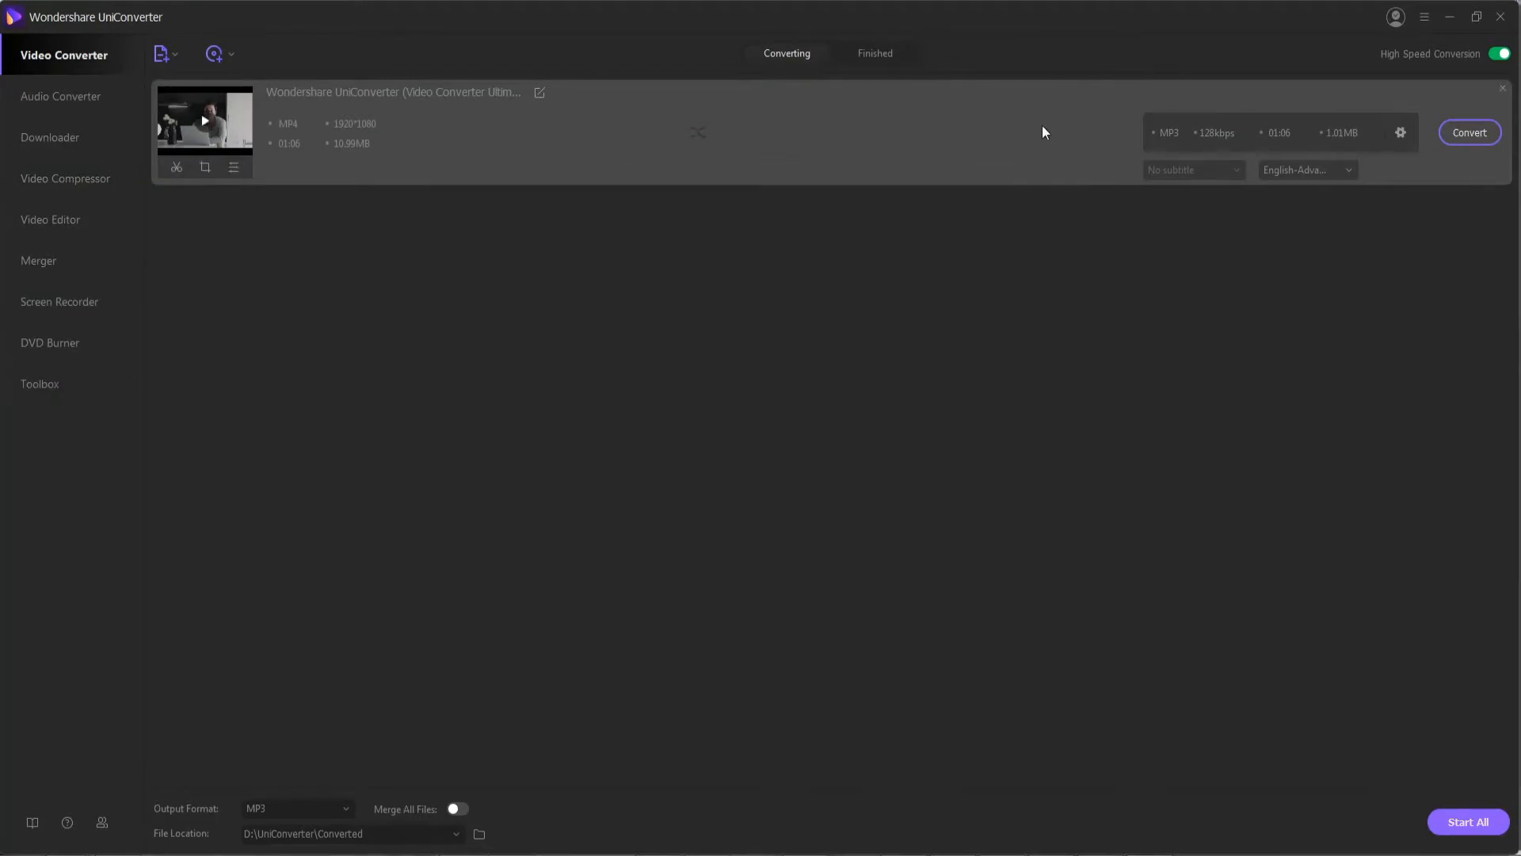
pyautogui.moveTo(1400, 133)
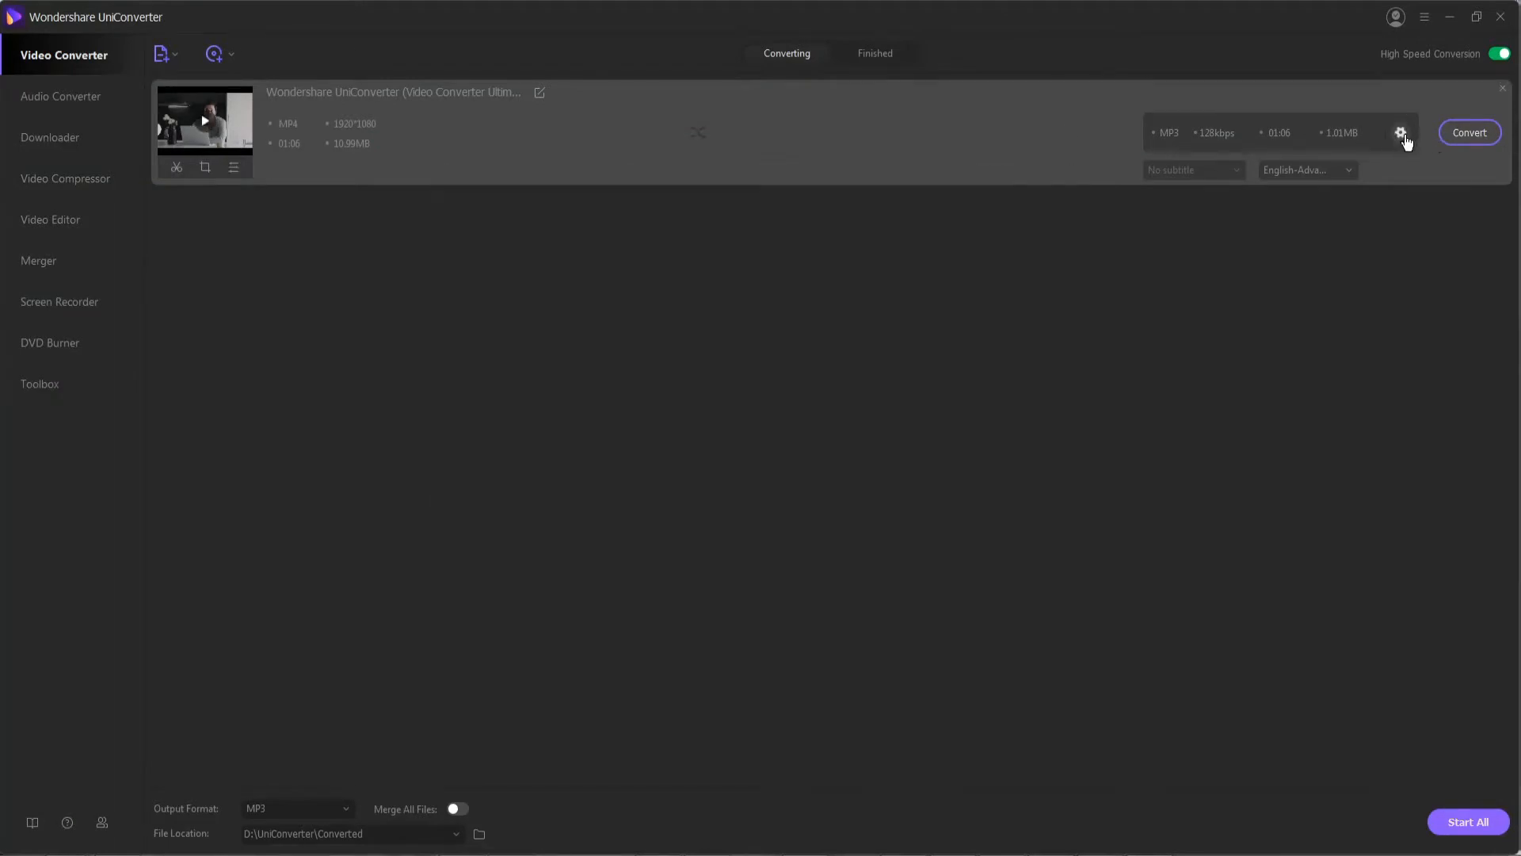
pyautogui.click(1401, 133)
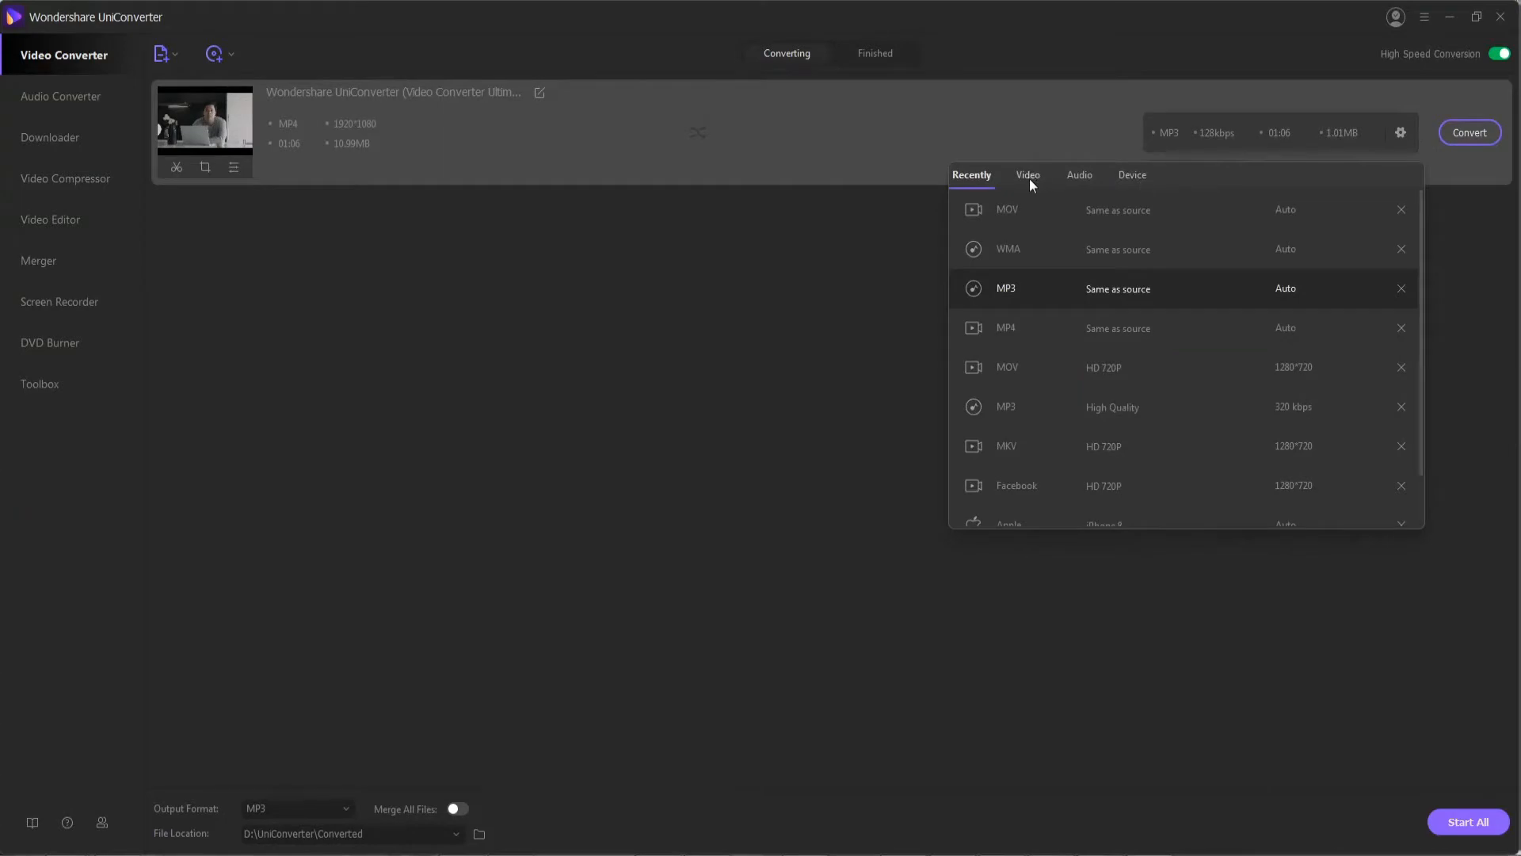
pyautogui.click(1131, 175)
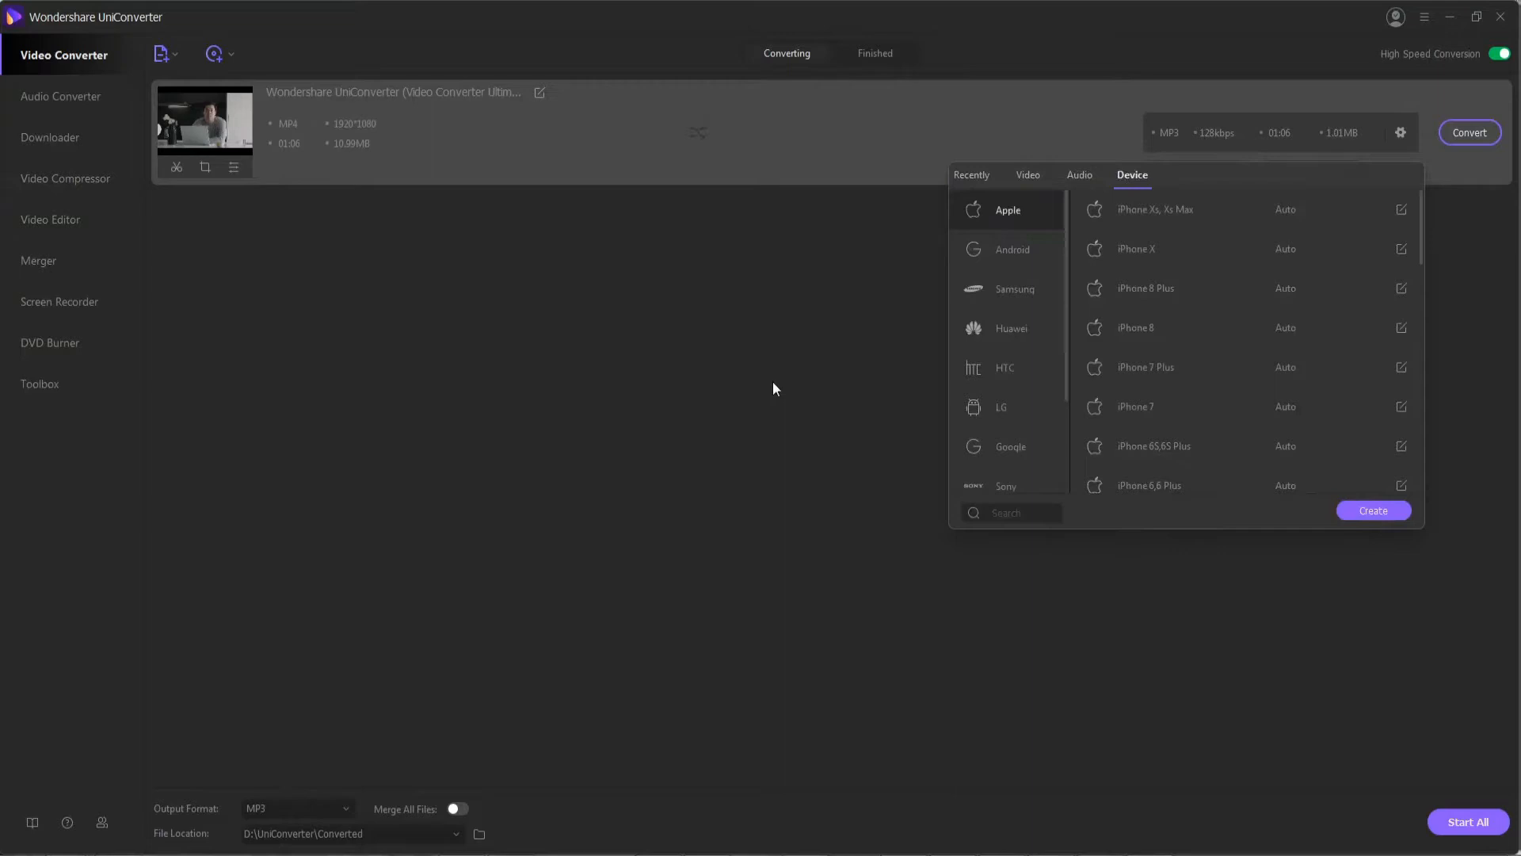
pyautogui.click(60, 96)
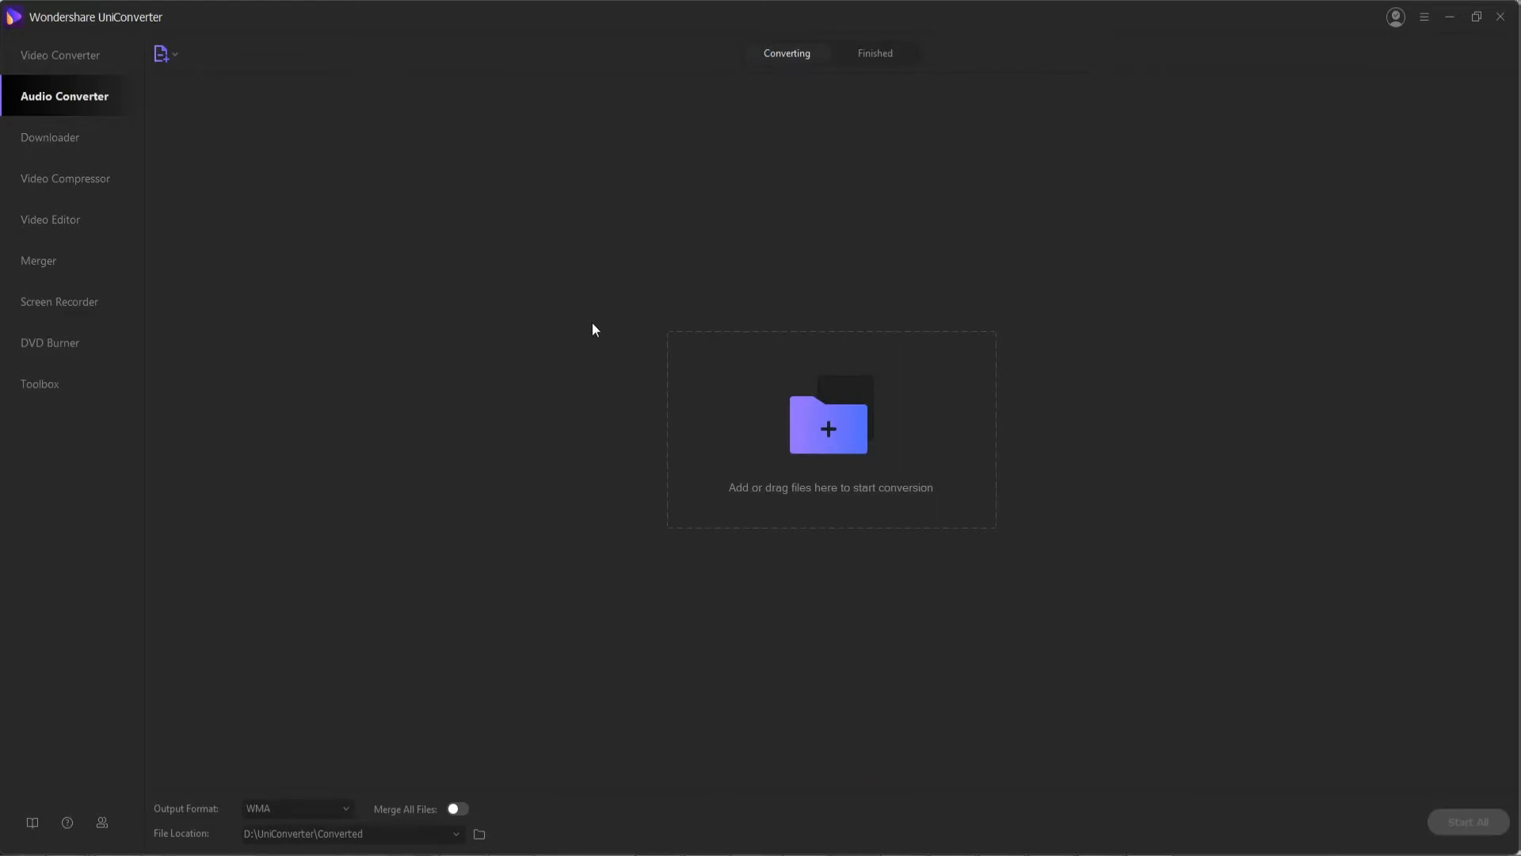
pyautogui.moveTo(182, 61)
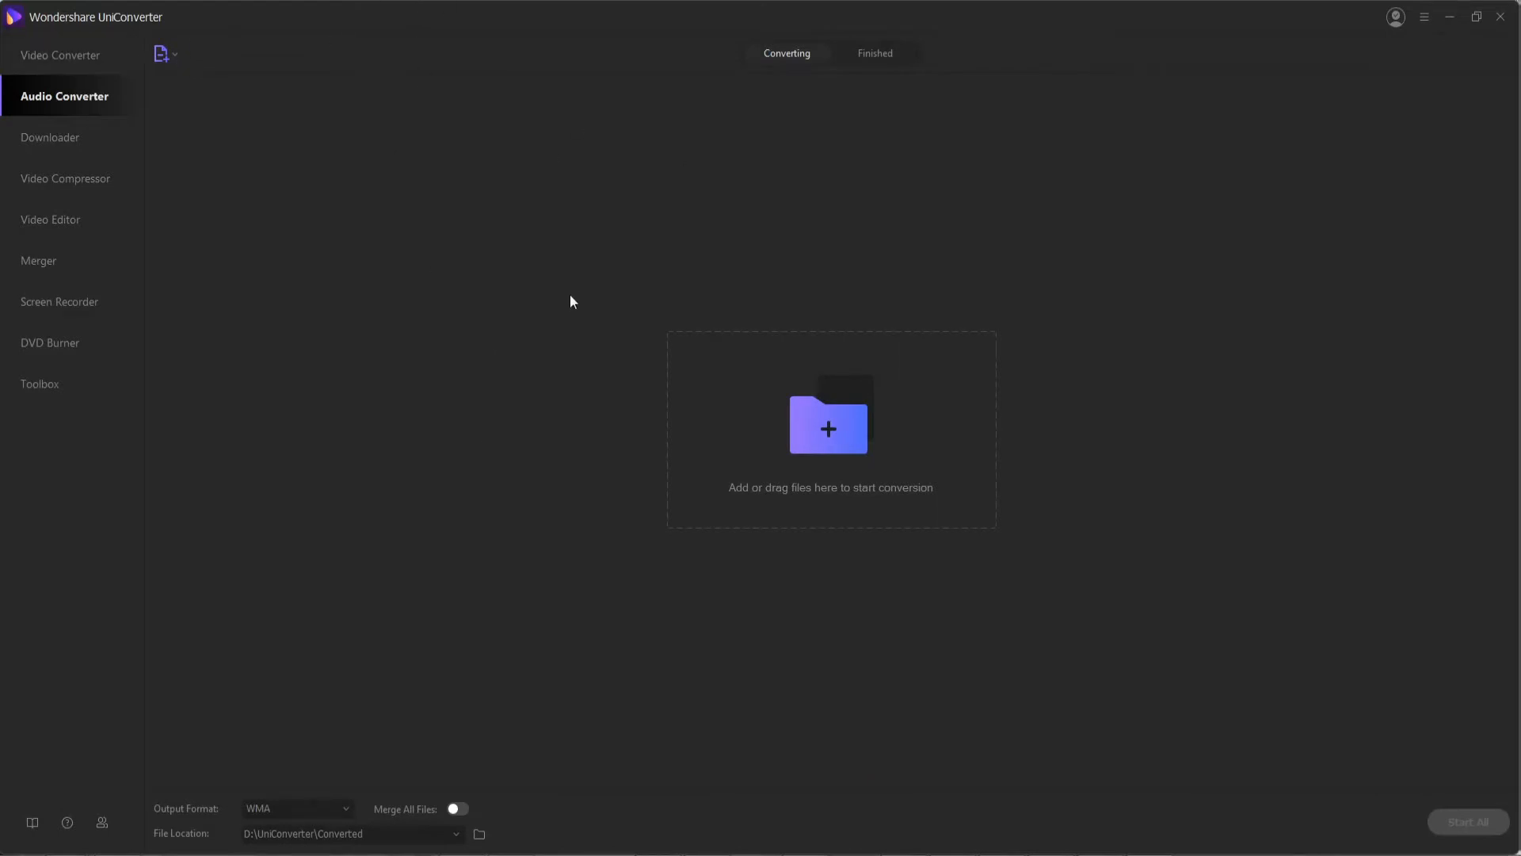
# - Add an MP3 file, keep WMA as the audio output, and convert it
pyautogui.click(165, 53)
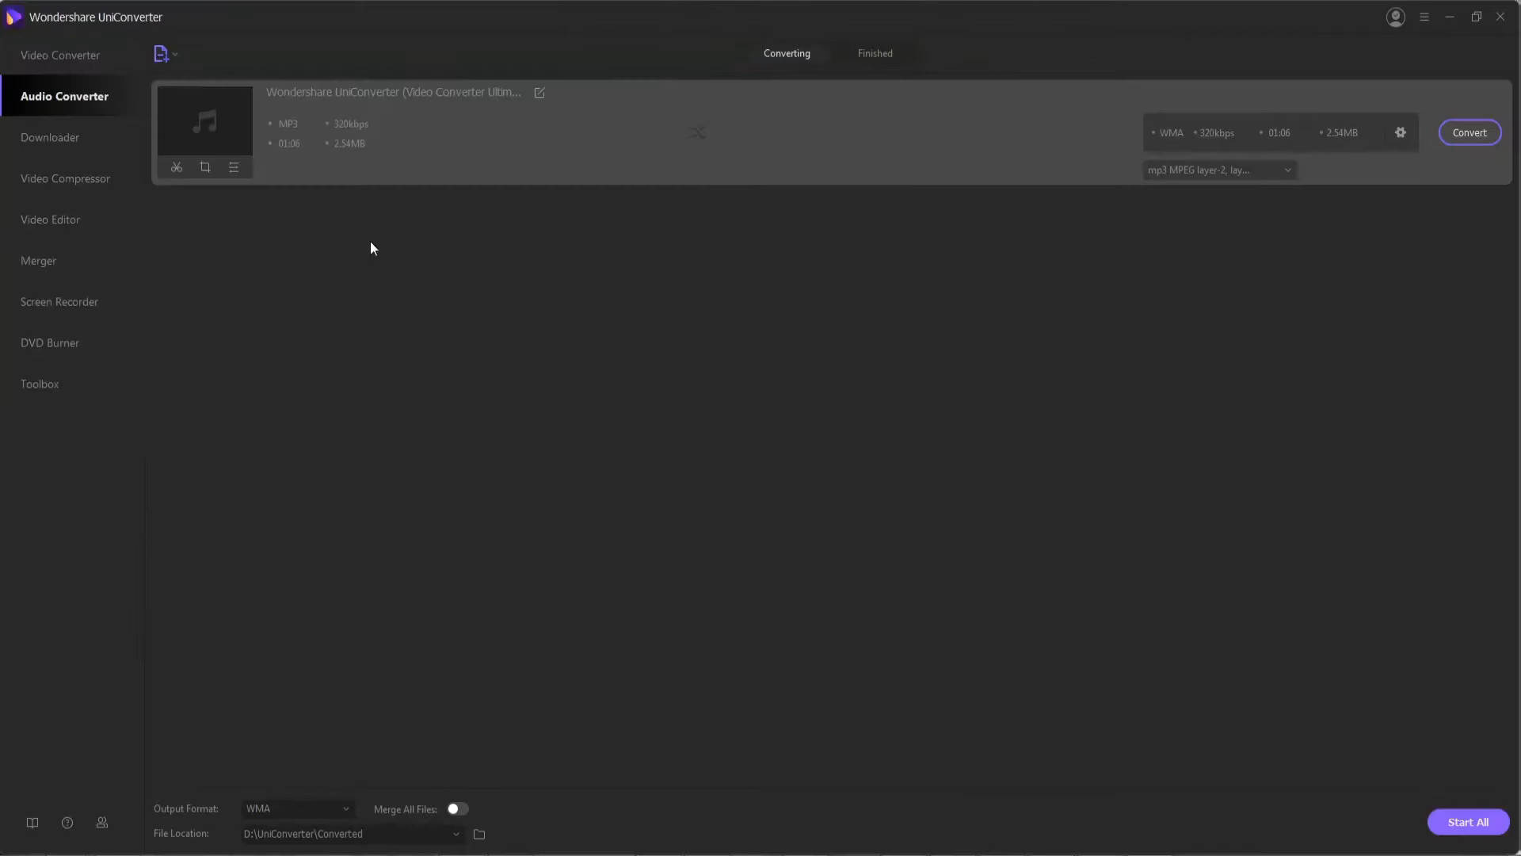
pyautogui.moveTo(556, 260)
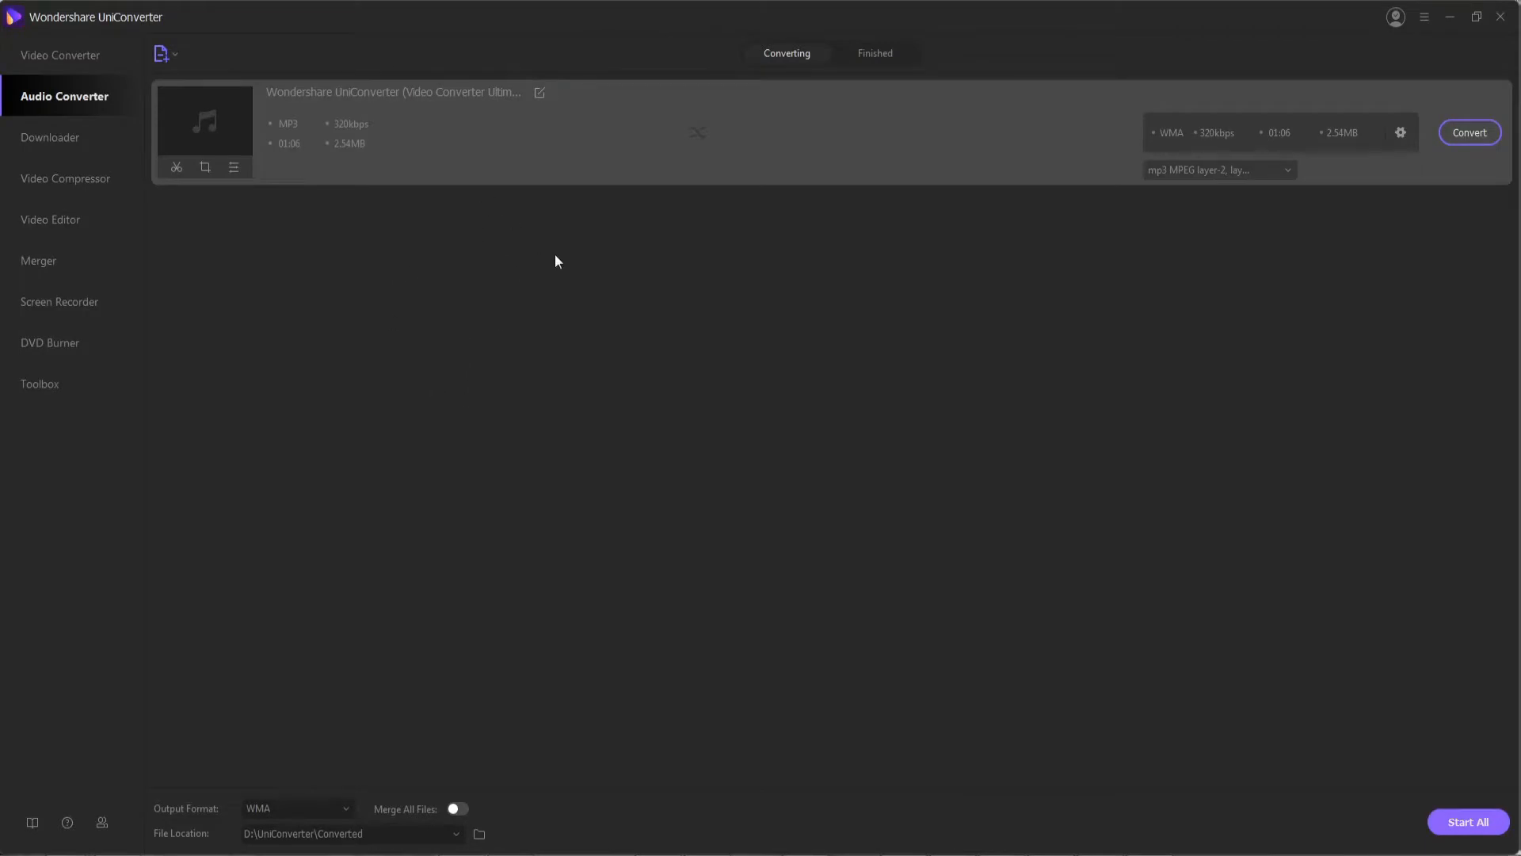
pyautogui.click(1276, 133)
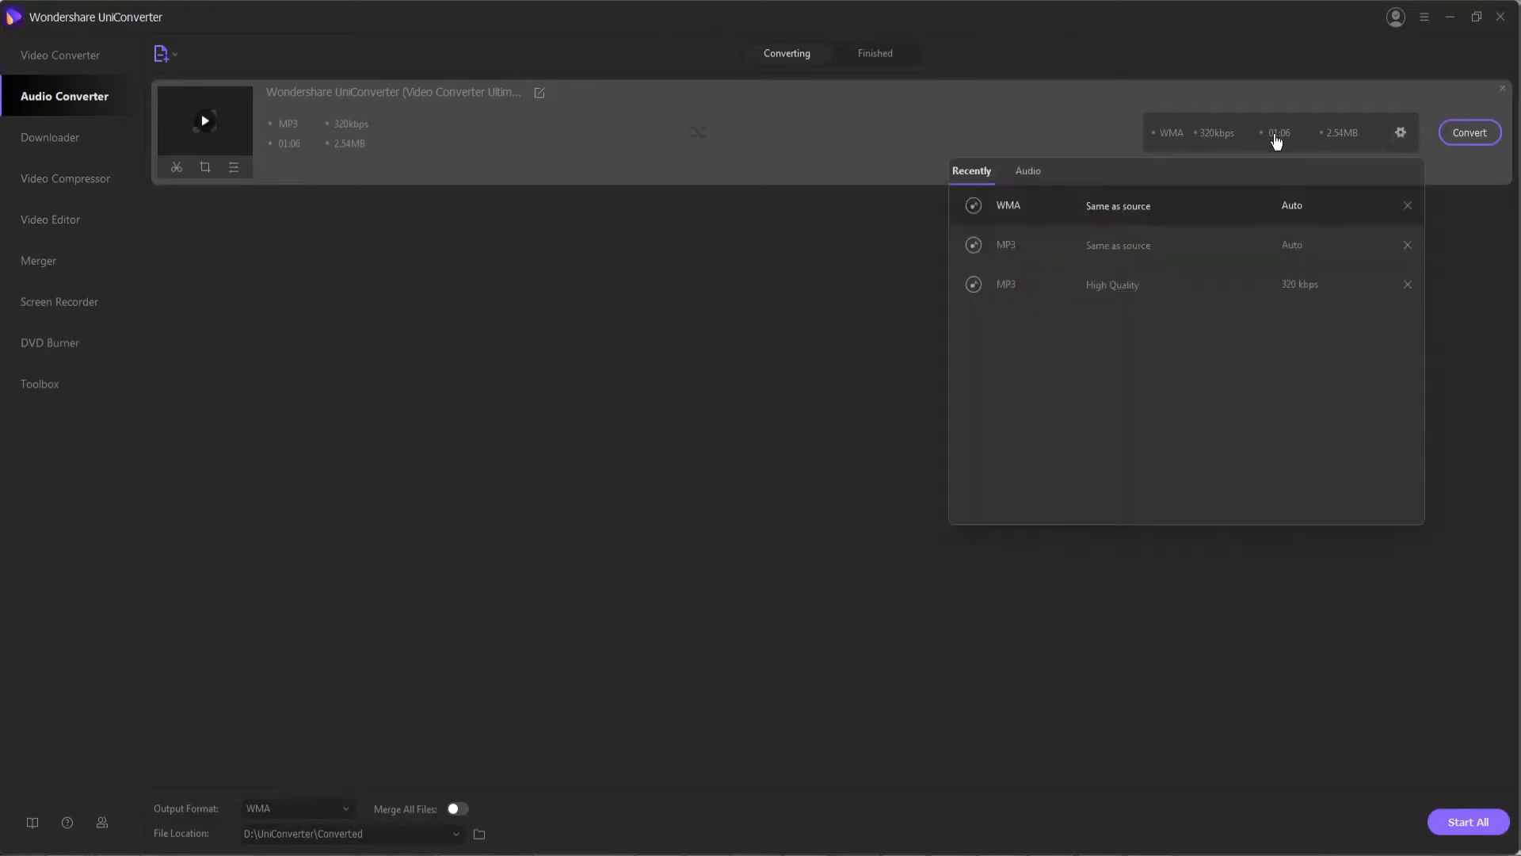
pyautogui.click(1028, 171)
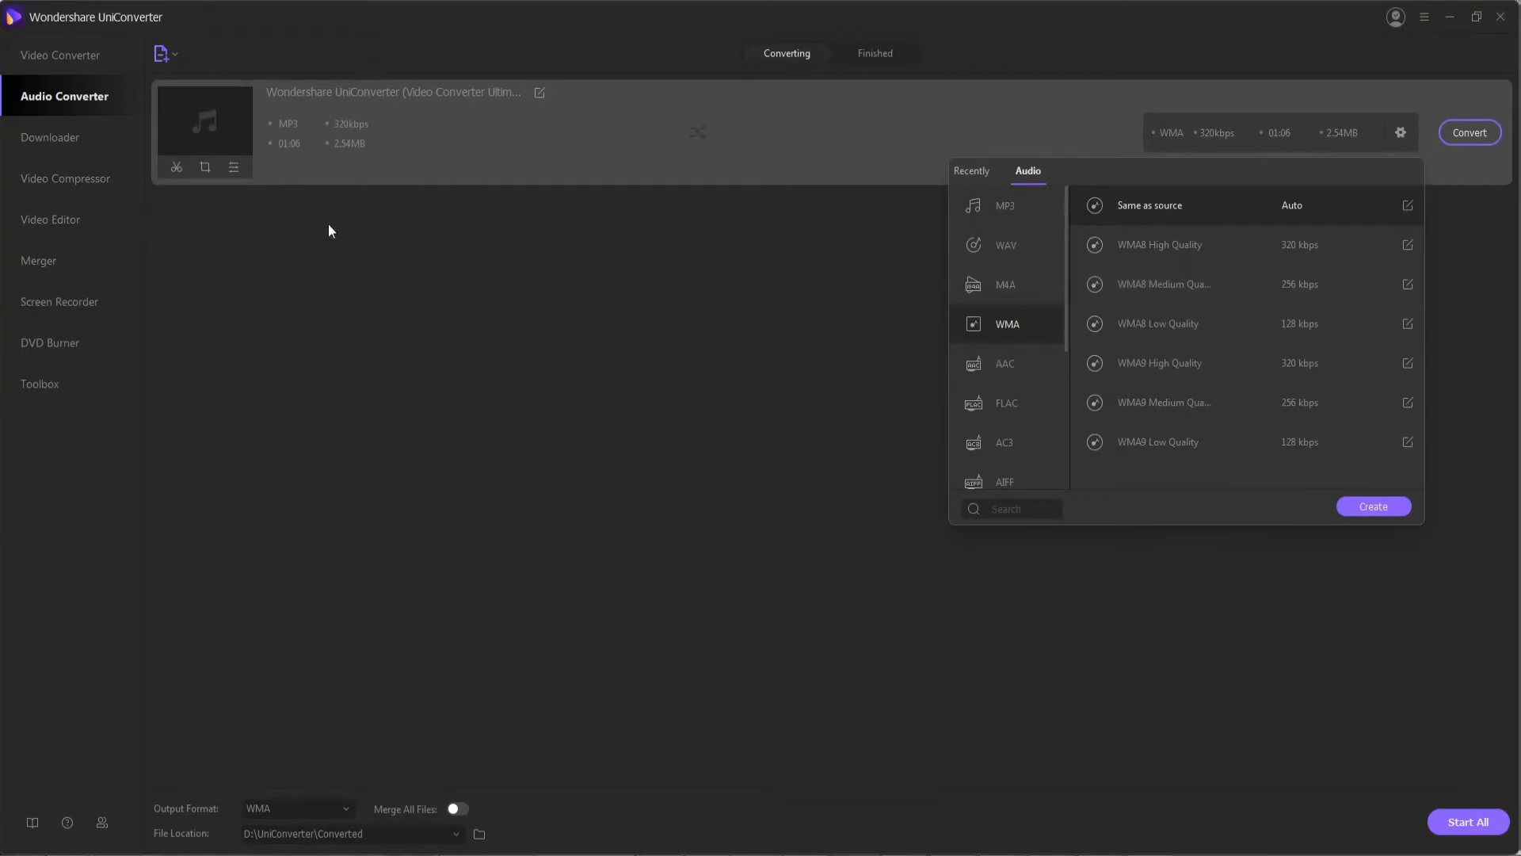
pyautogui.click(1468, 133)
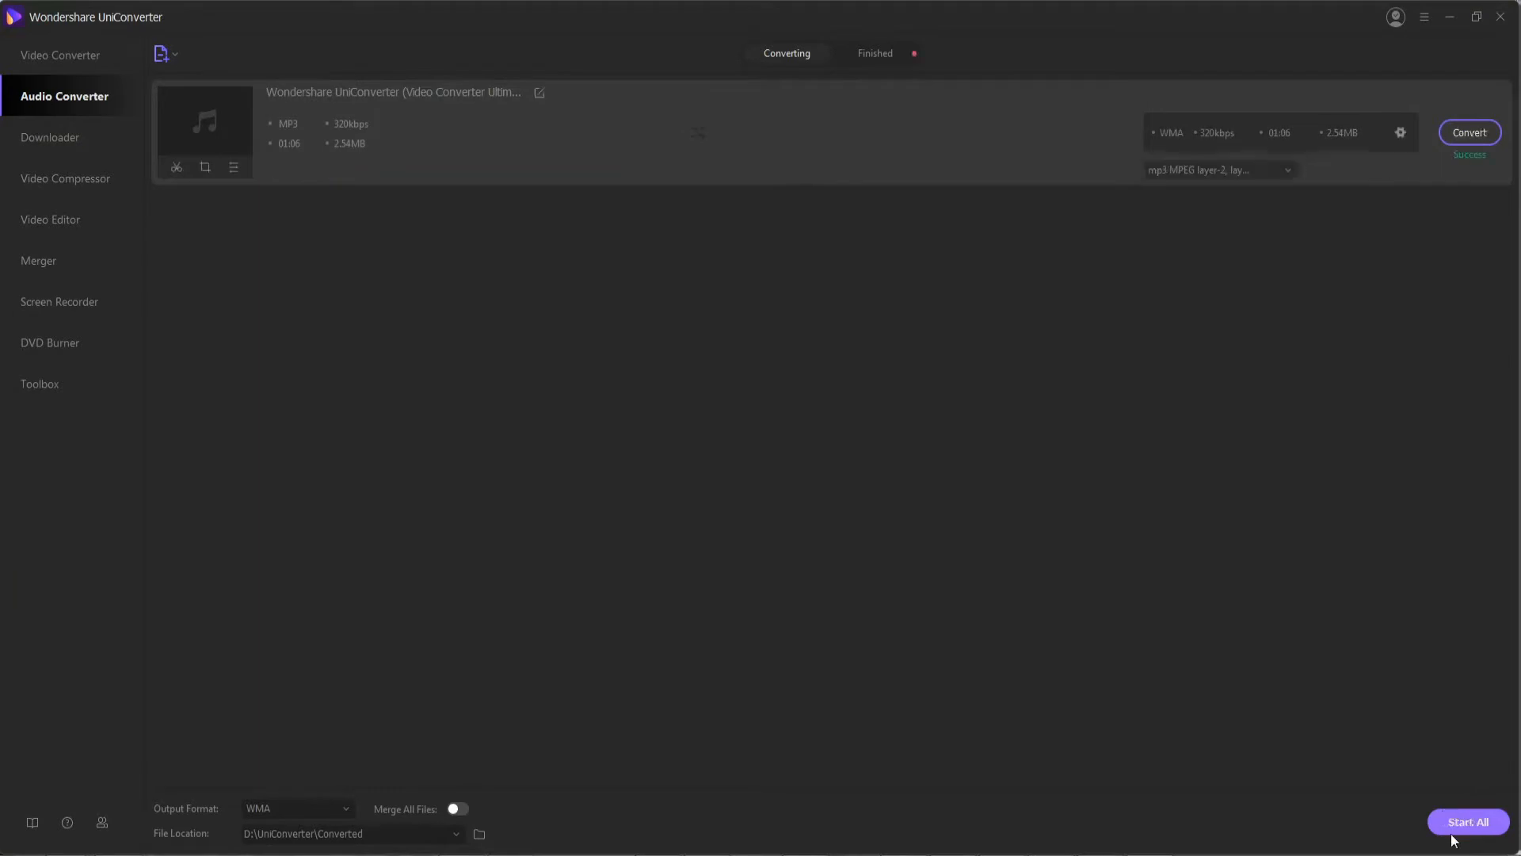
pyautogui.moveTo(692, 494)
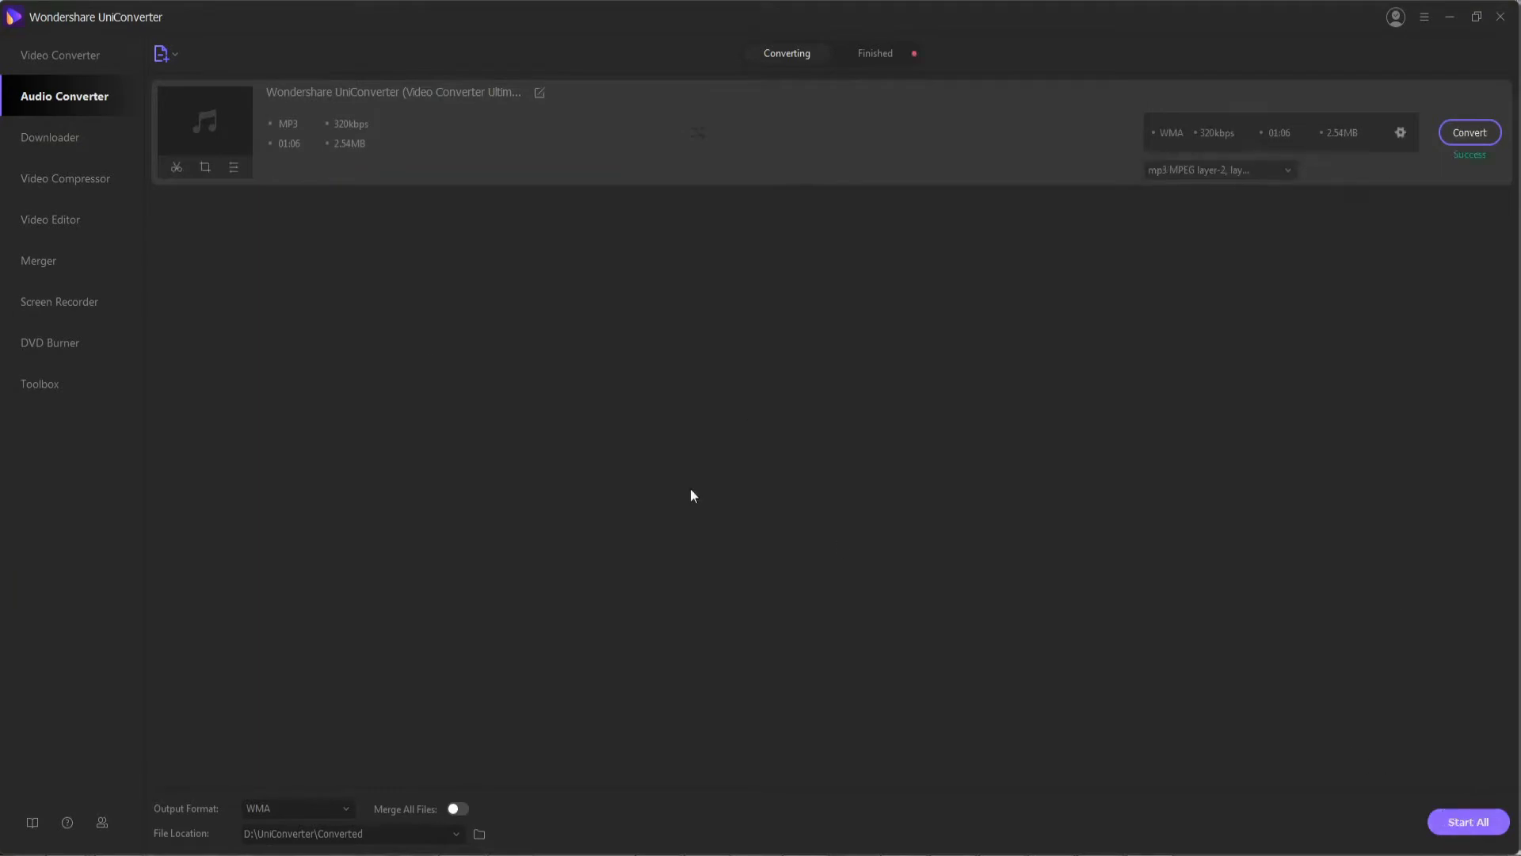
pyautogui.click(50, 137)
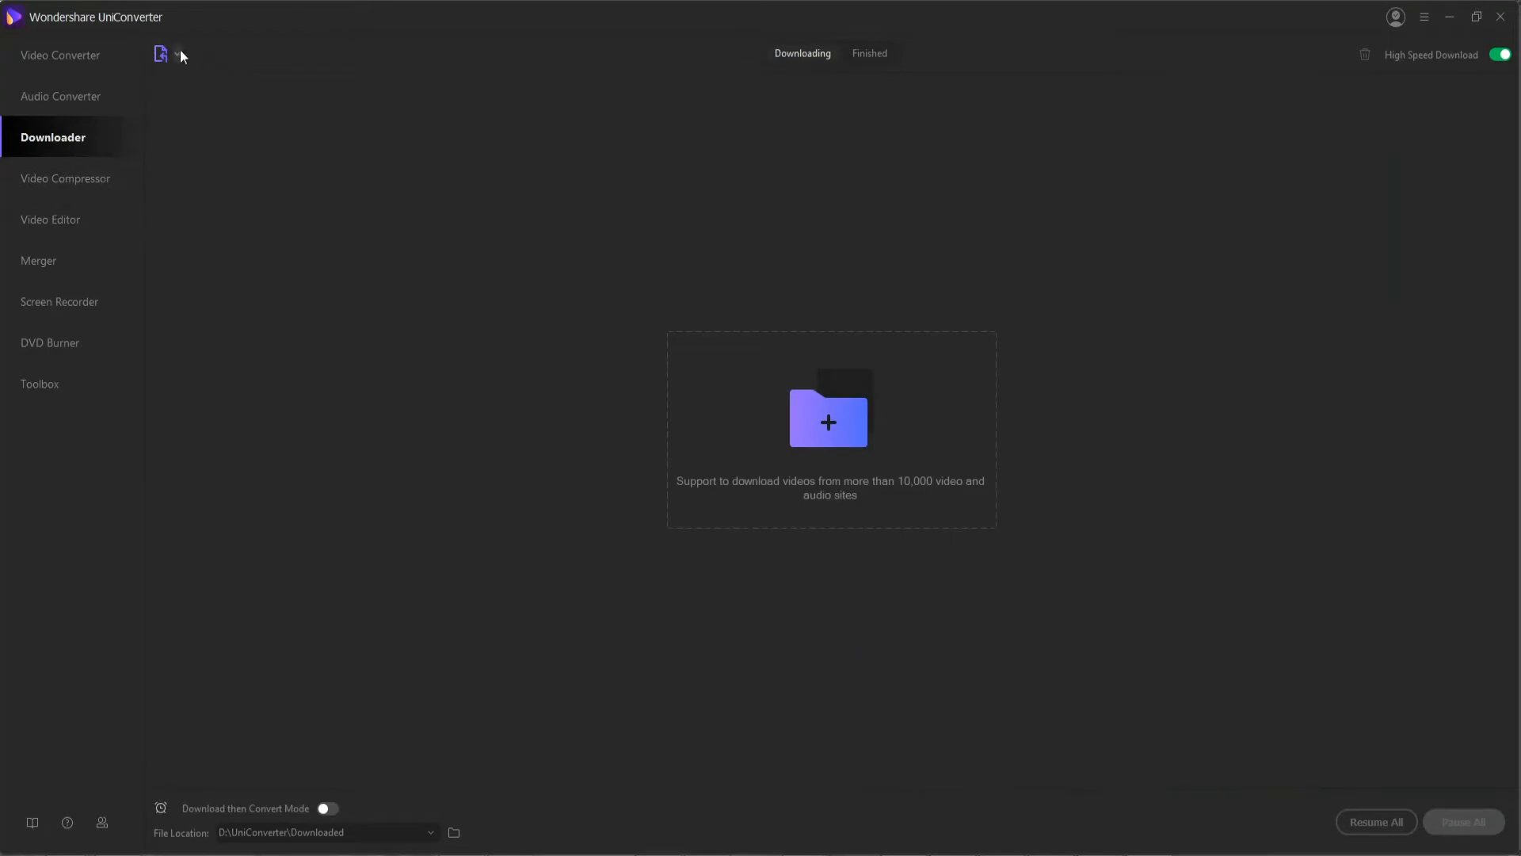
# - Download the Wondershare UniConverter (Video Converter Ultimate) video from its link and view Finished downloads
pyautogui.click(175, 53)
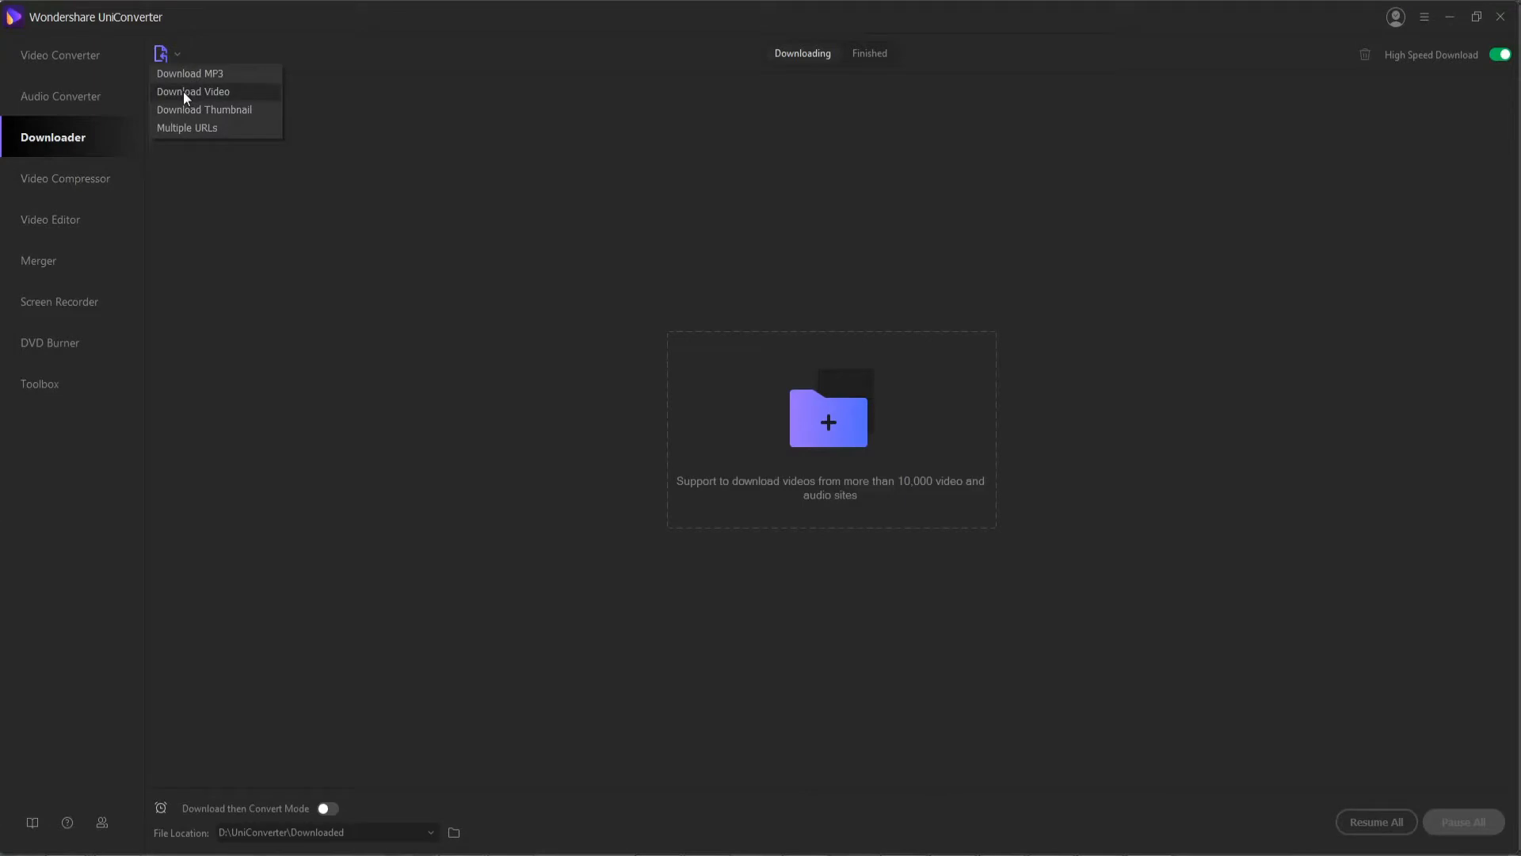
pyautogui.moveTo(199, 96)
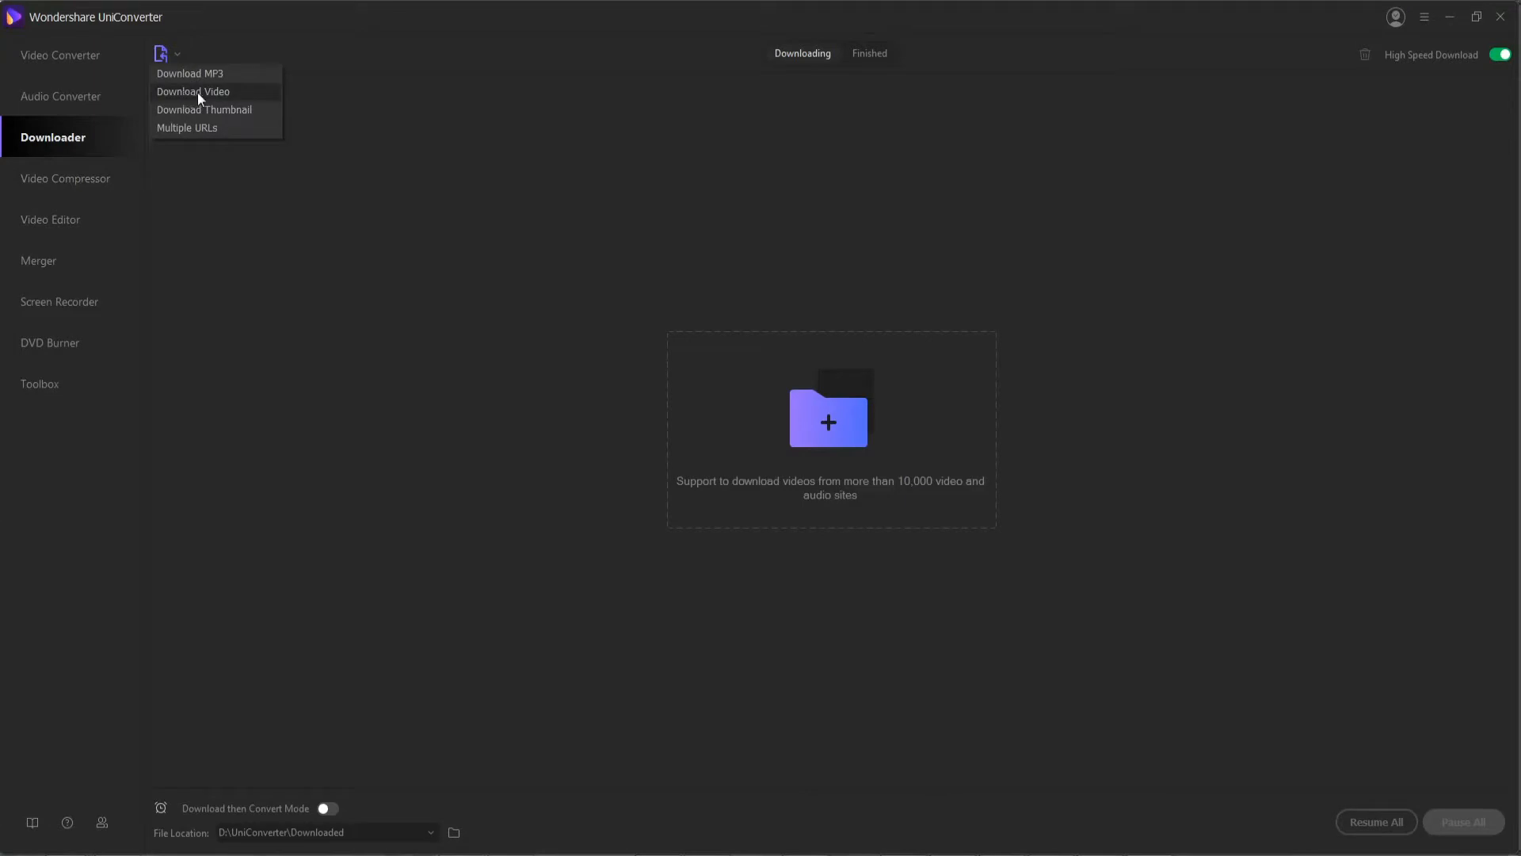
pyautogui.click(192, 91)
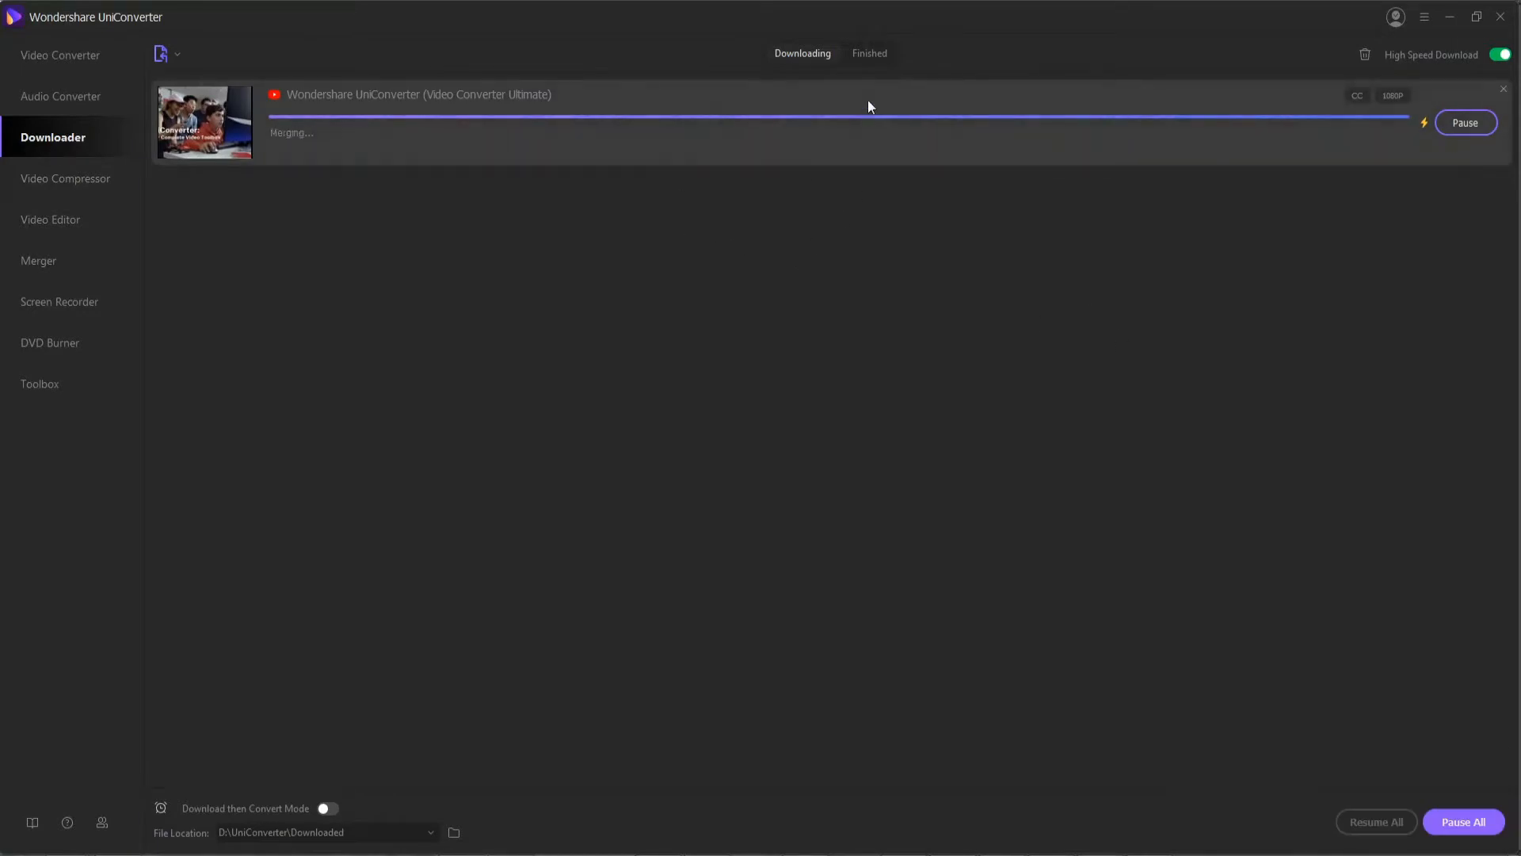
pyautogui.click(867, 53)
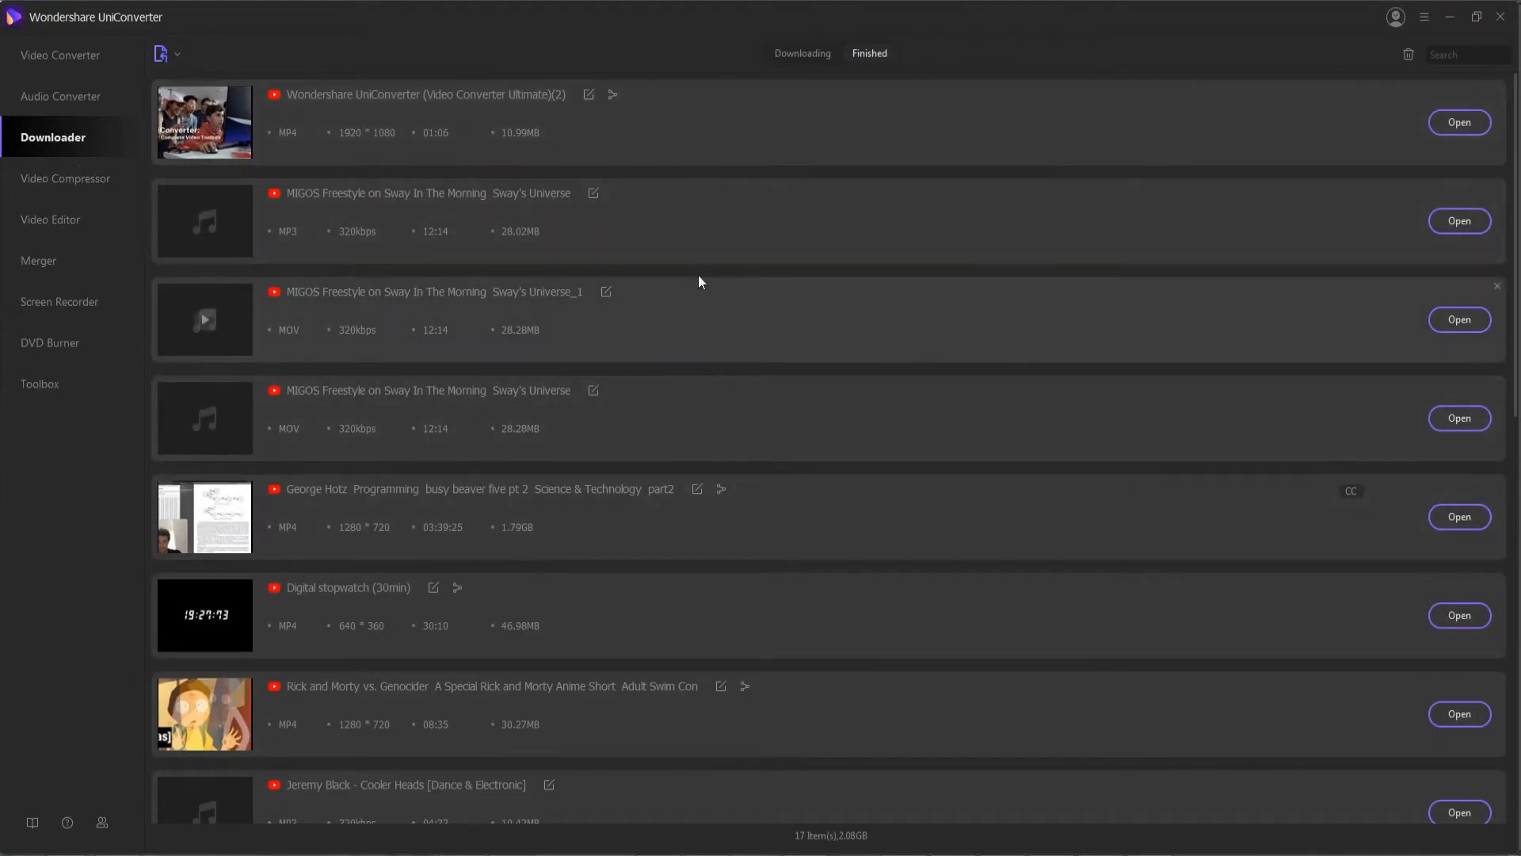
pyautogui.click(65, 178)
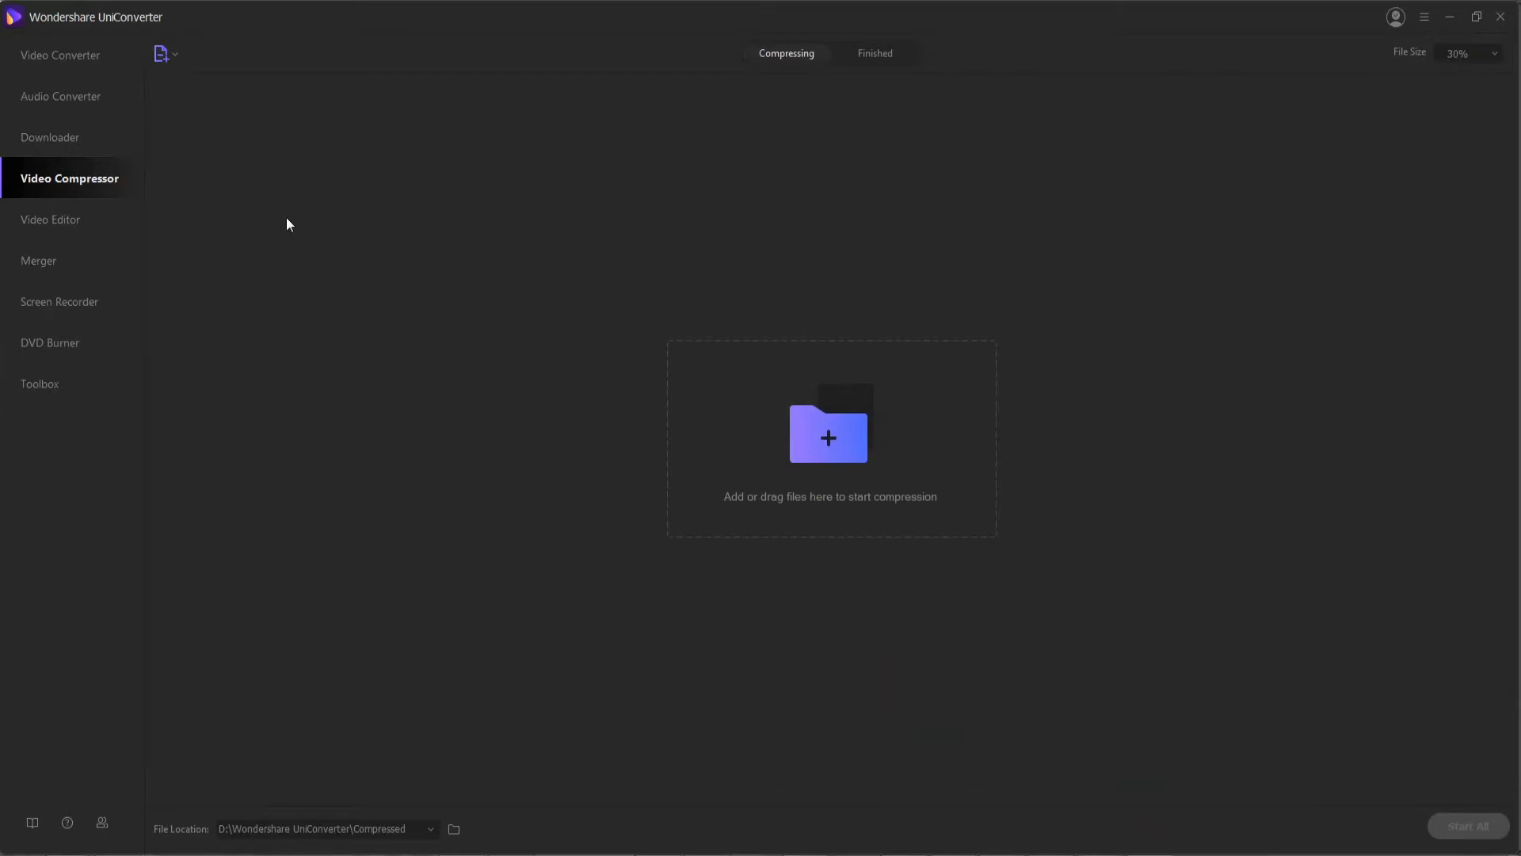
pyautogui.moveTo(176, 226)
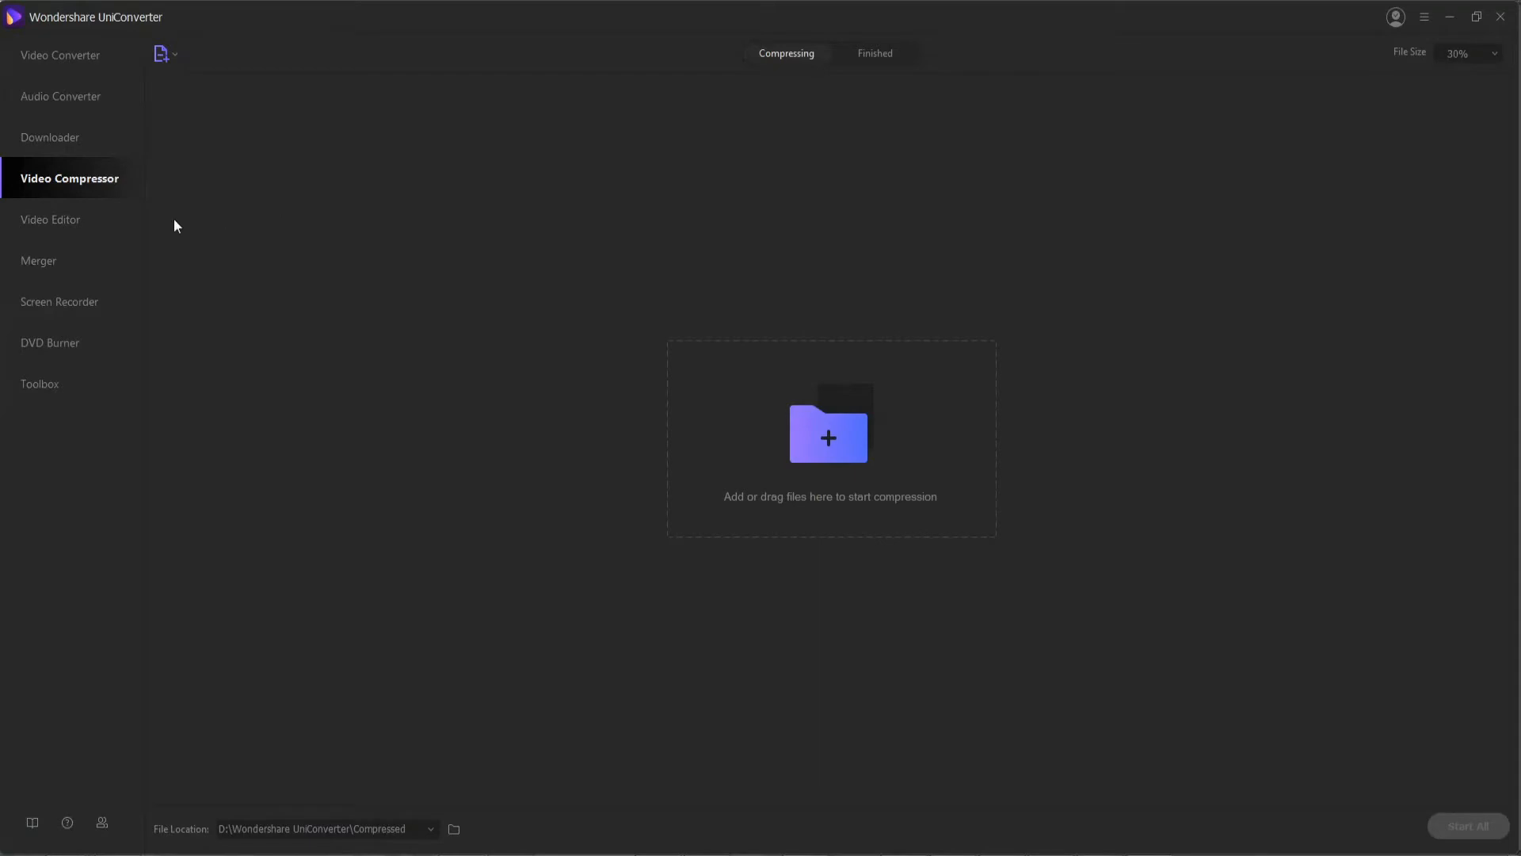
pyautogui.moveTo(557, 225)
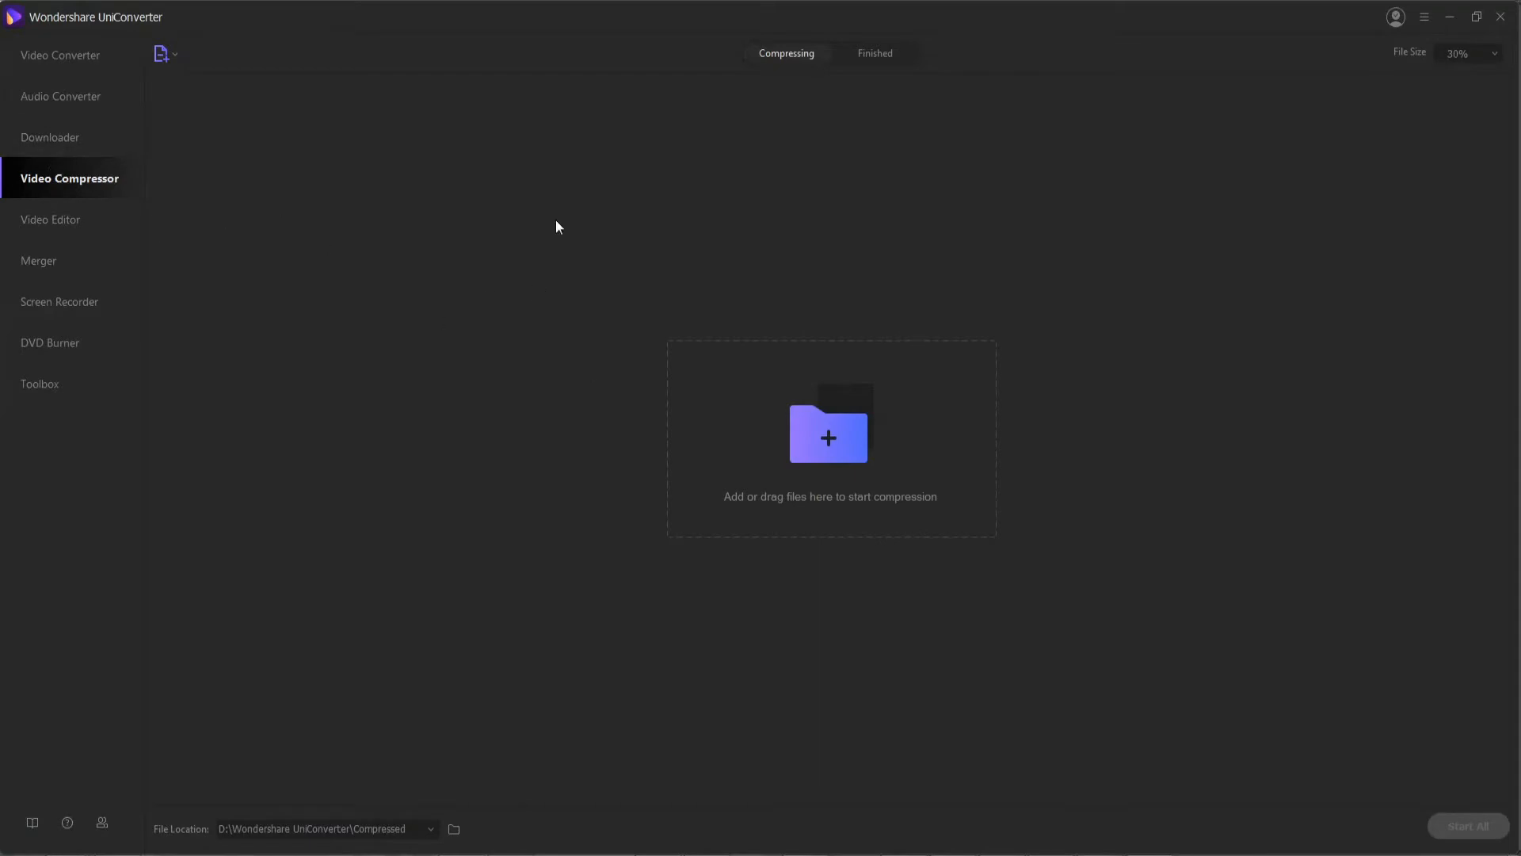
pyautogui.moveTo(828, 444)
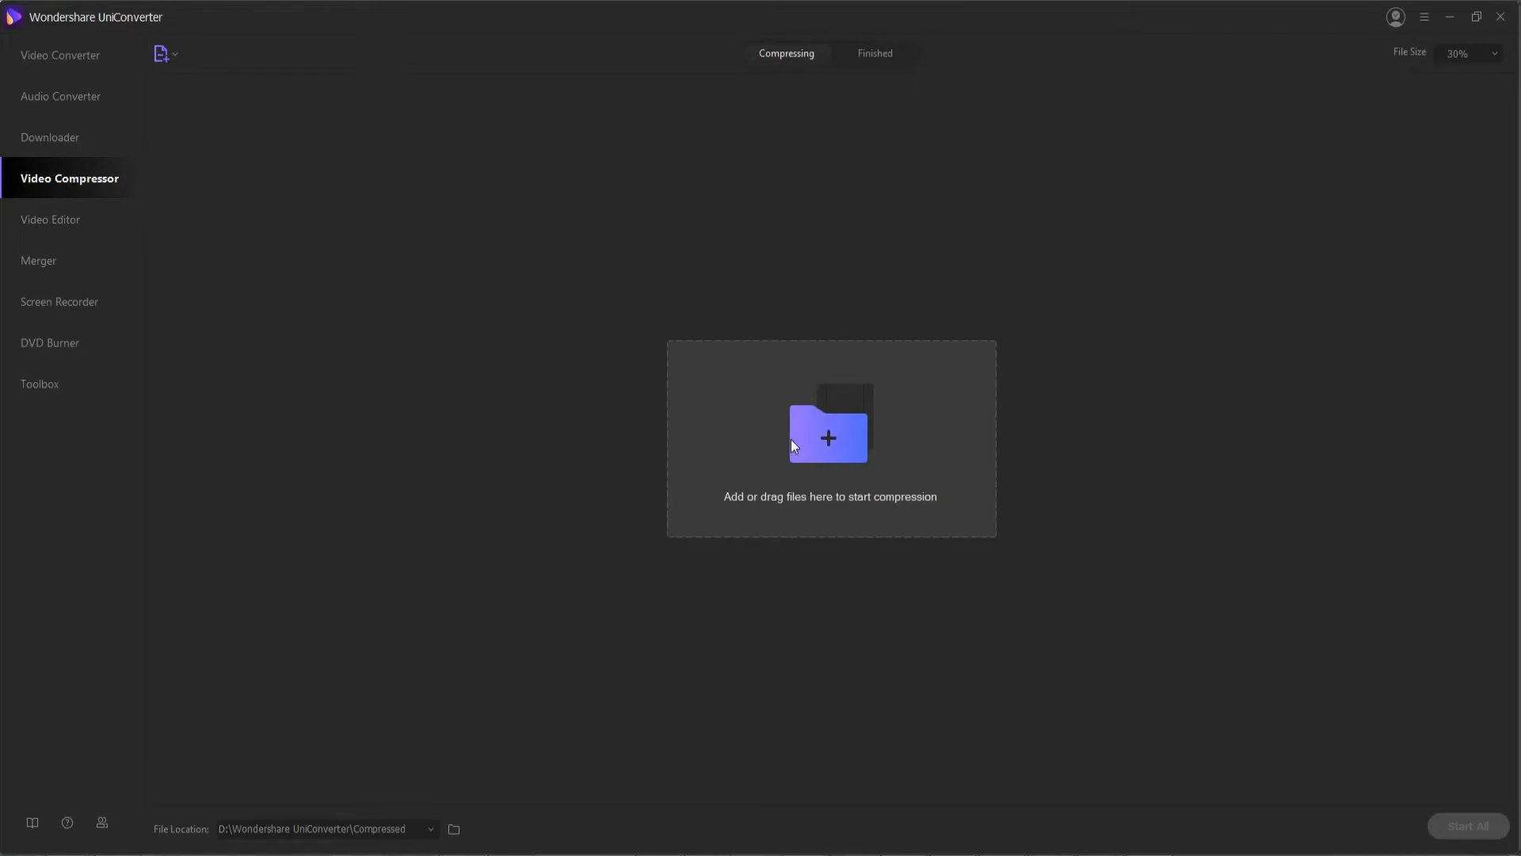
# - Compress the video as MP4 with a target file size of about 4.71 MB
pyautogui.click(829, 437)
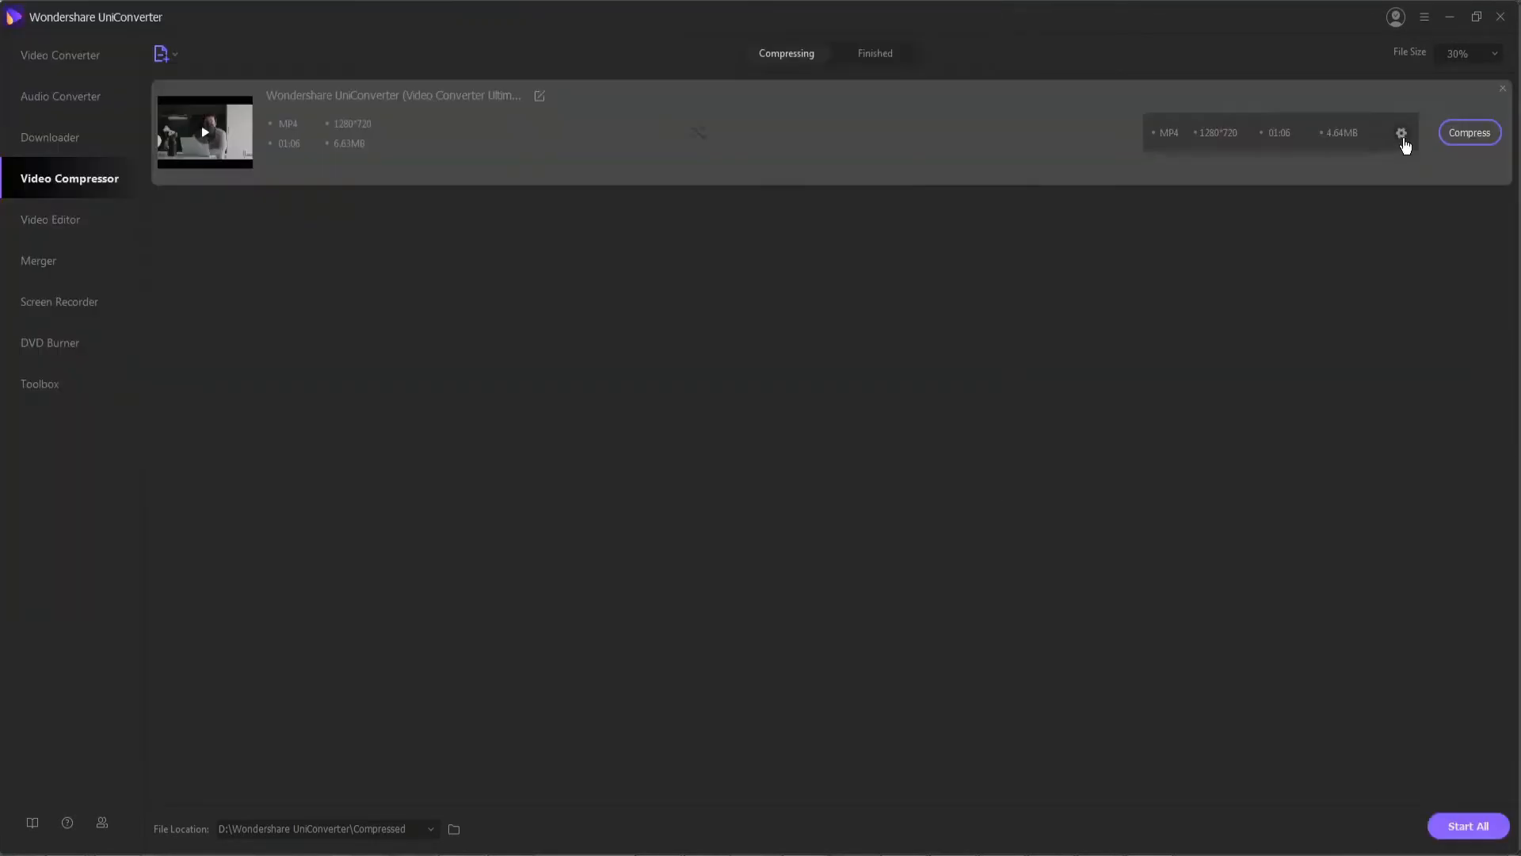
pyautogui.click(1401, 133)
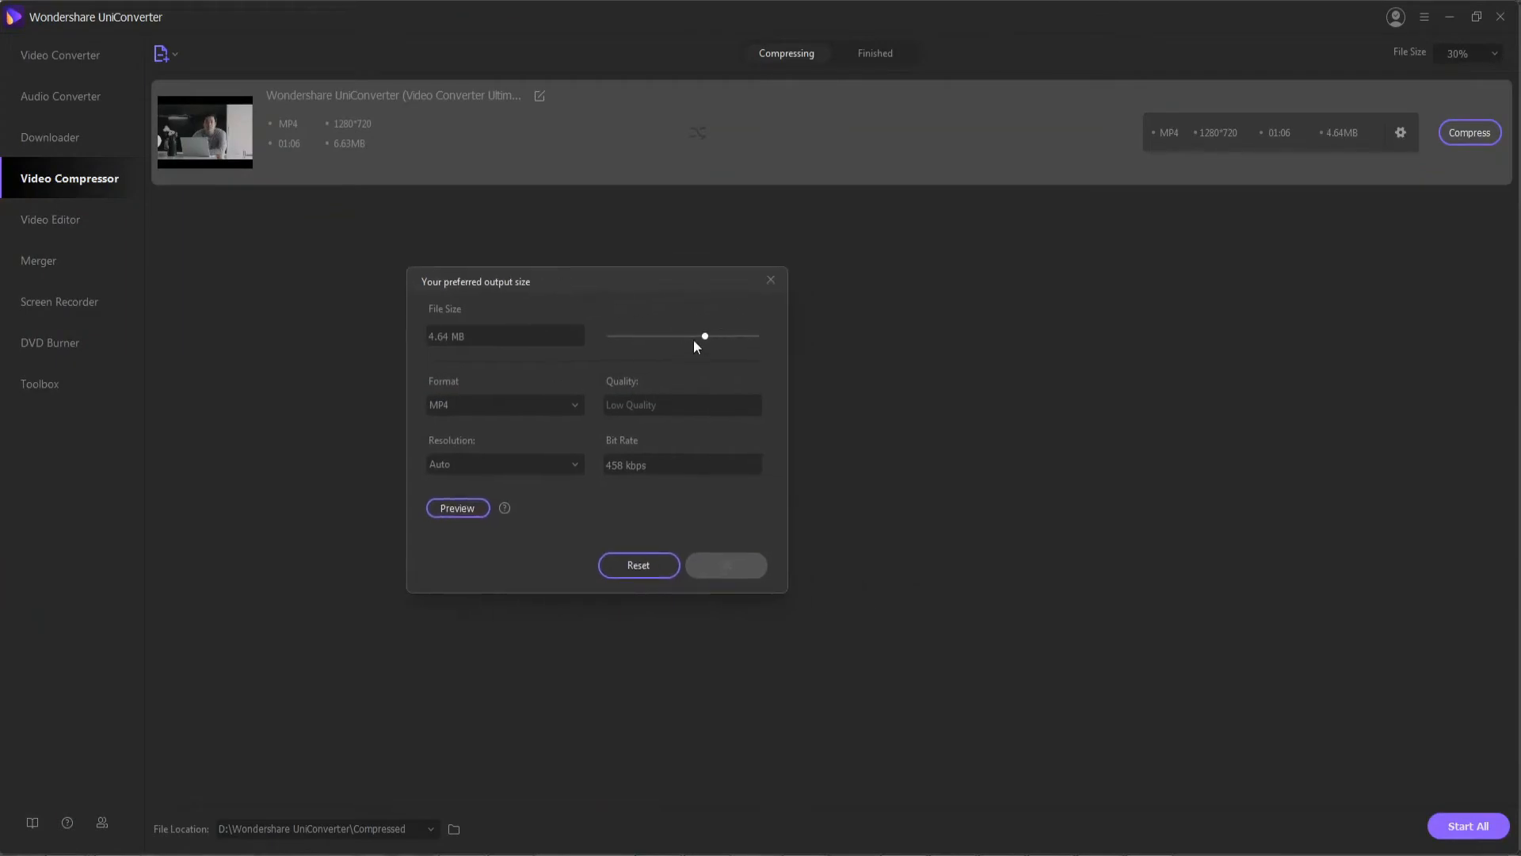
pyautogui.moveTo(705, 335); pyautogui.dragTo(656, 338)
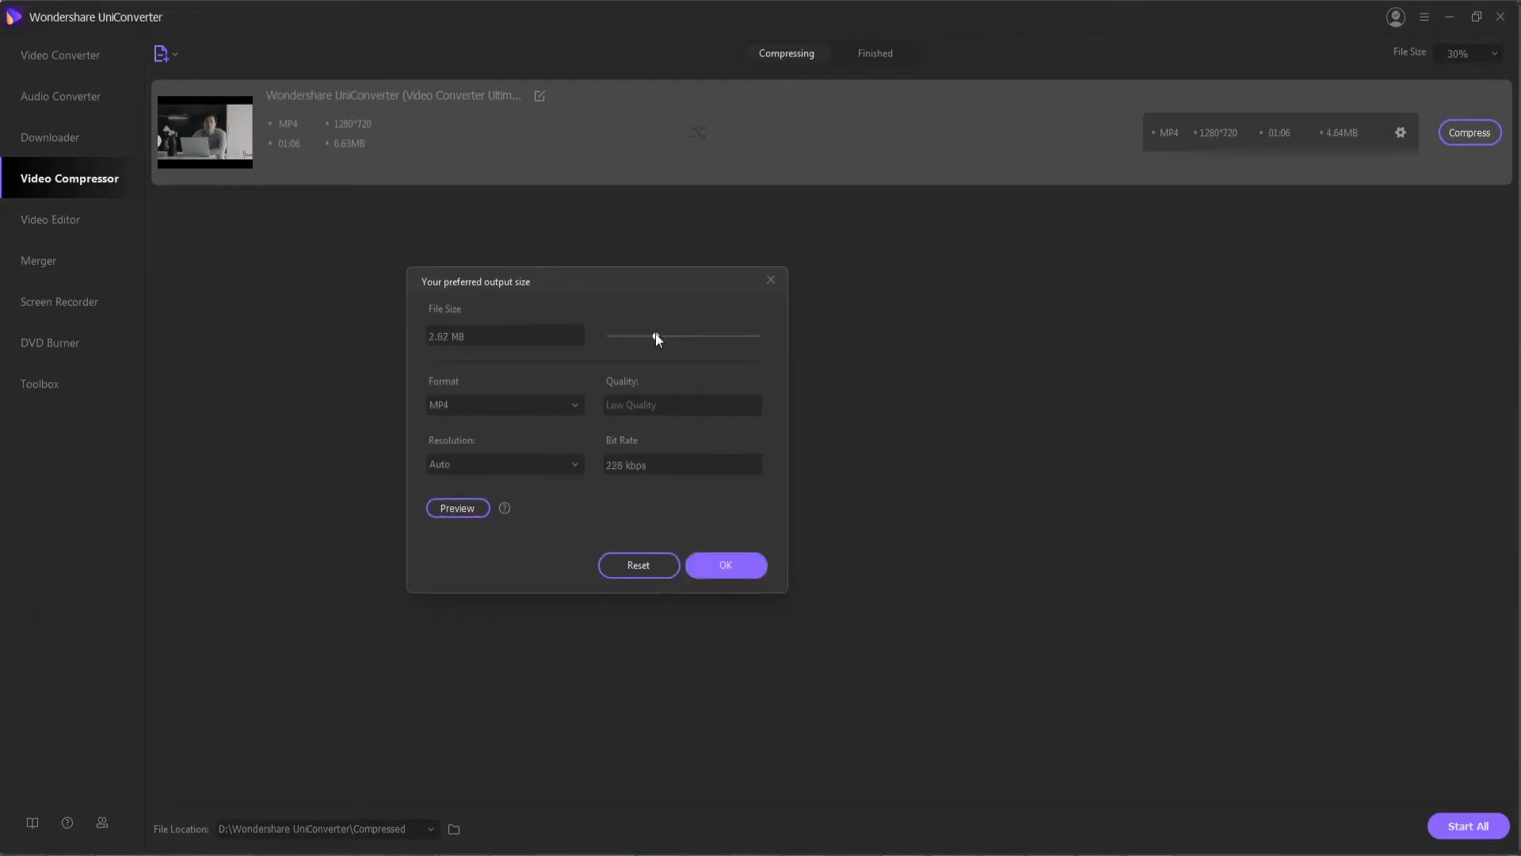
pyautogui.moveTo(654, 337); pyautogui.dragTo(708, 336)
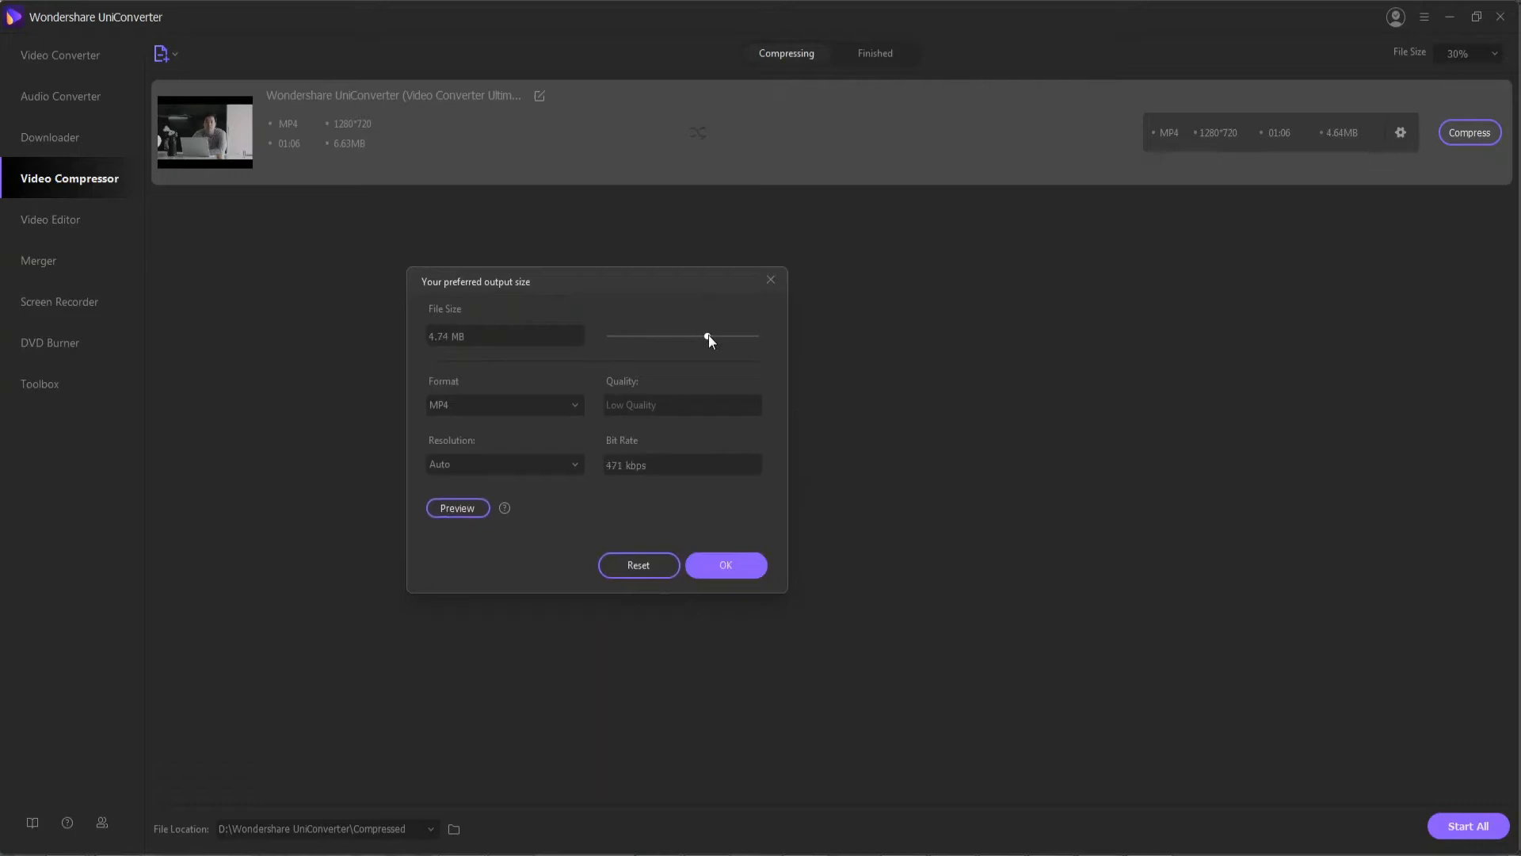
pyautogui.click(503, 405)
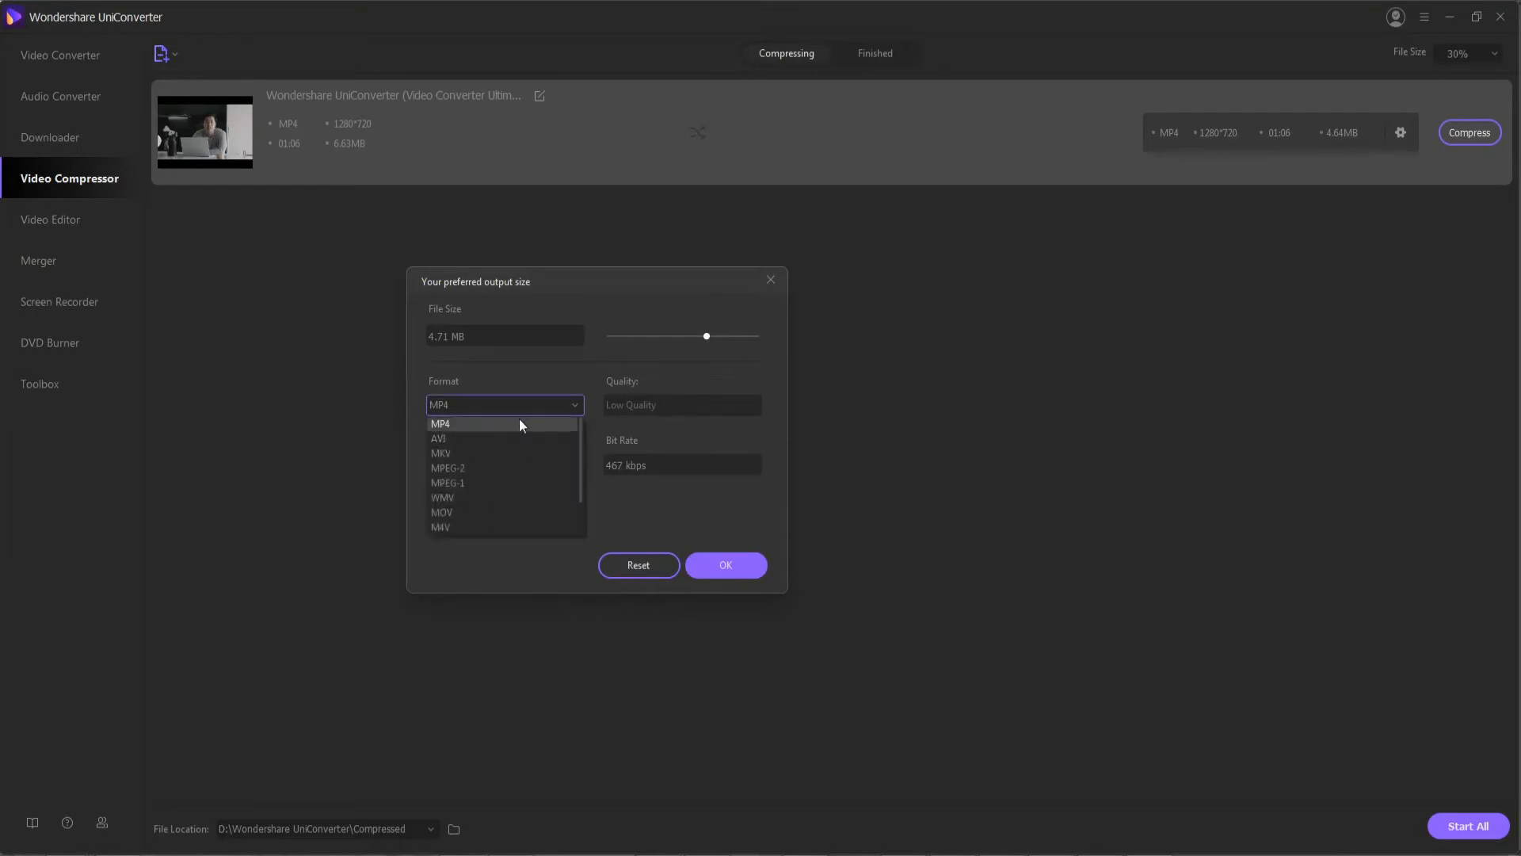
pyautogui.click(439, 424)
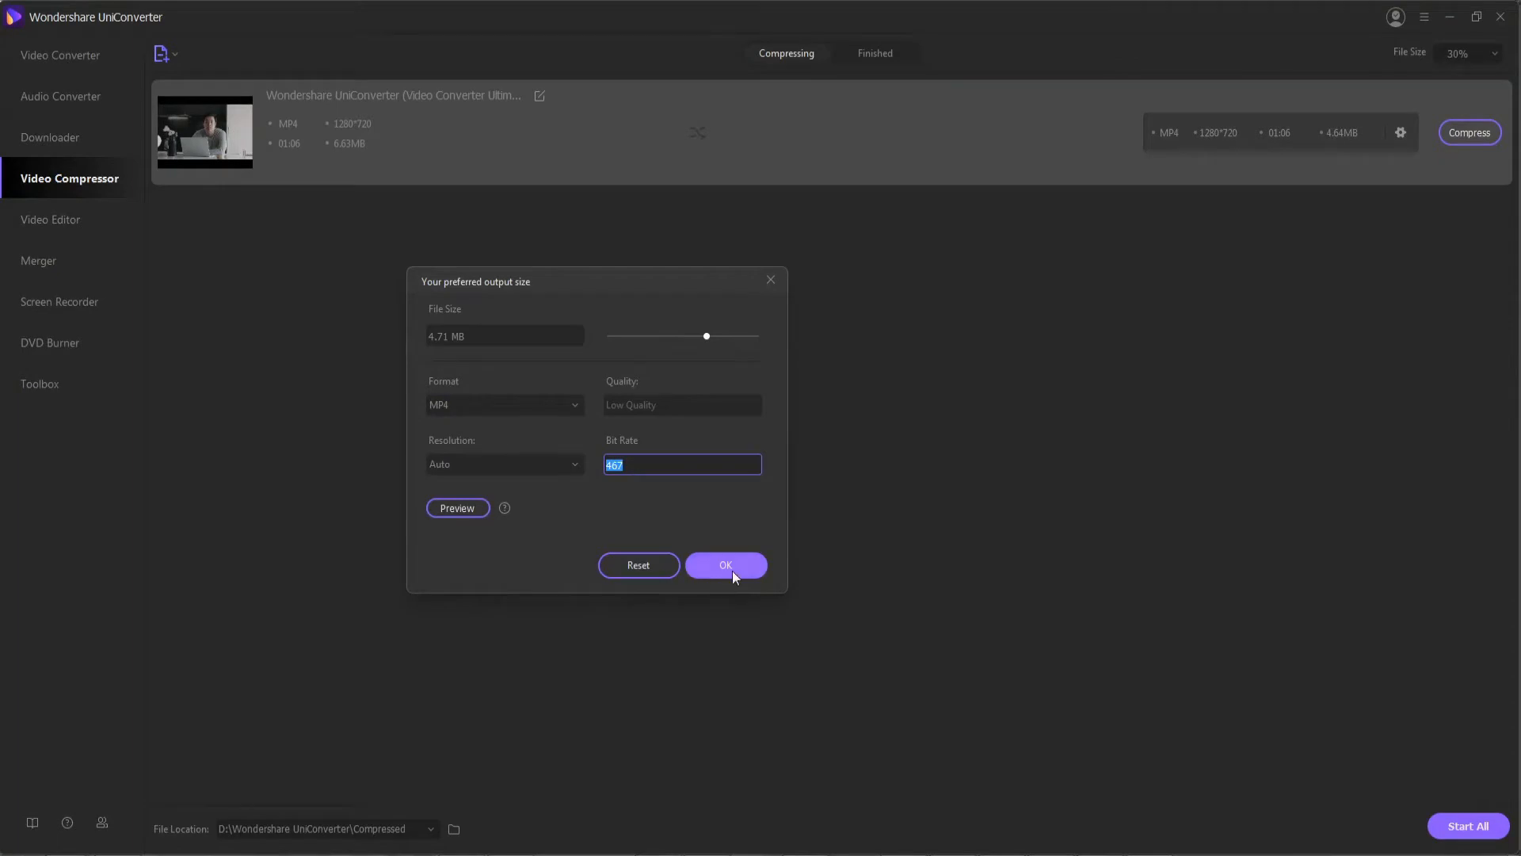
pyautogui.click(726, 565)
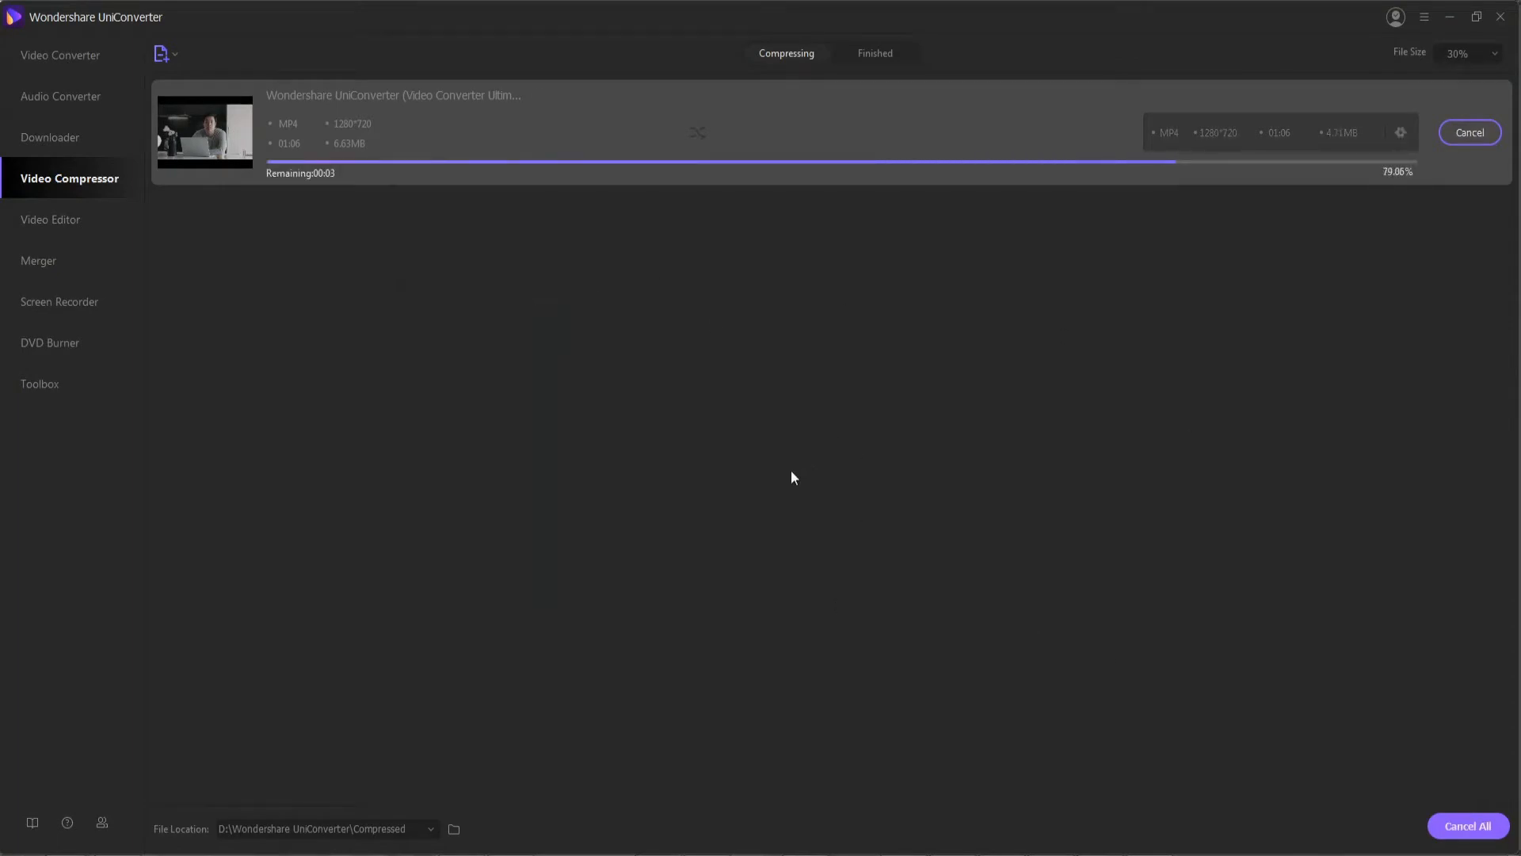
pyautogui.click(51, 220)
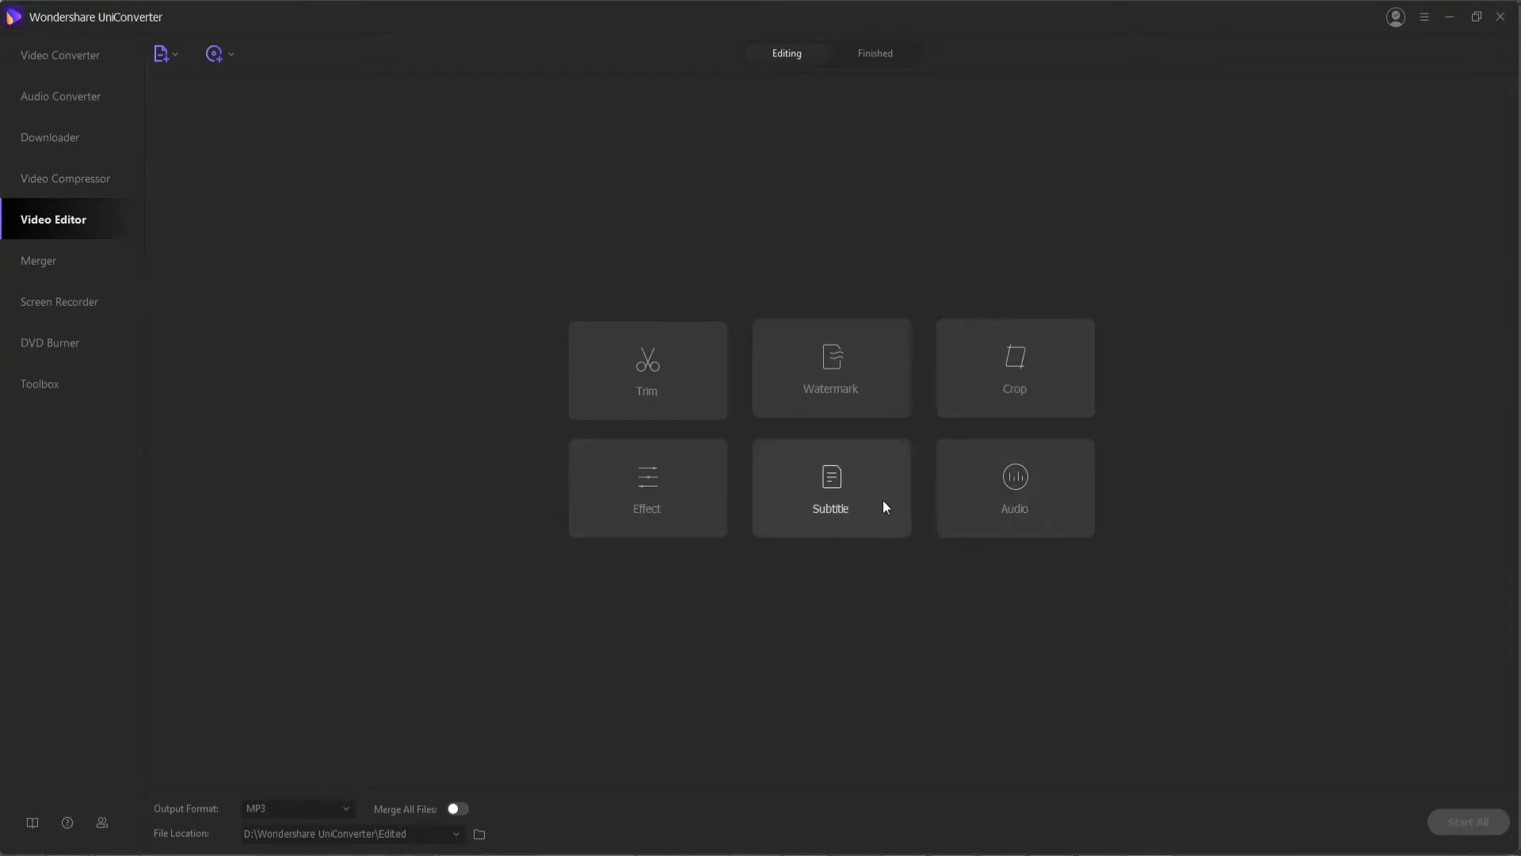
# - Load the video into the editor and accept the trim unchanged
pyautogui.click(161, 53)
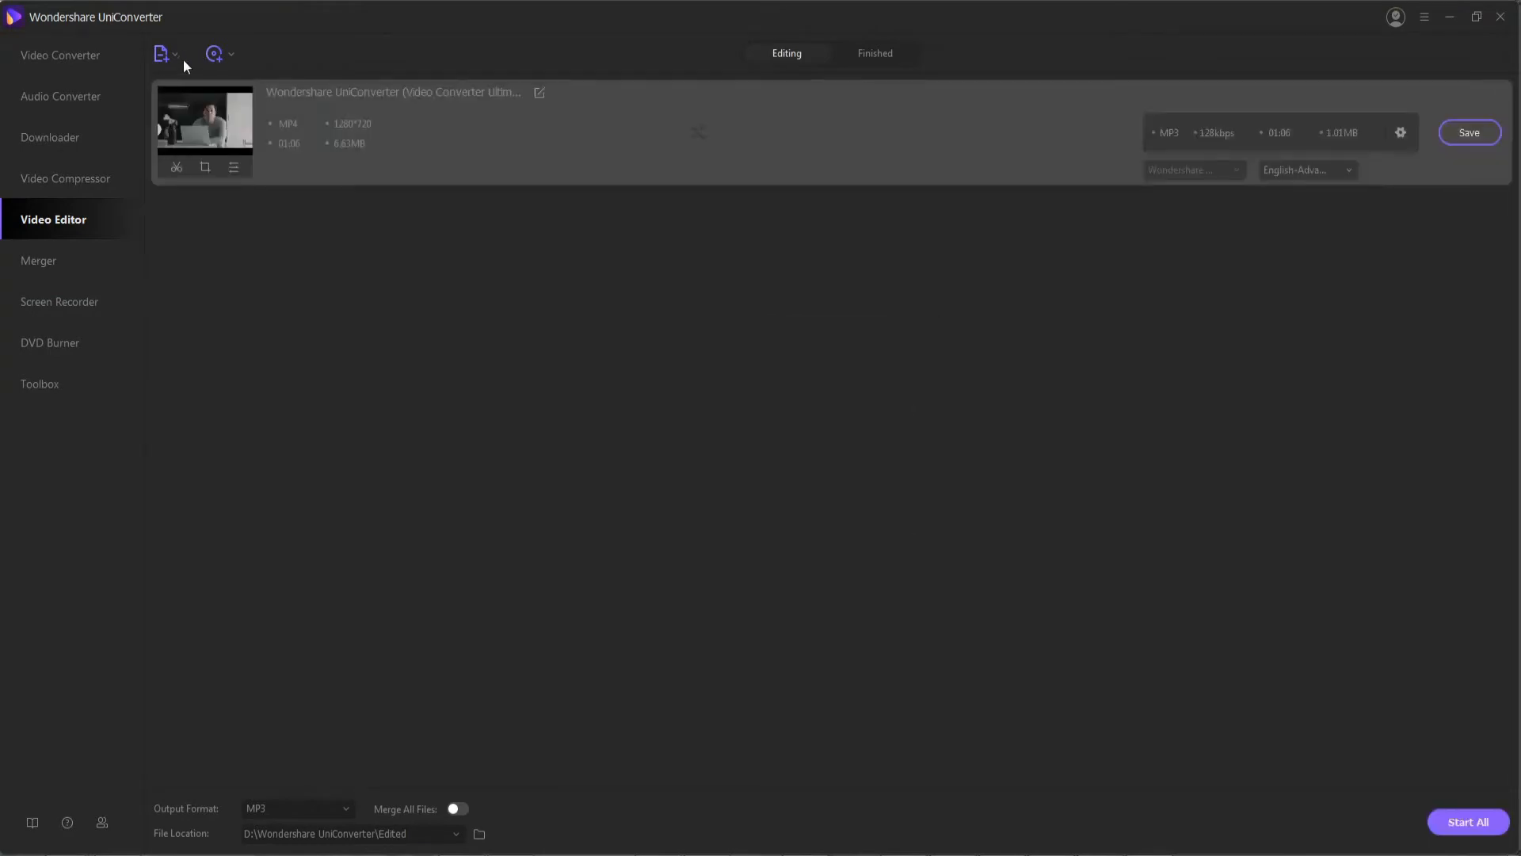
pyautogui.click(215, 53)
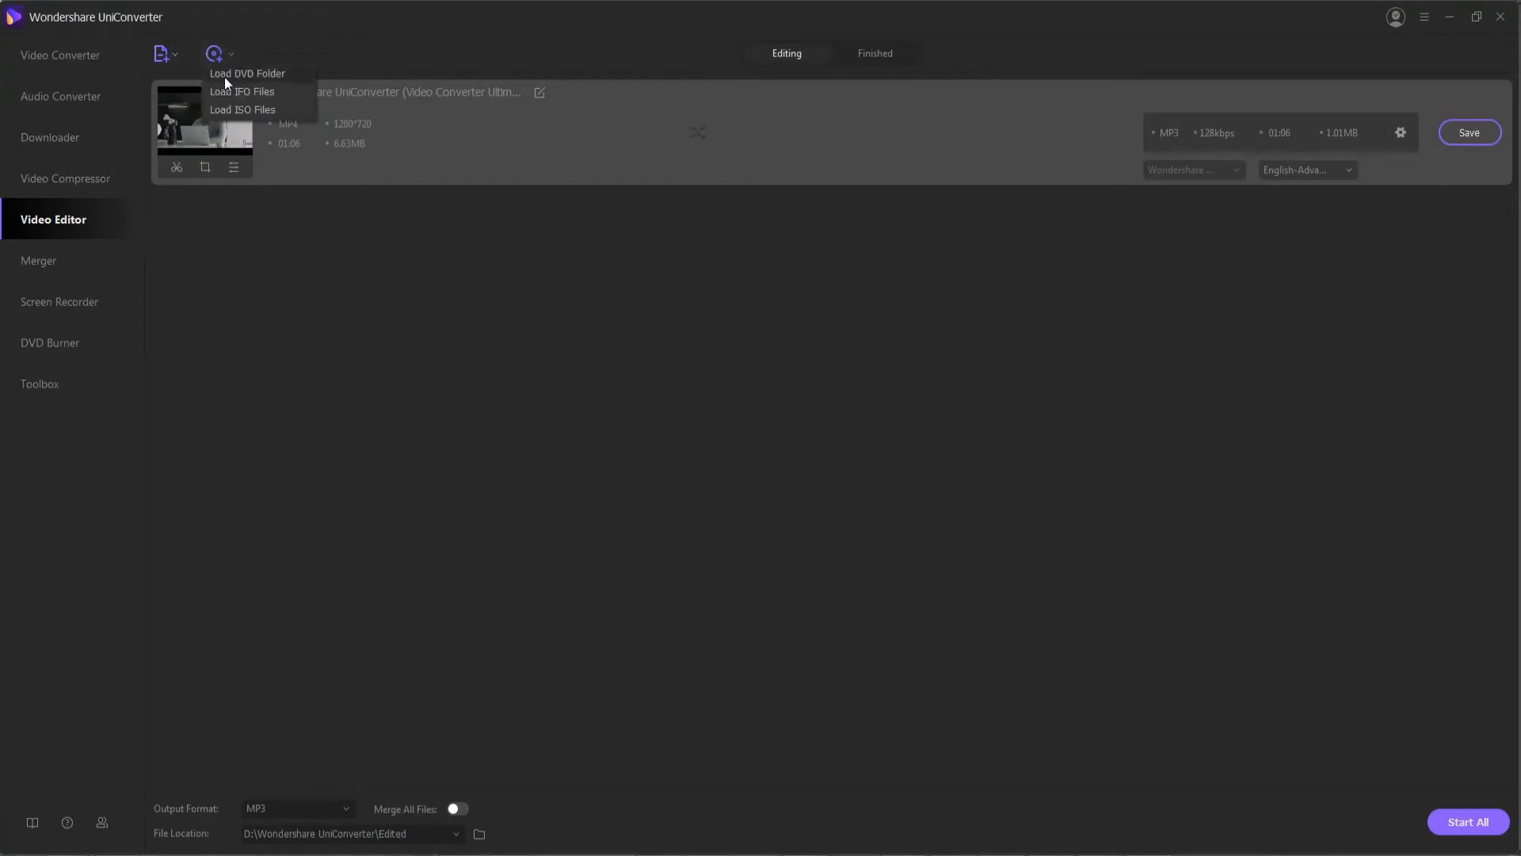
pyautogui.click(163, 53)
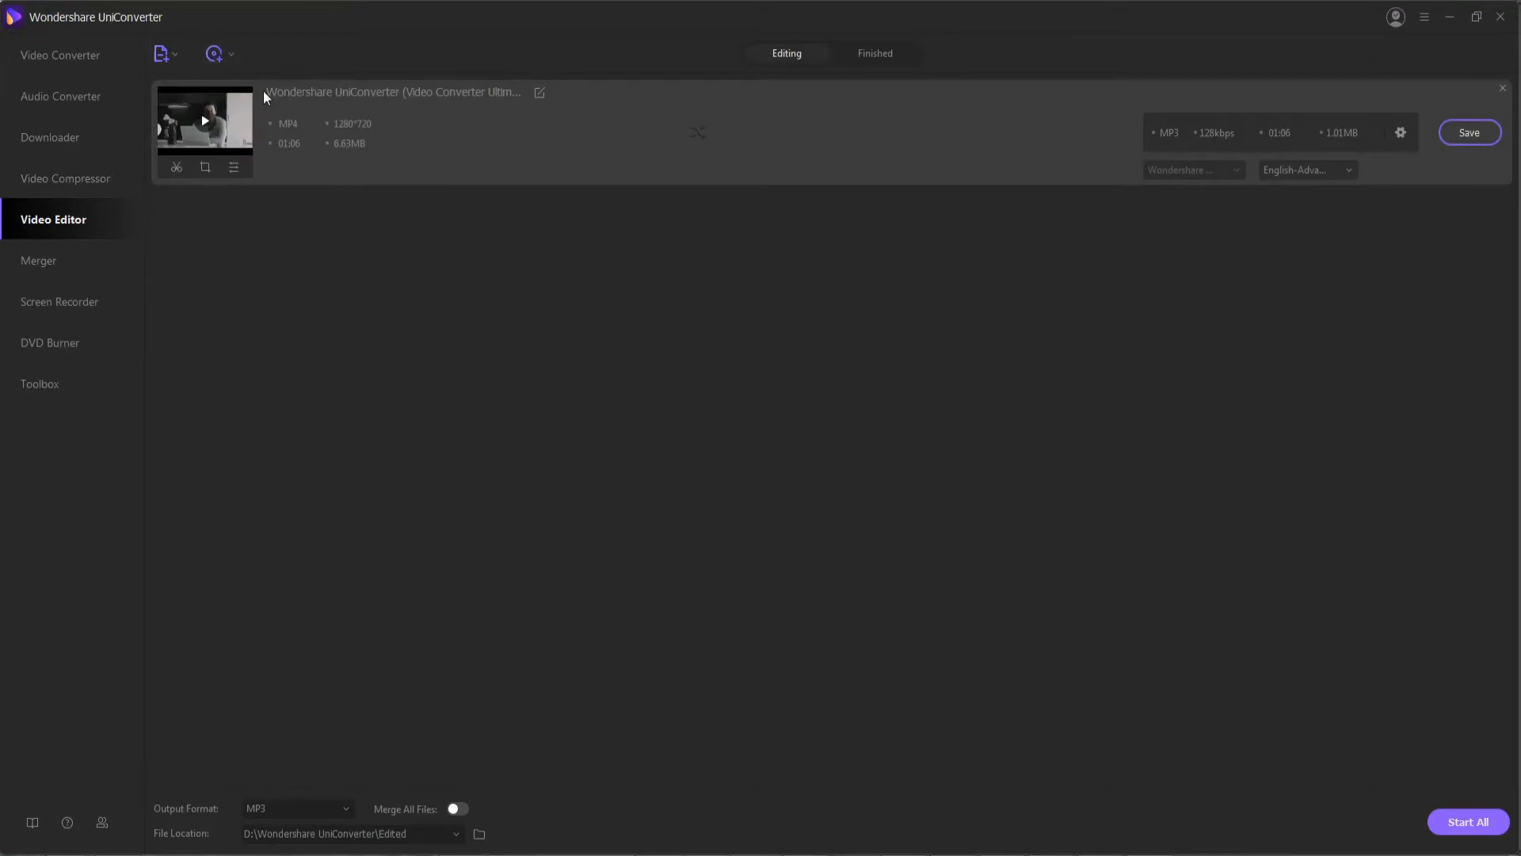
pyautogui.click(177, 167)
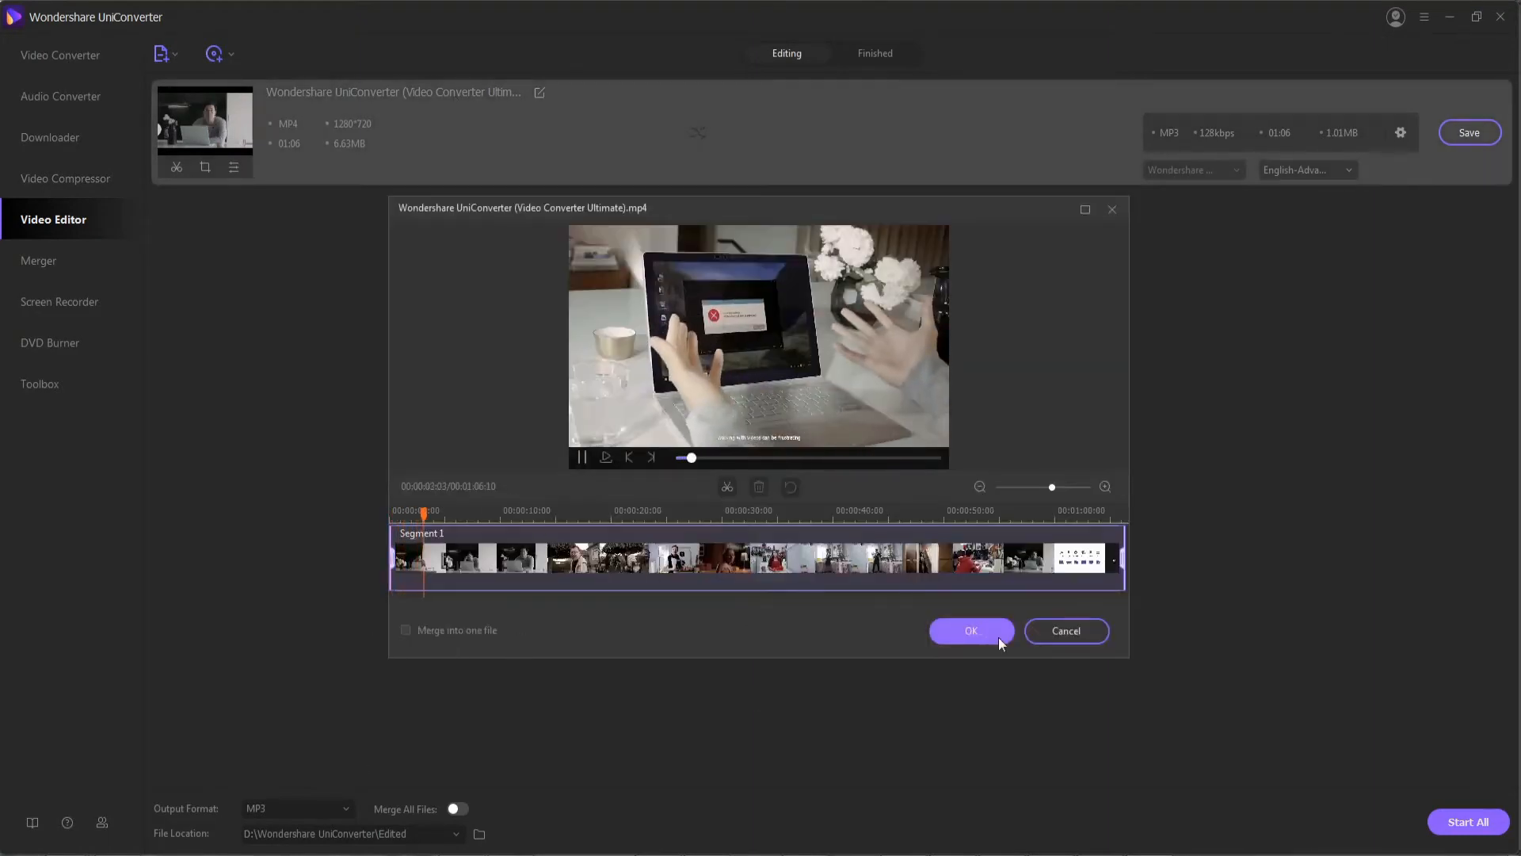
pyautogui.click(970, 631)
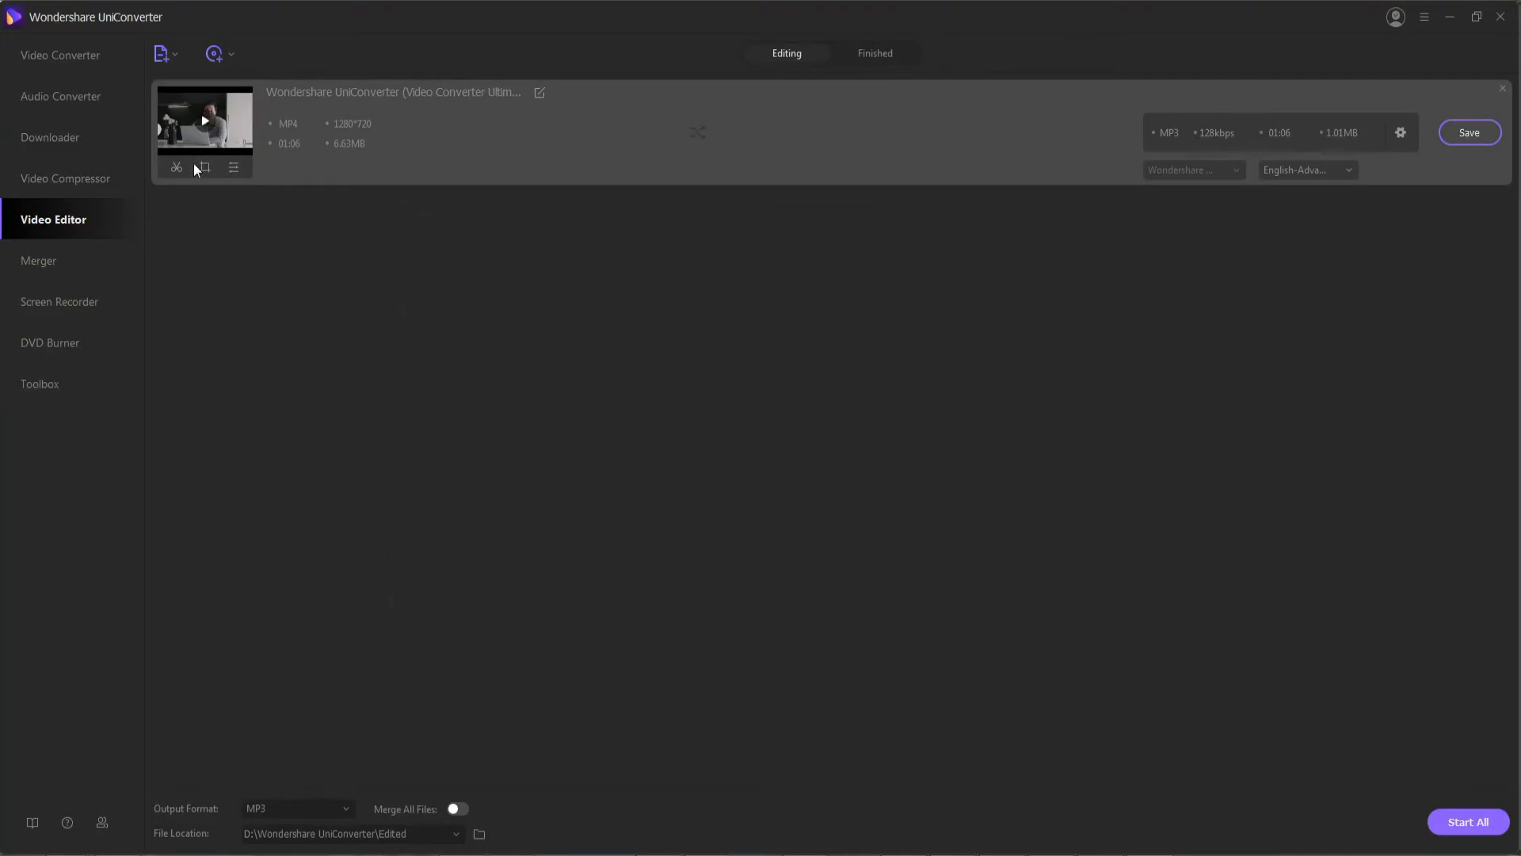
# - Raise brightness, contrast and saturation, apply the Holiday filter, and close the editor
pyautogui.click(176, 167)
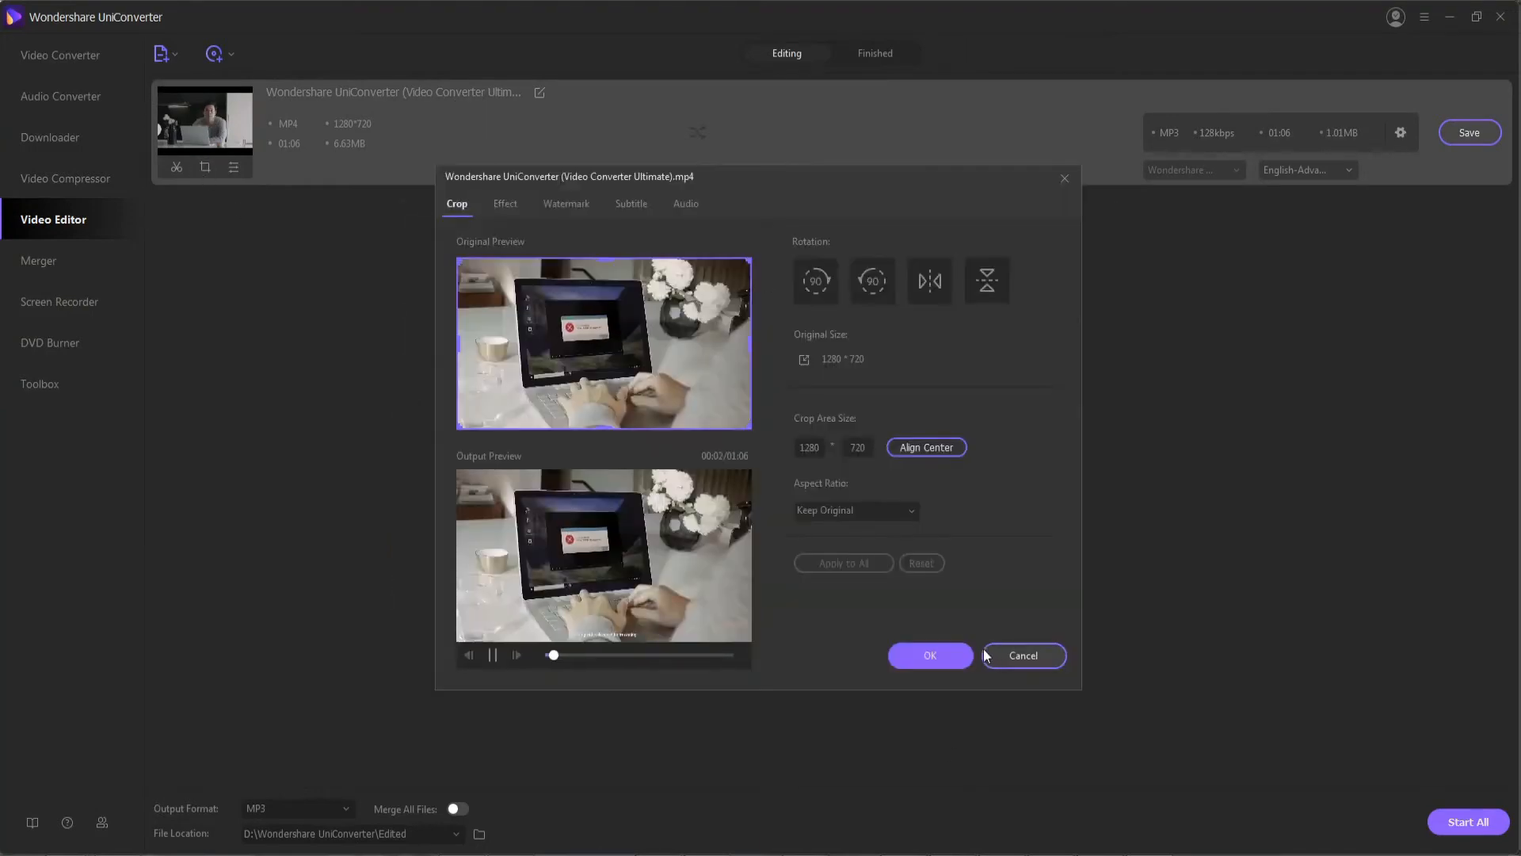
pyautogui.click(504, 204)
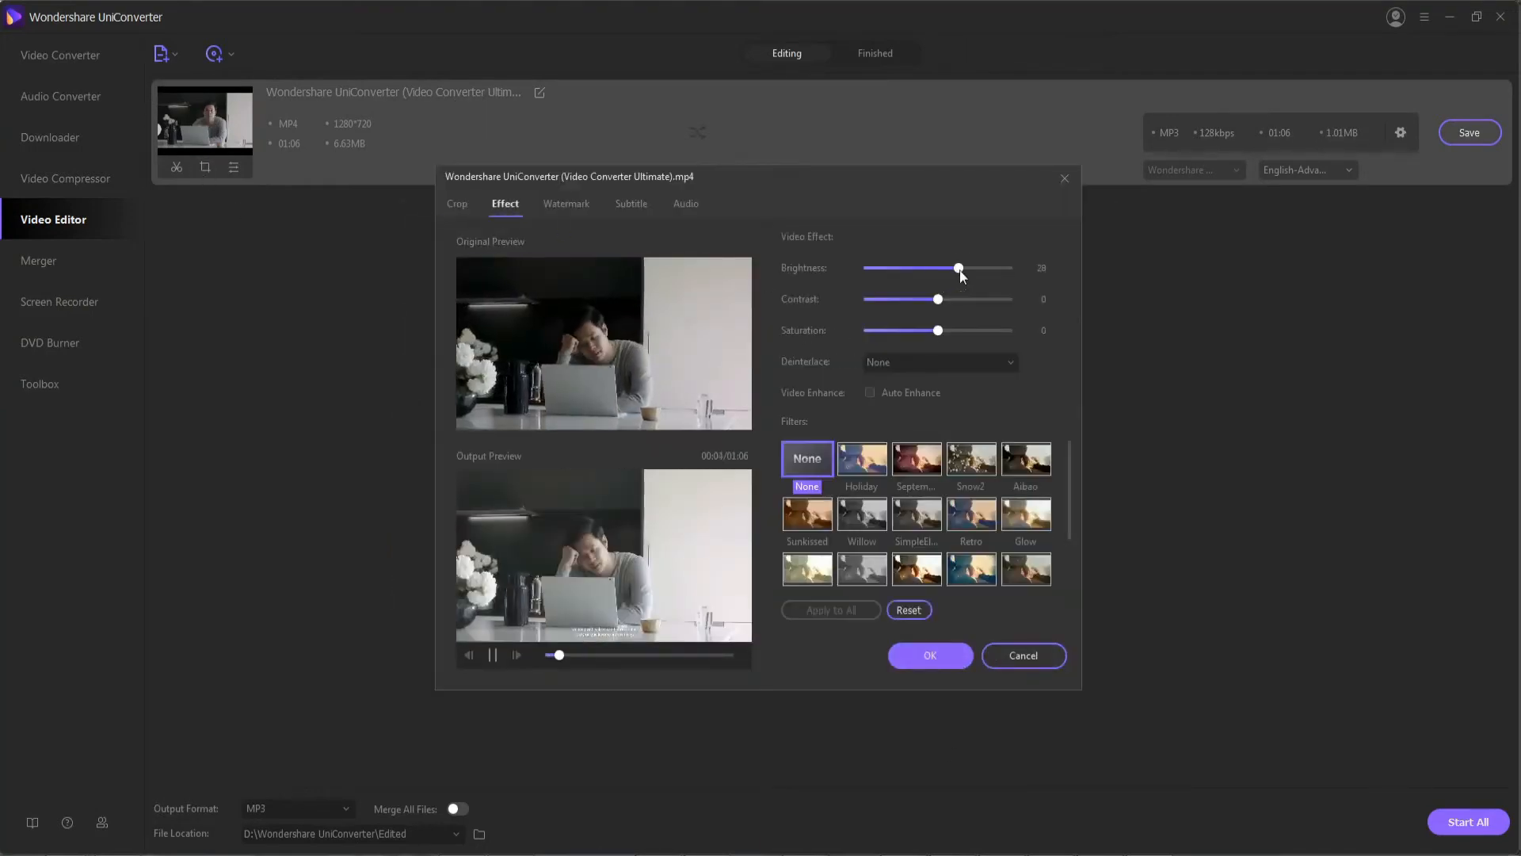
pyautogui.click(861, 458)
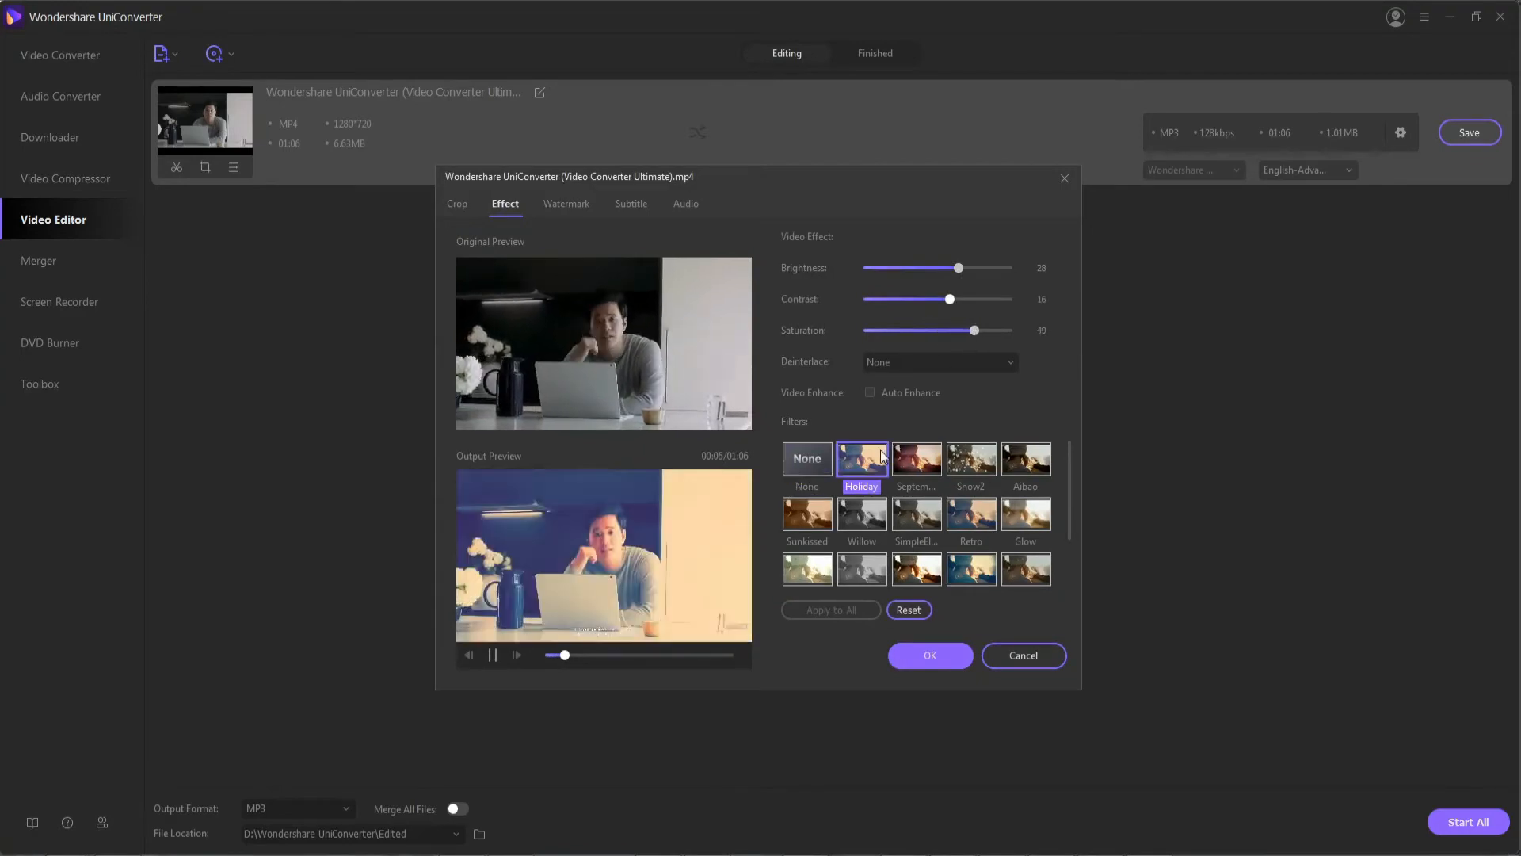
pyautogui.click(566, 204)
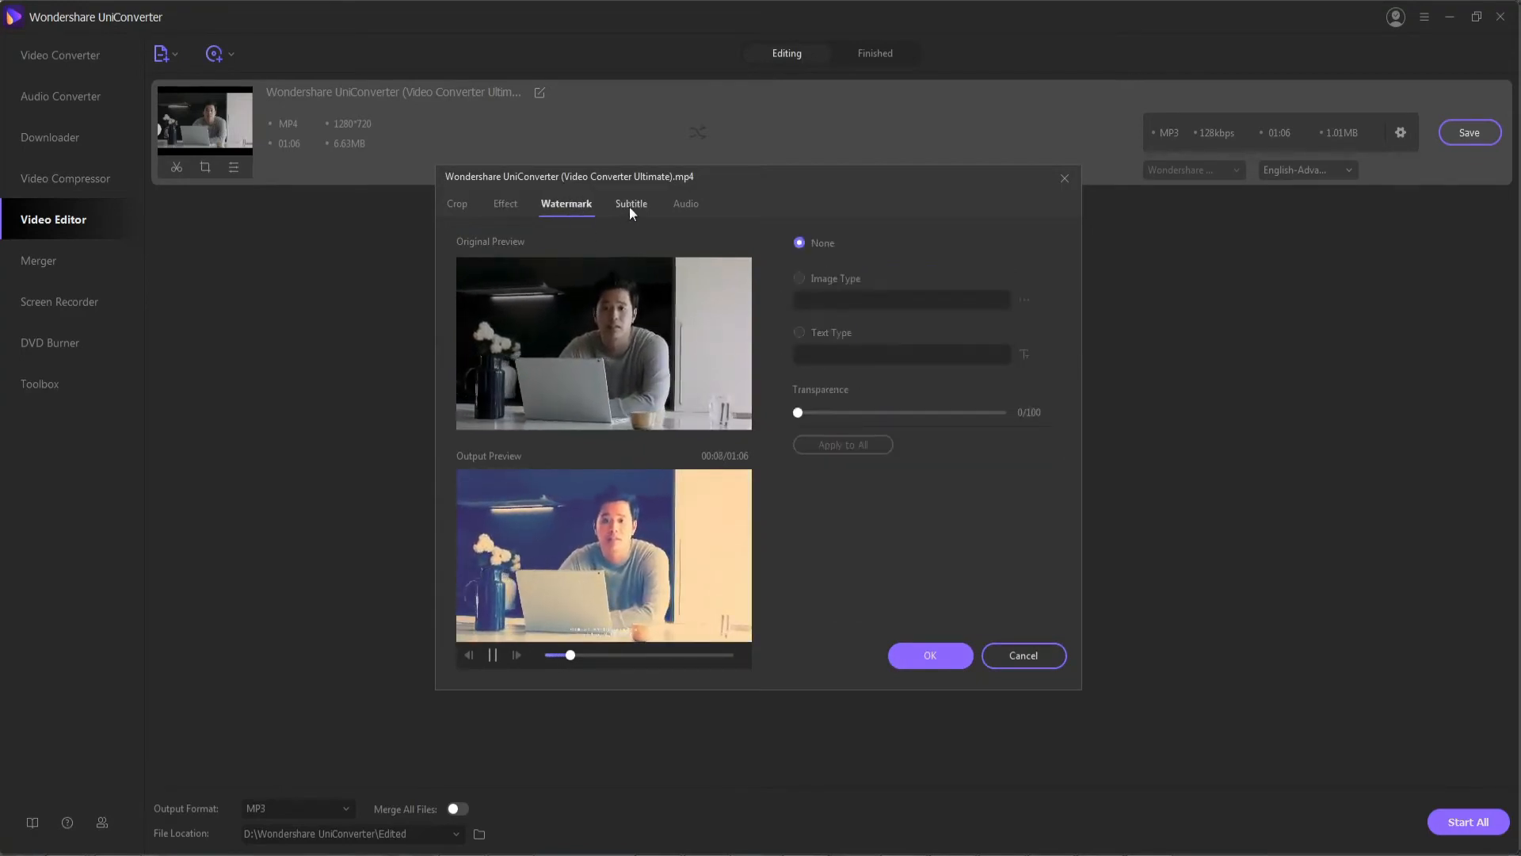
pyautogui.click(684, 203)
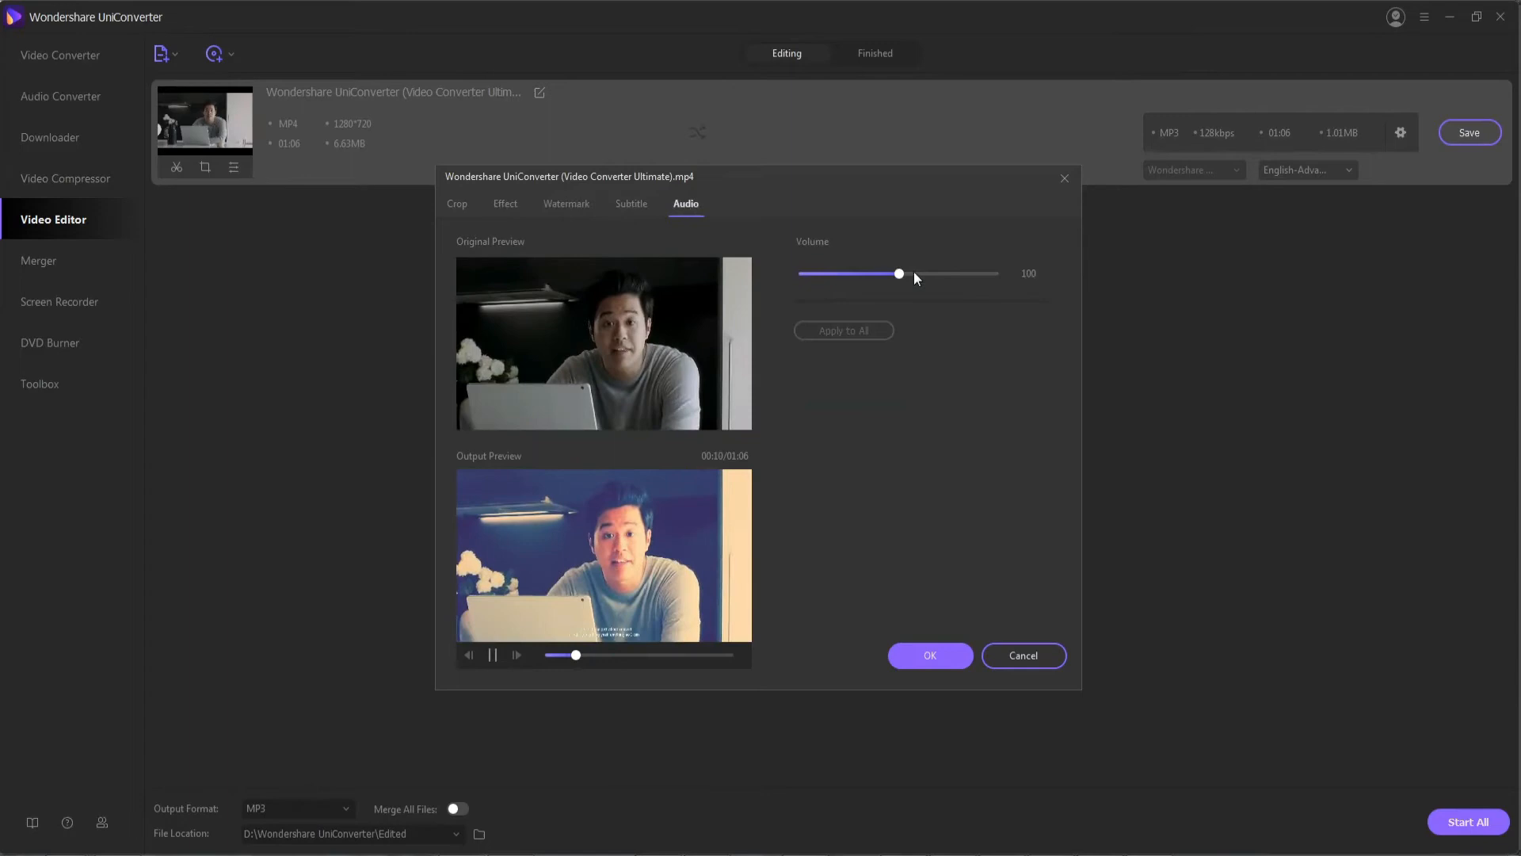
pyautogui.click(928, 655)
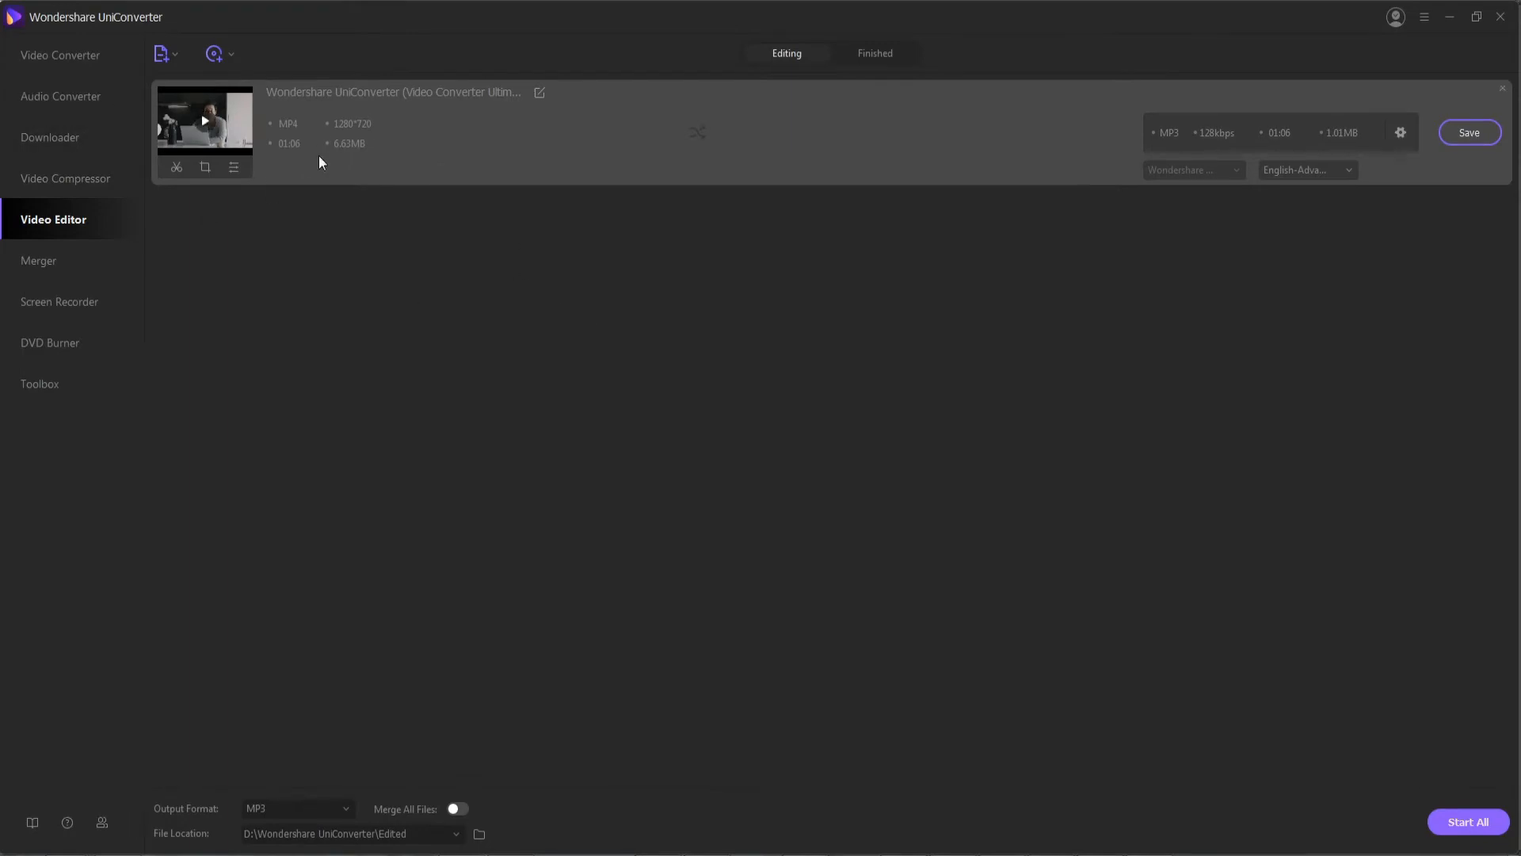
# - Save the edited video, exporting it as MP3
pyautogui.click(1467, 132)
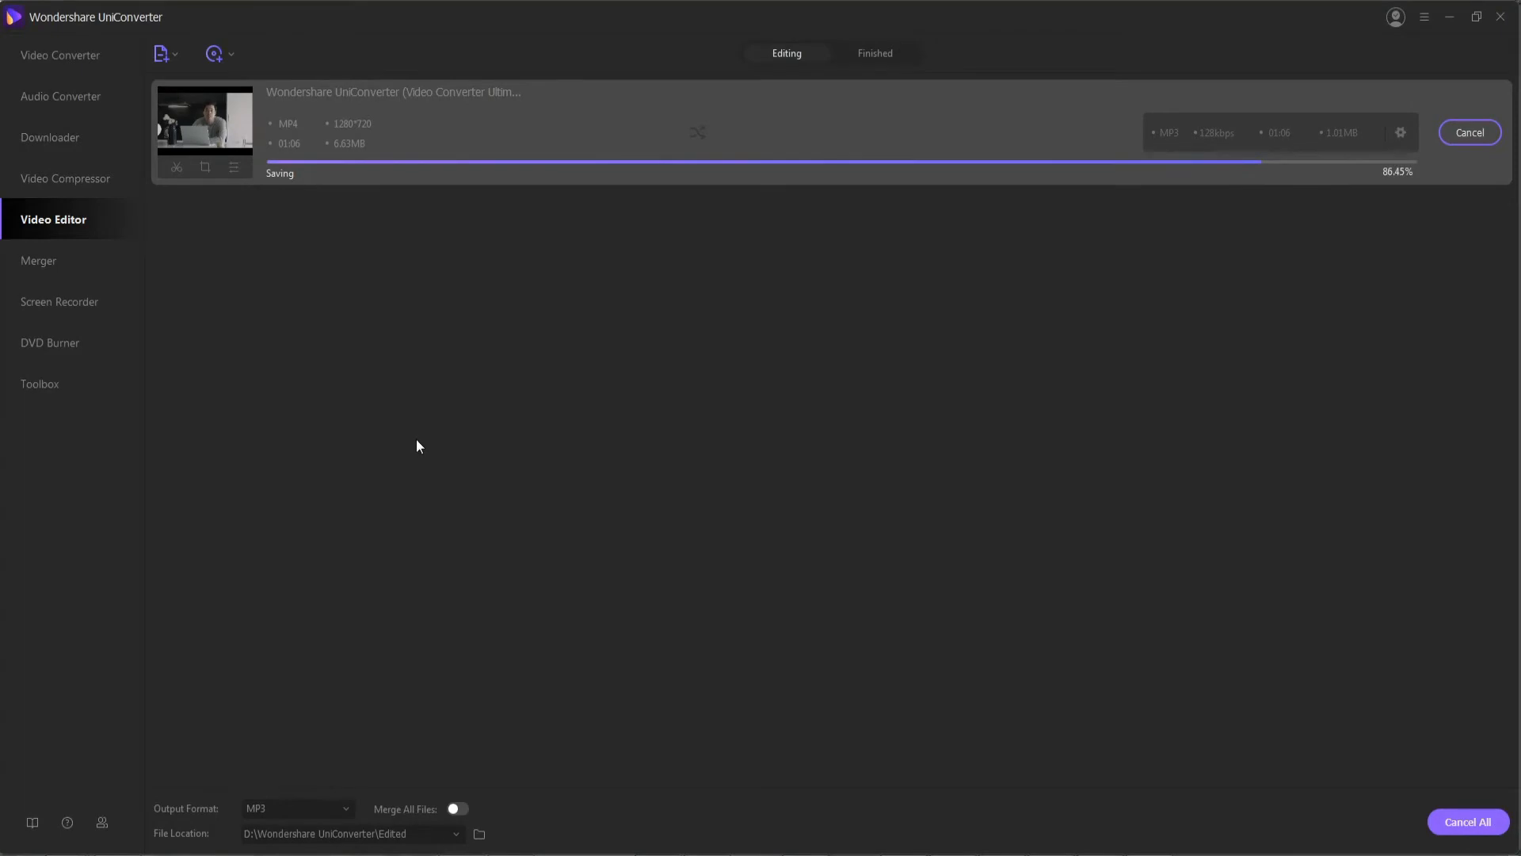
pyautogui.click(41, 260)
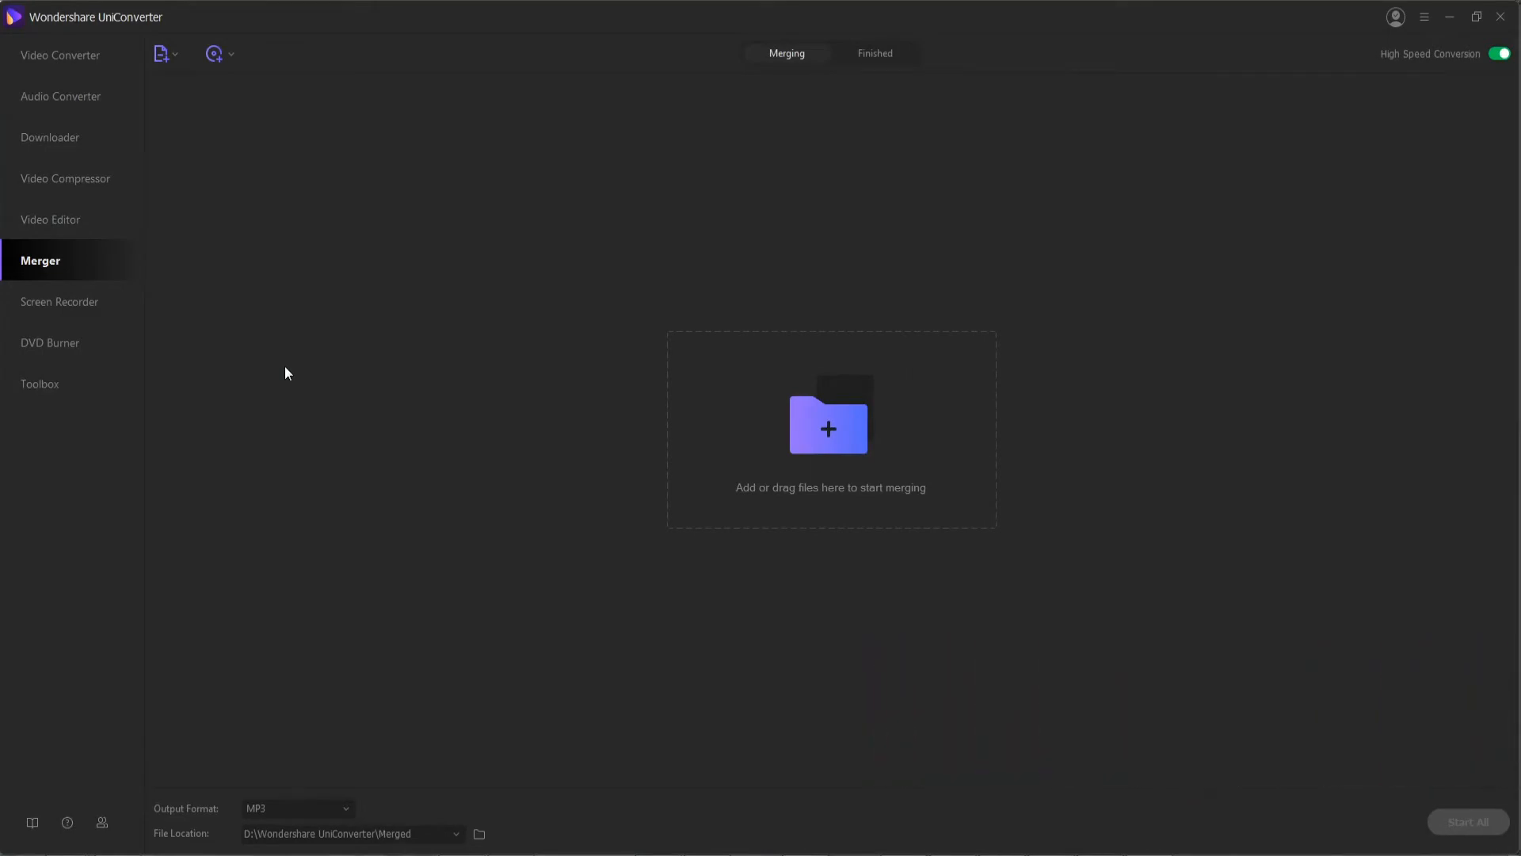
# - Add the two UniConverter clips and merge them to MP3 in D:\Wondershare UniConverter\Merged
pyautogui.click(160, 53)
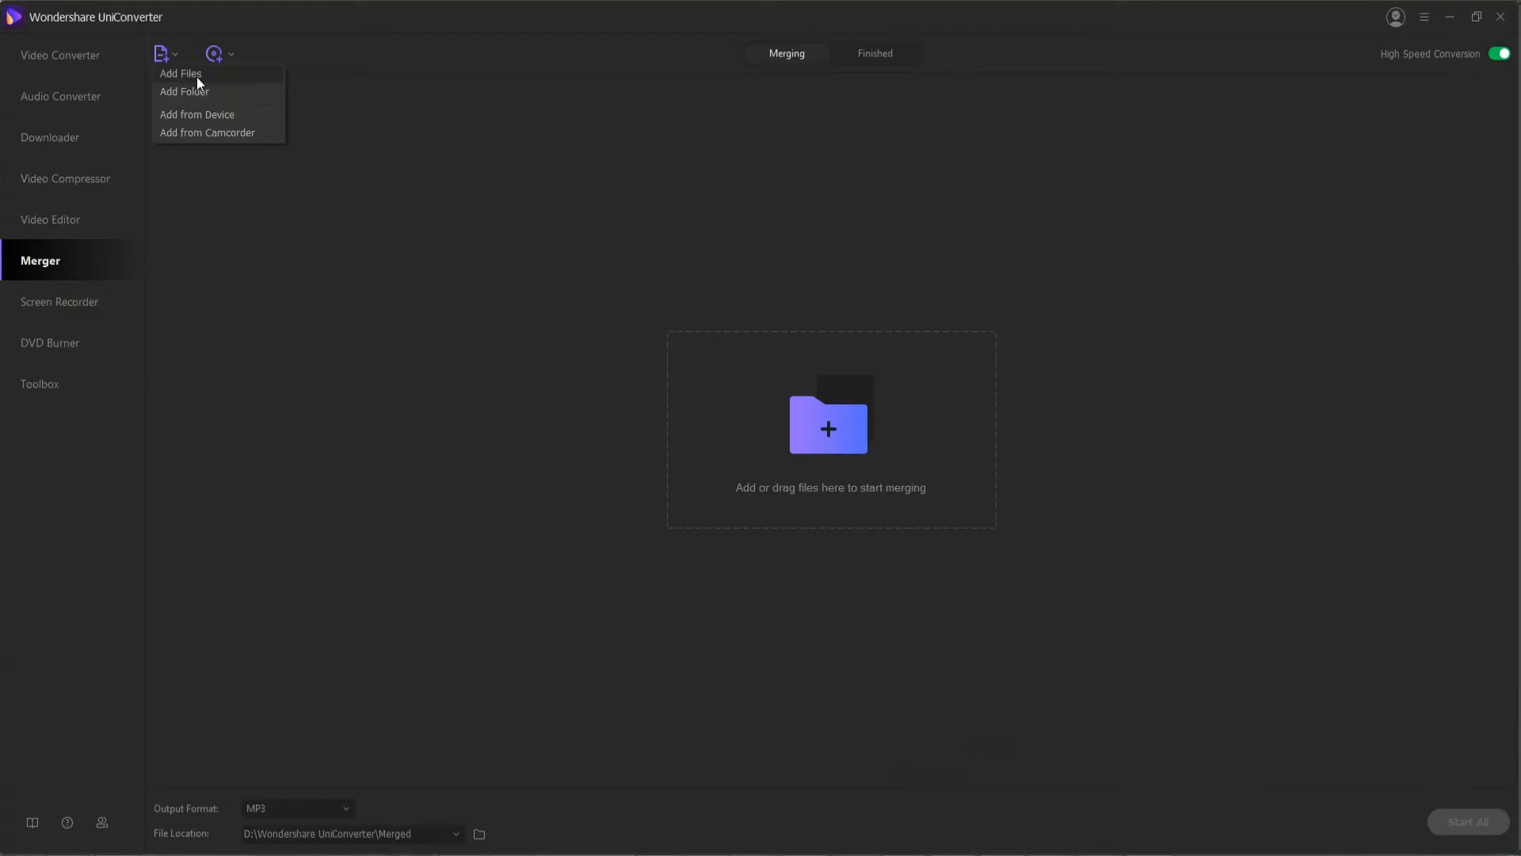
pyautogui.click(181, 72)
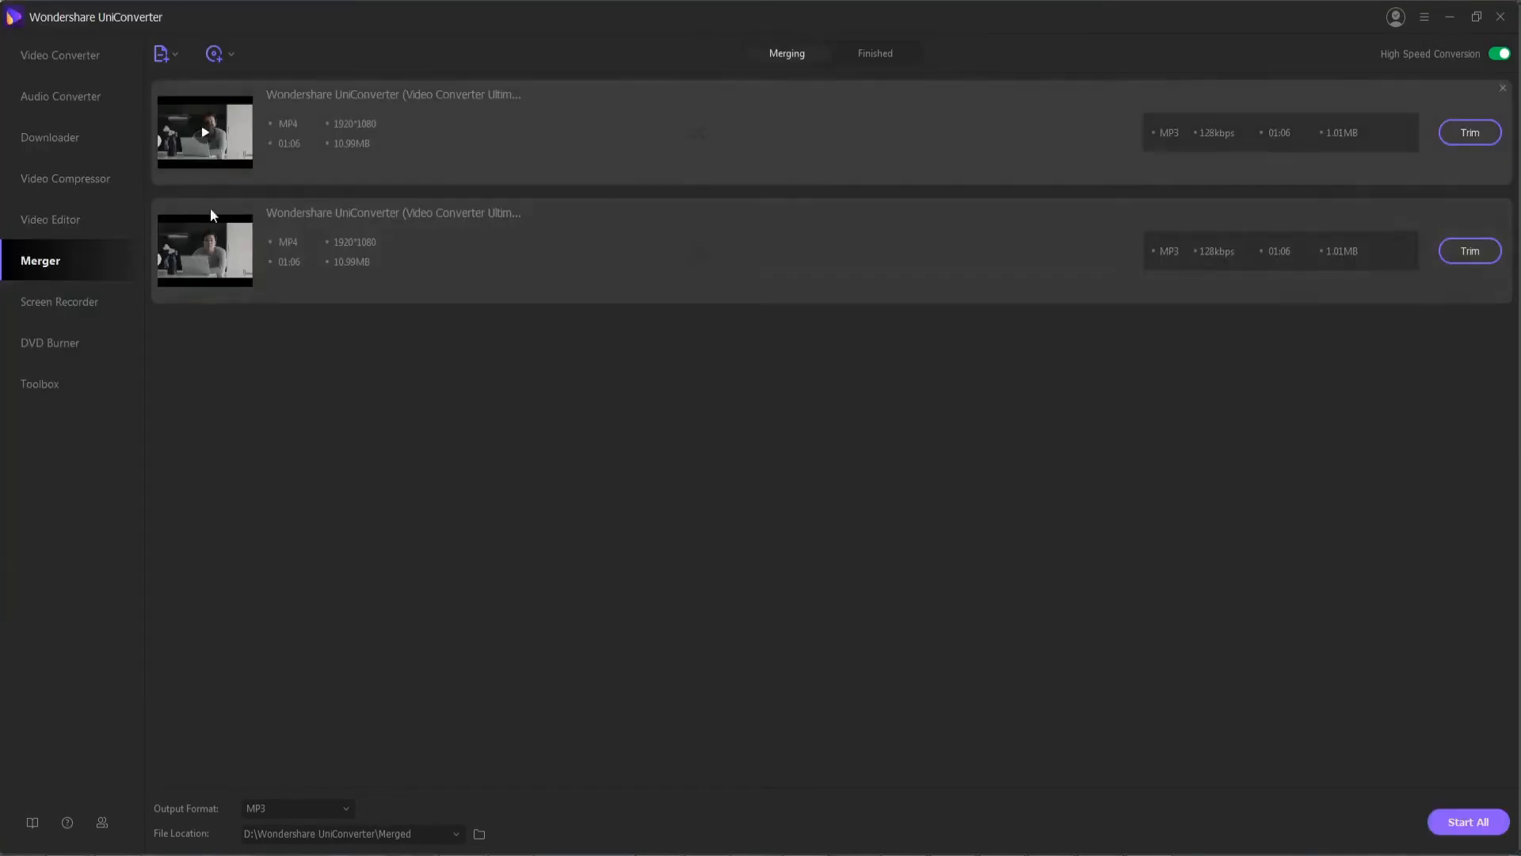
pyautogui.moveTo(708, 148)
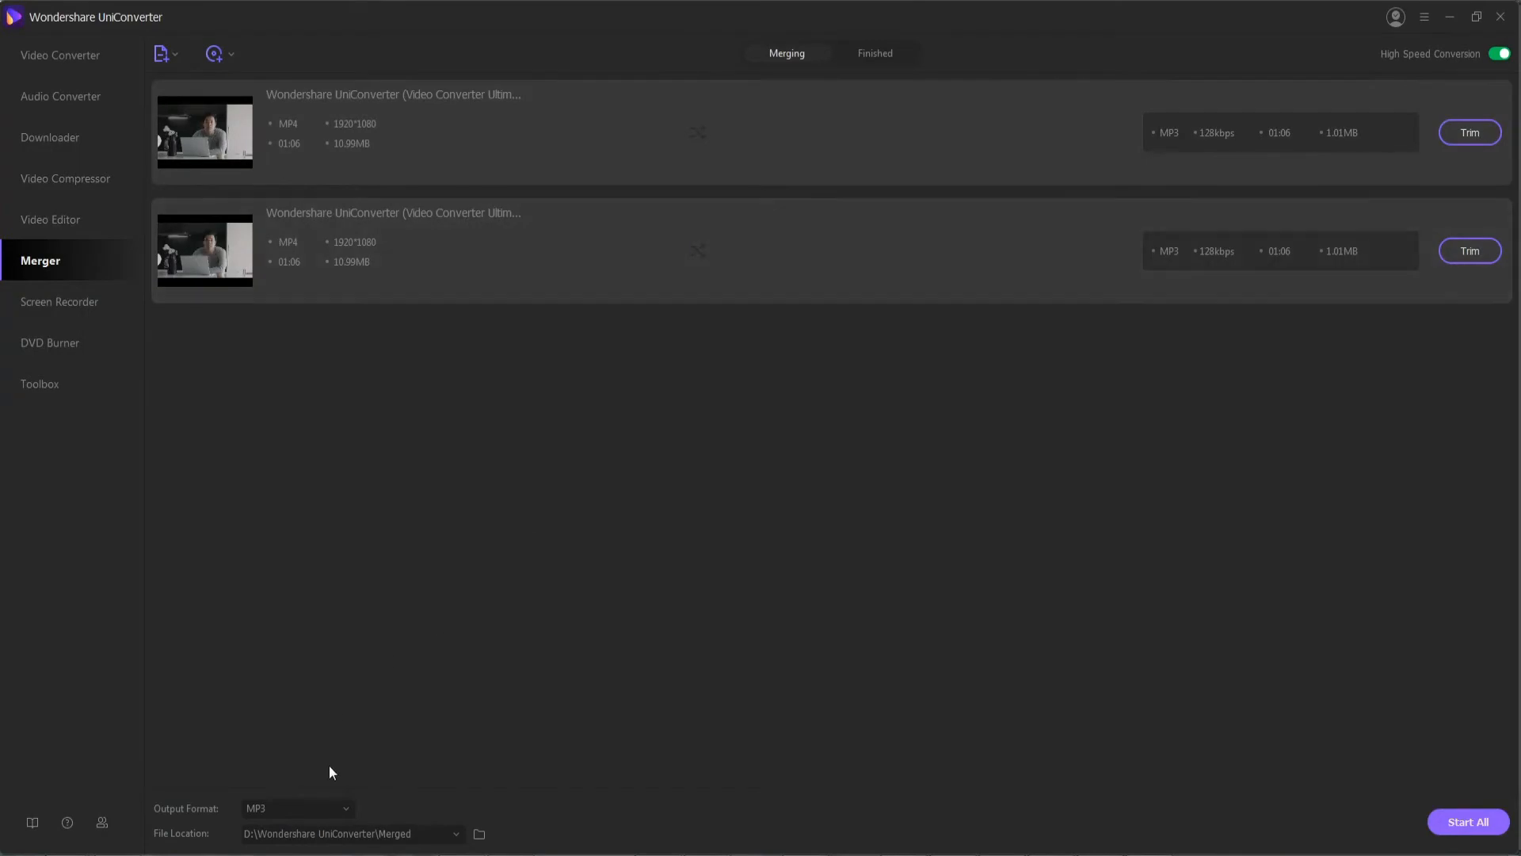
pyautogui.click(298, 808)
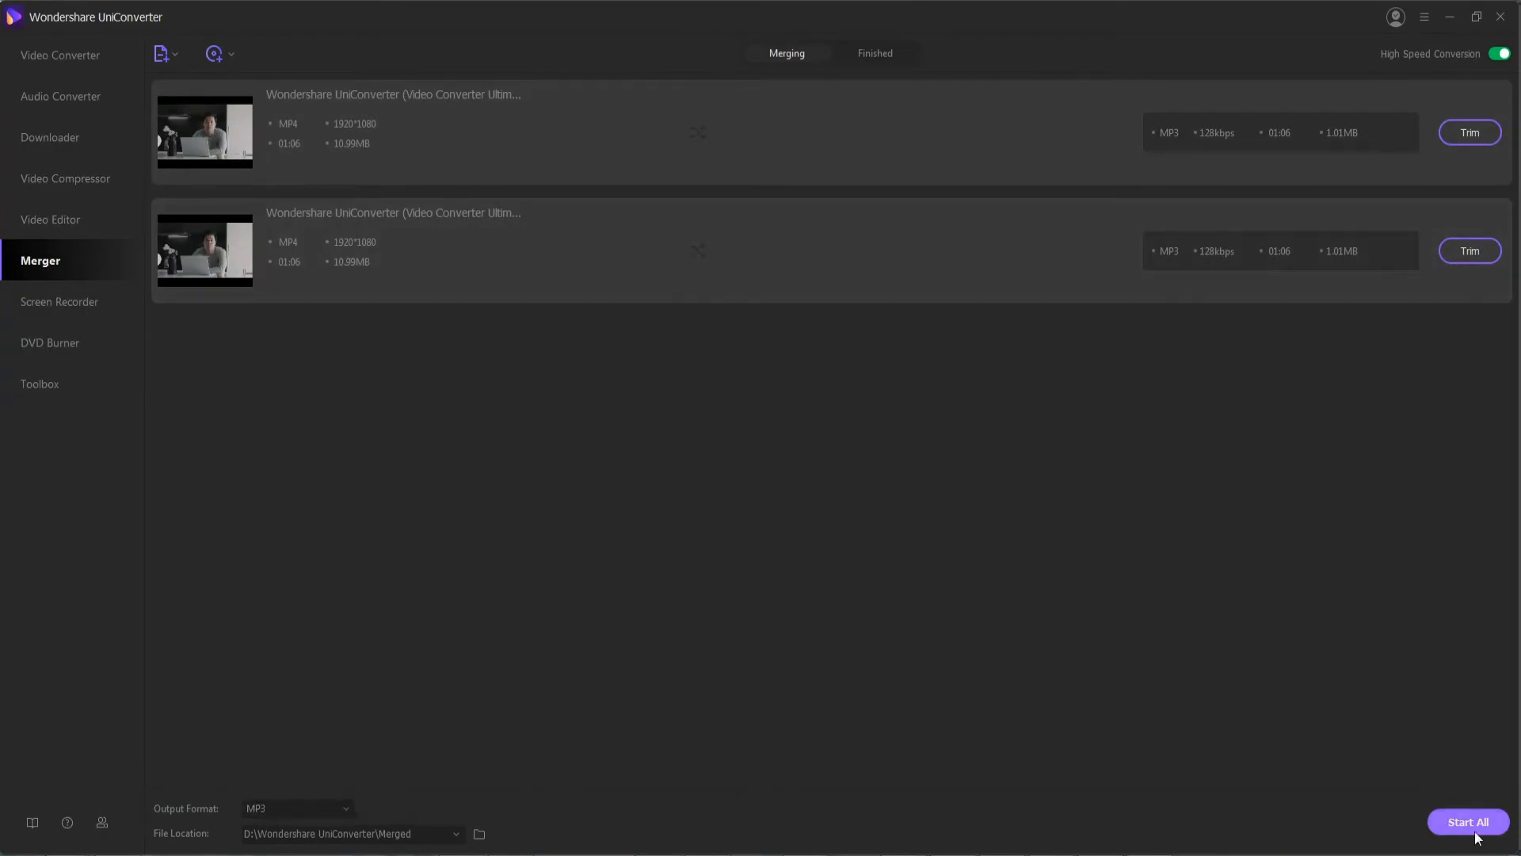
pyautogui.click(1468, 822)
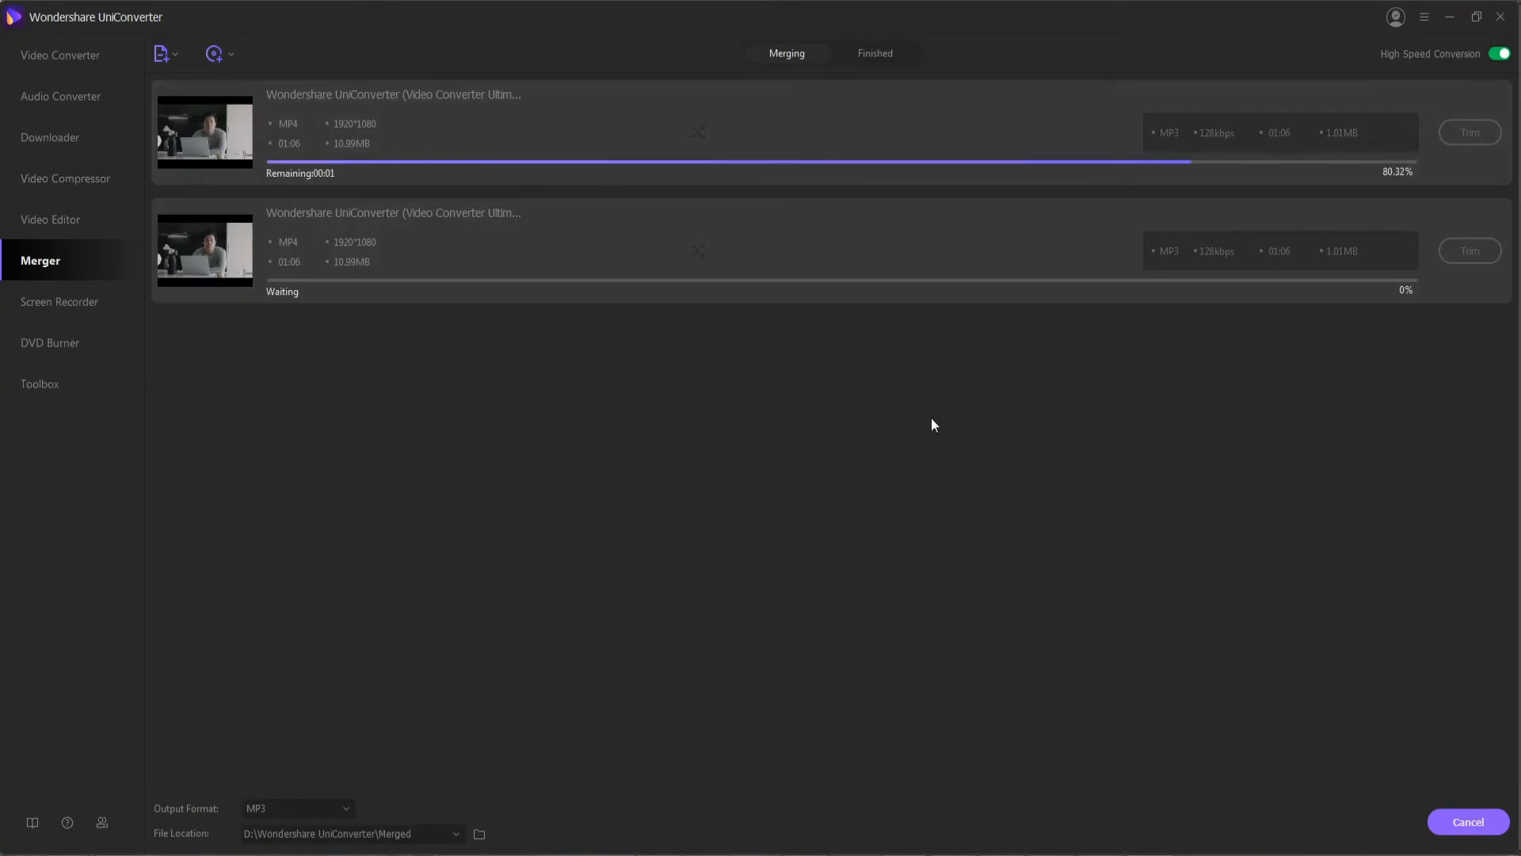
pyautogui.click(60, 302)
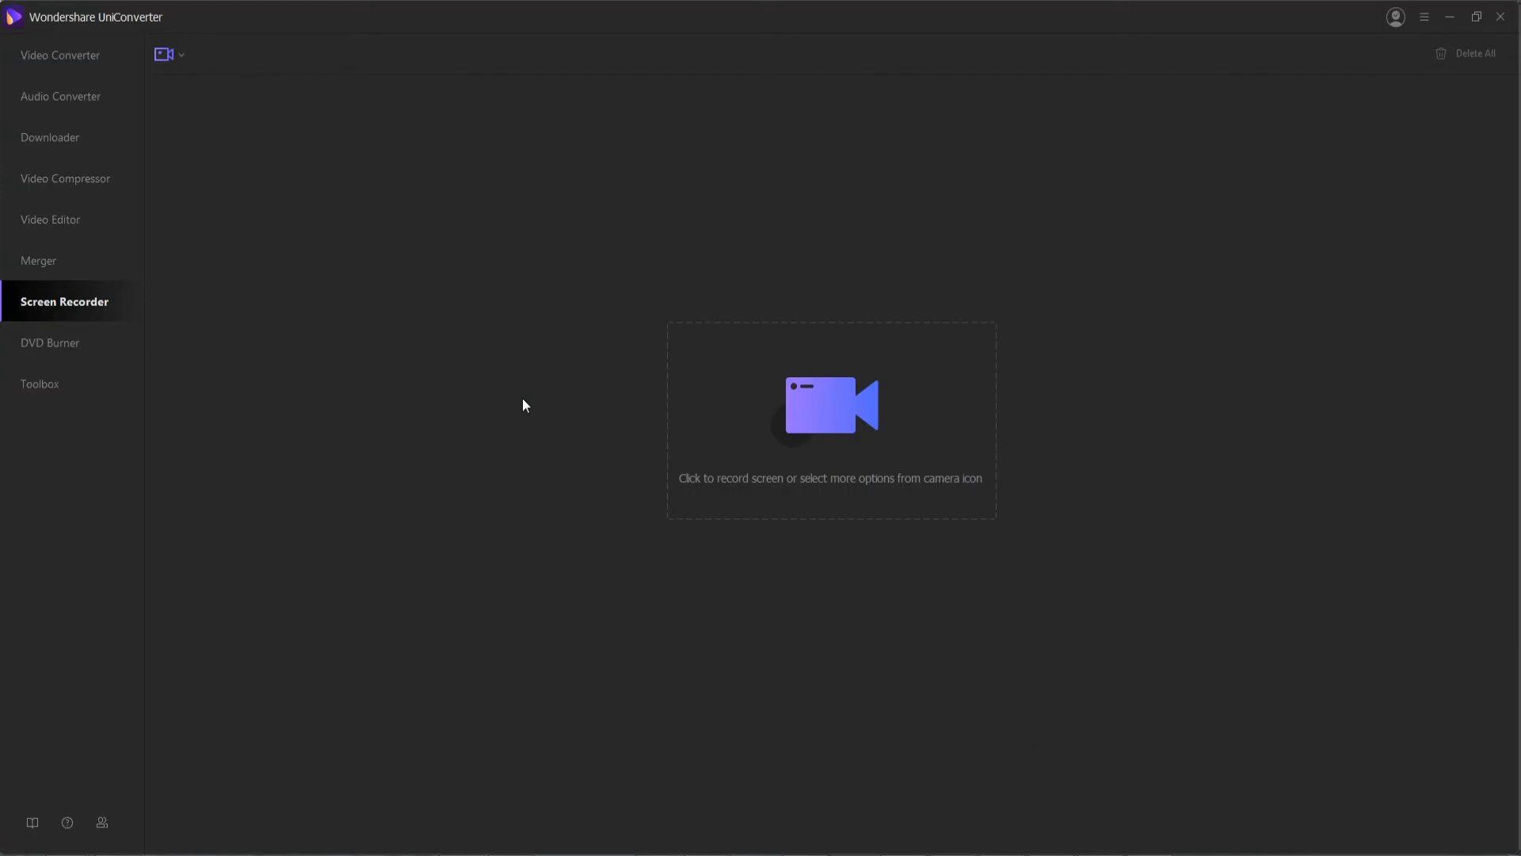
pyautogui.moveTo(393, 243)
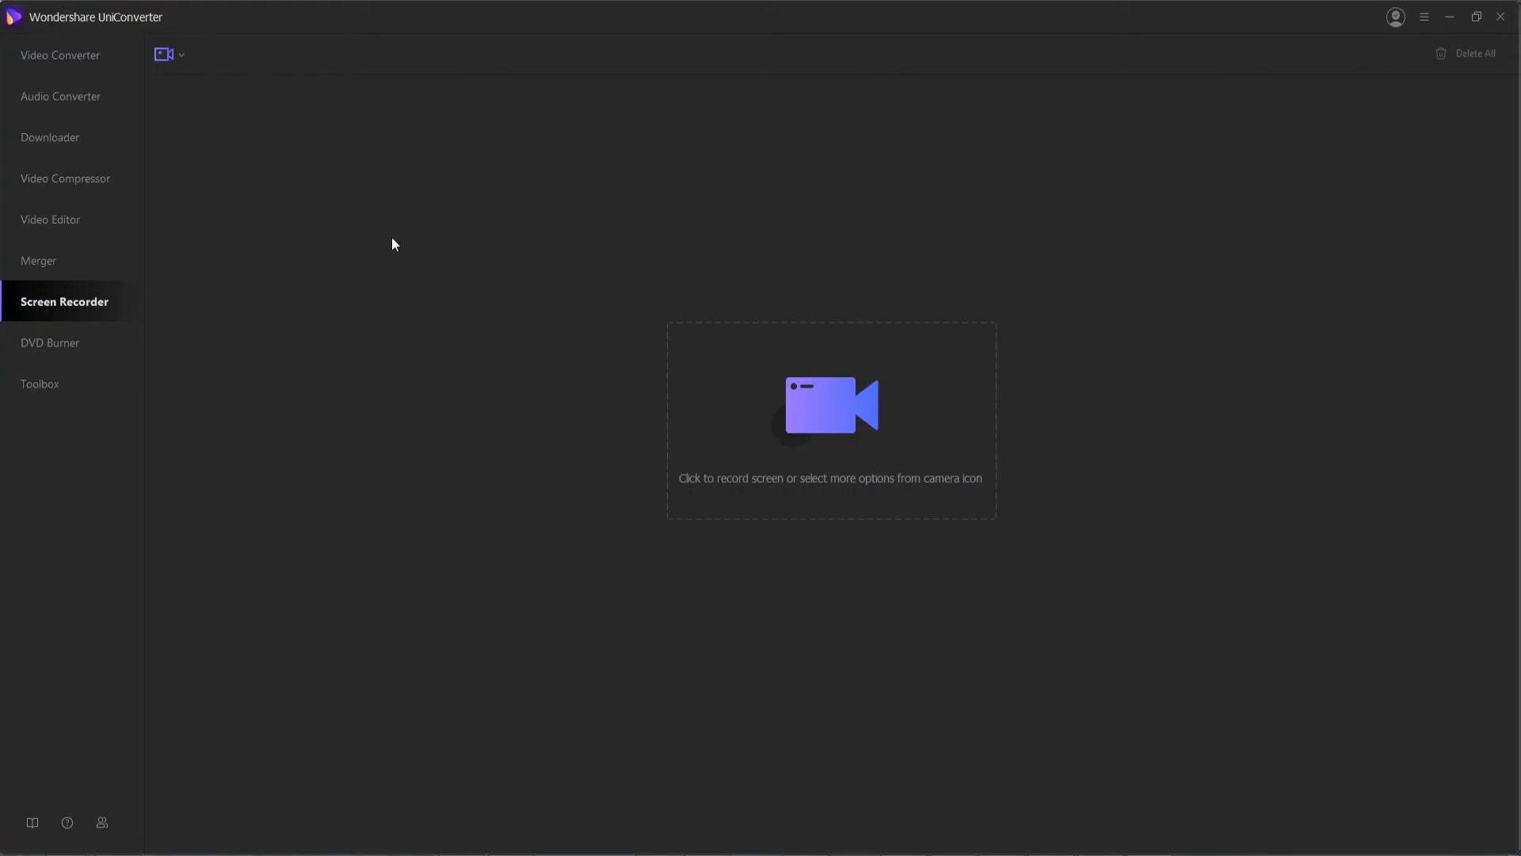
# - Start Screen Recorder mode with the capture frame around the app window
pyautogui.click(181, 55)
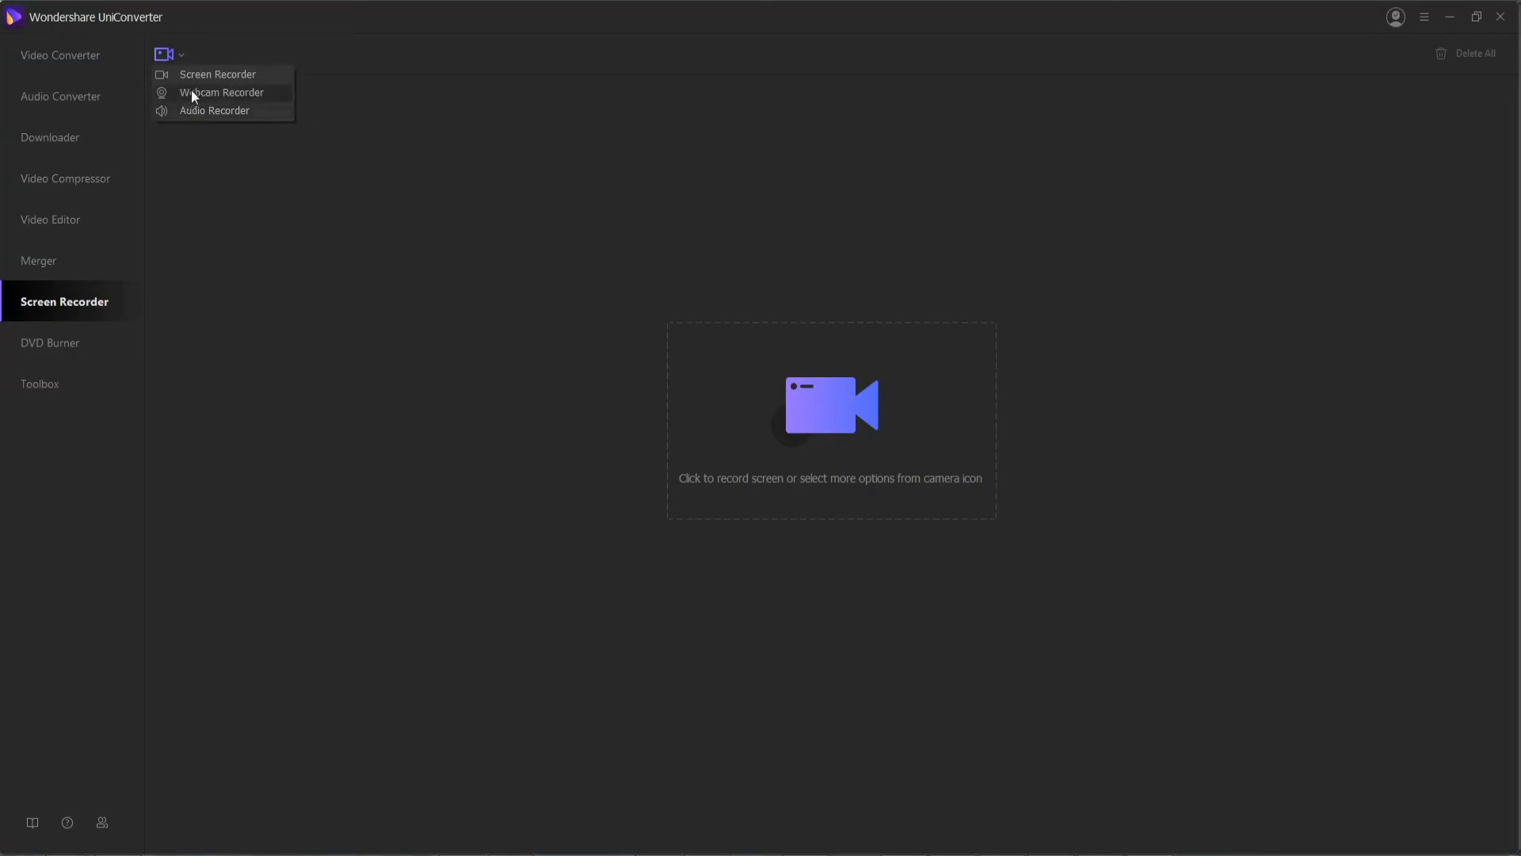
pyautogui.click(217, 74)
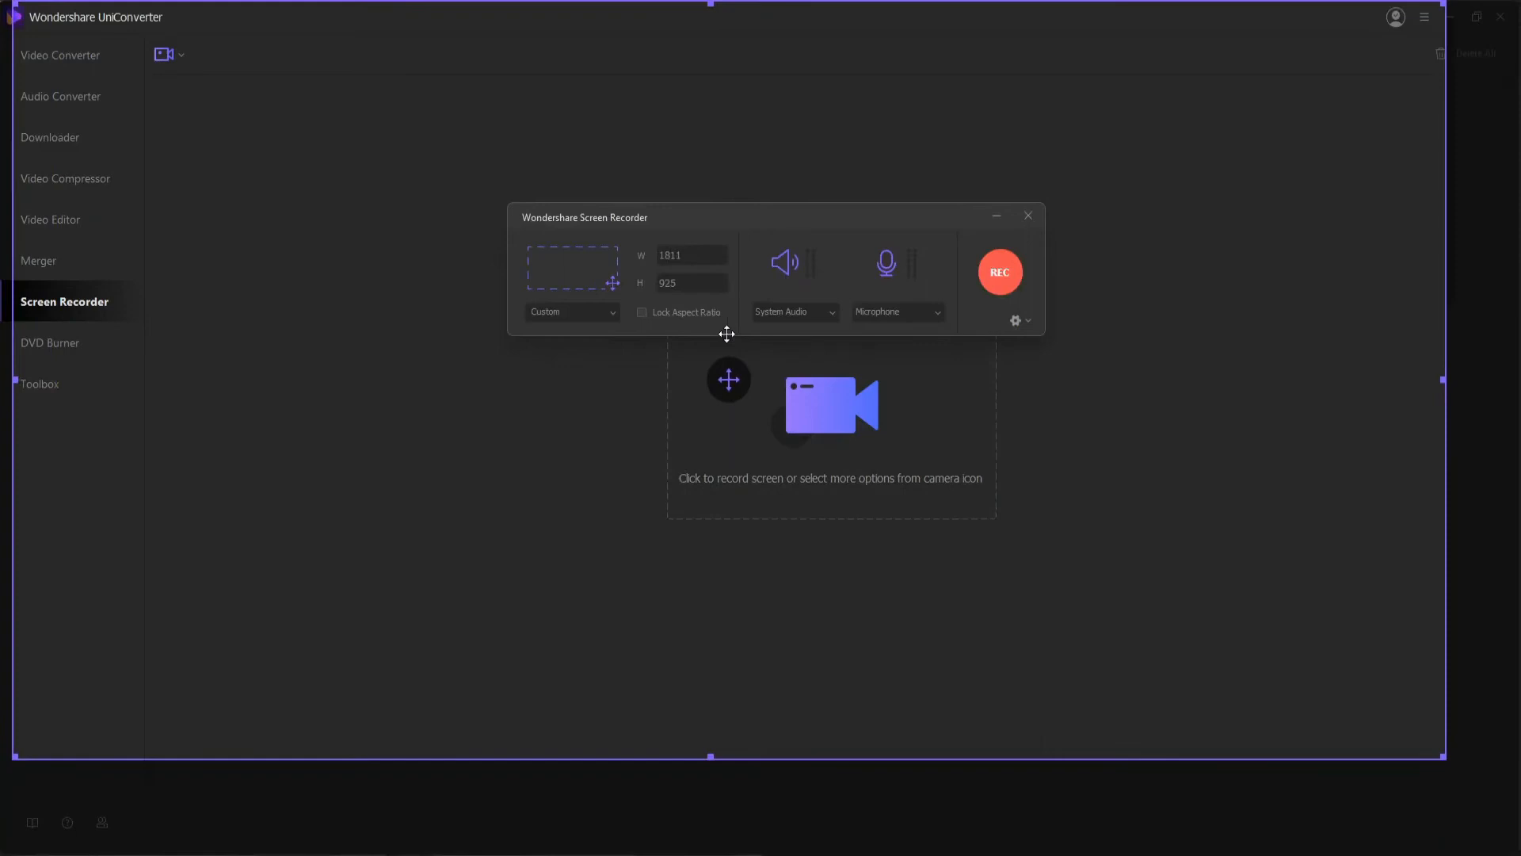
pyautogui.moveTo(801, 457)
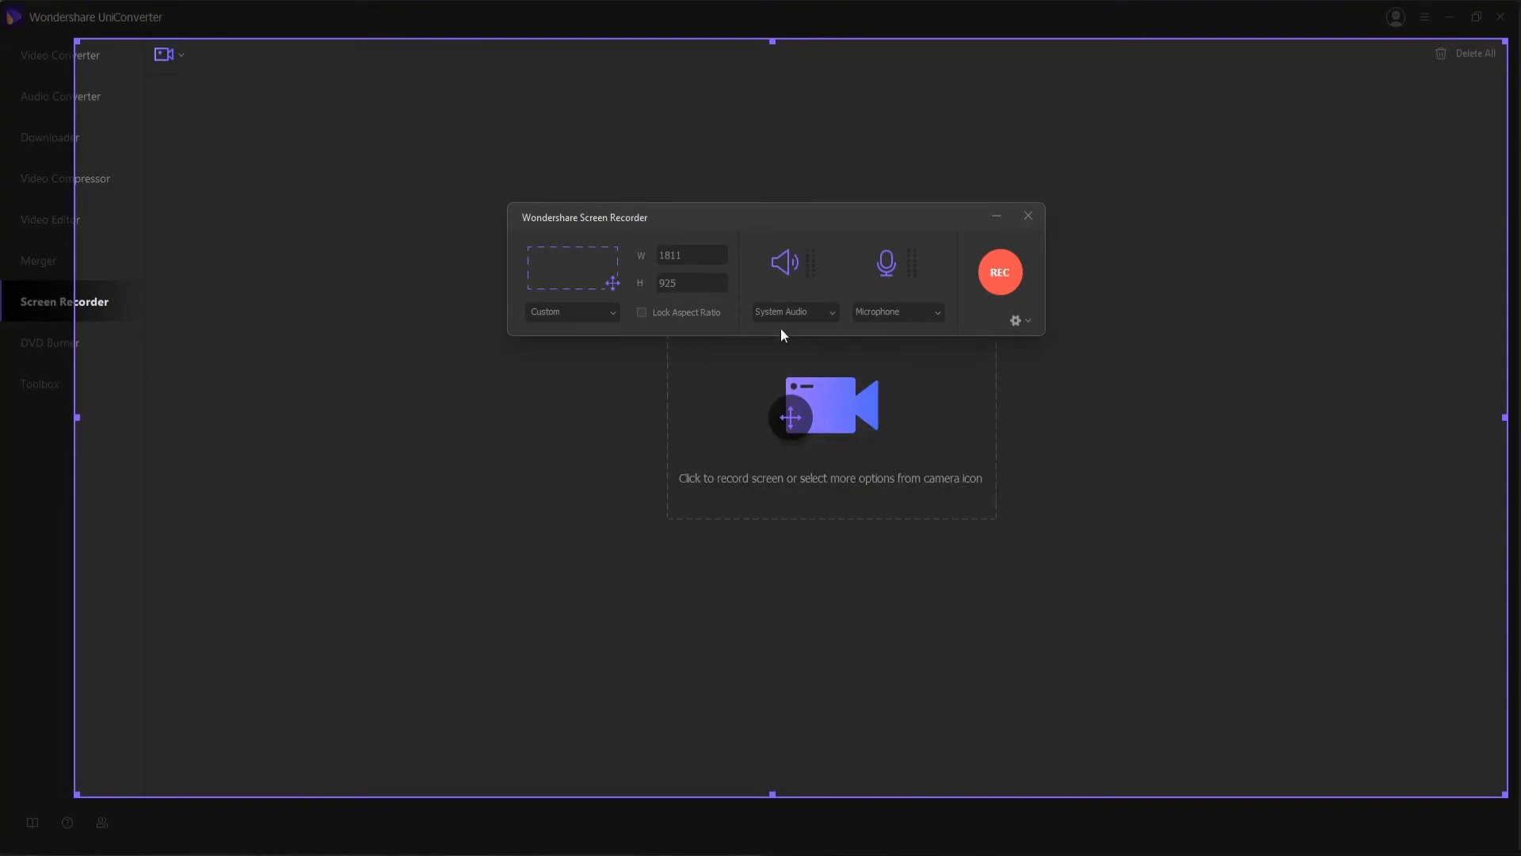
pyautogui.click(51, 342)
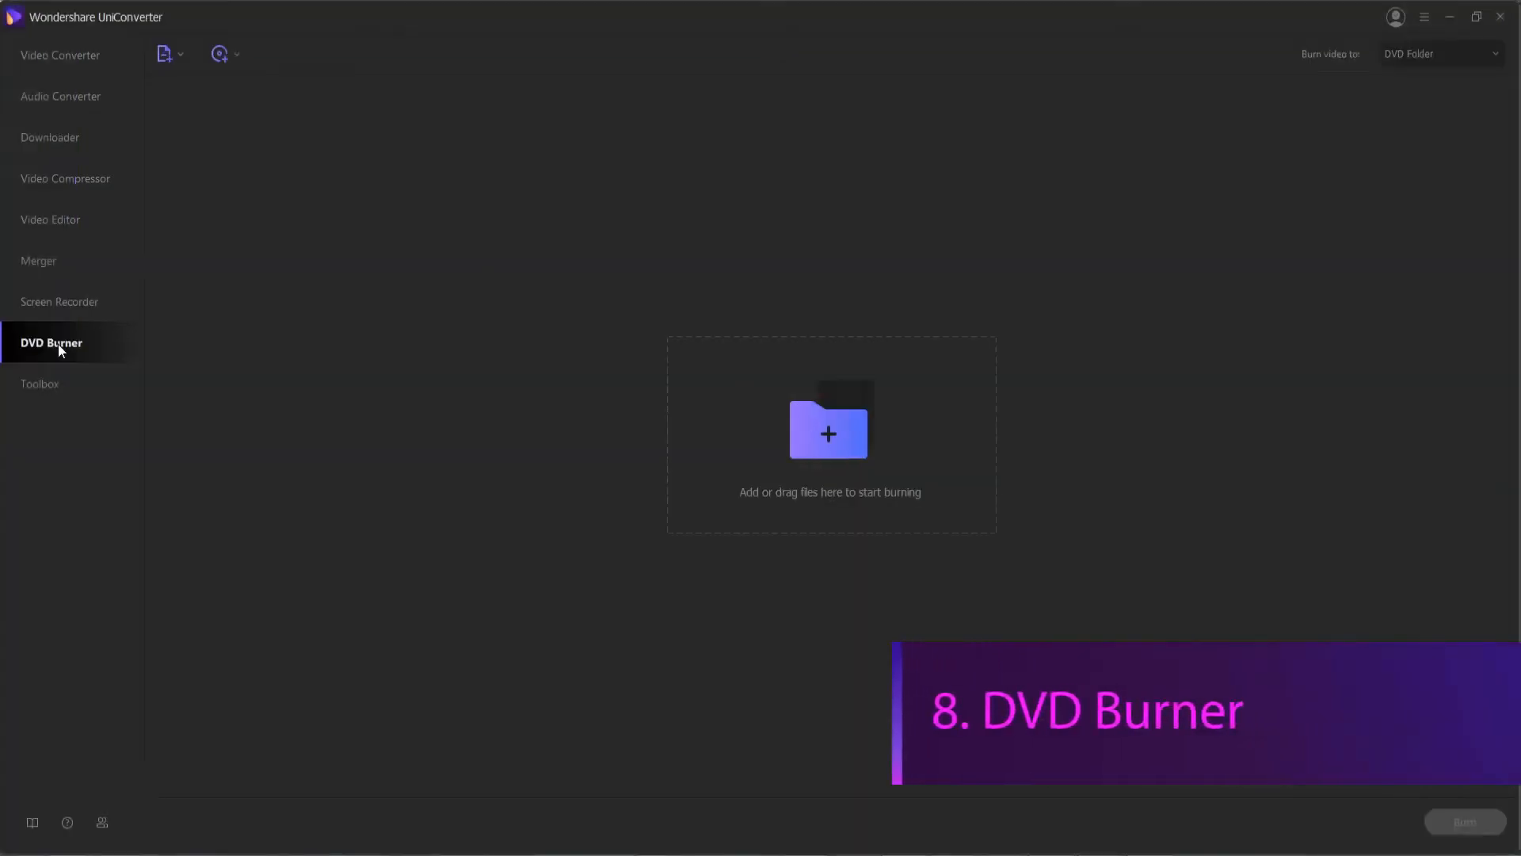
pyautogui.moveTo(337, 448)
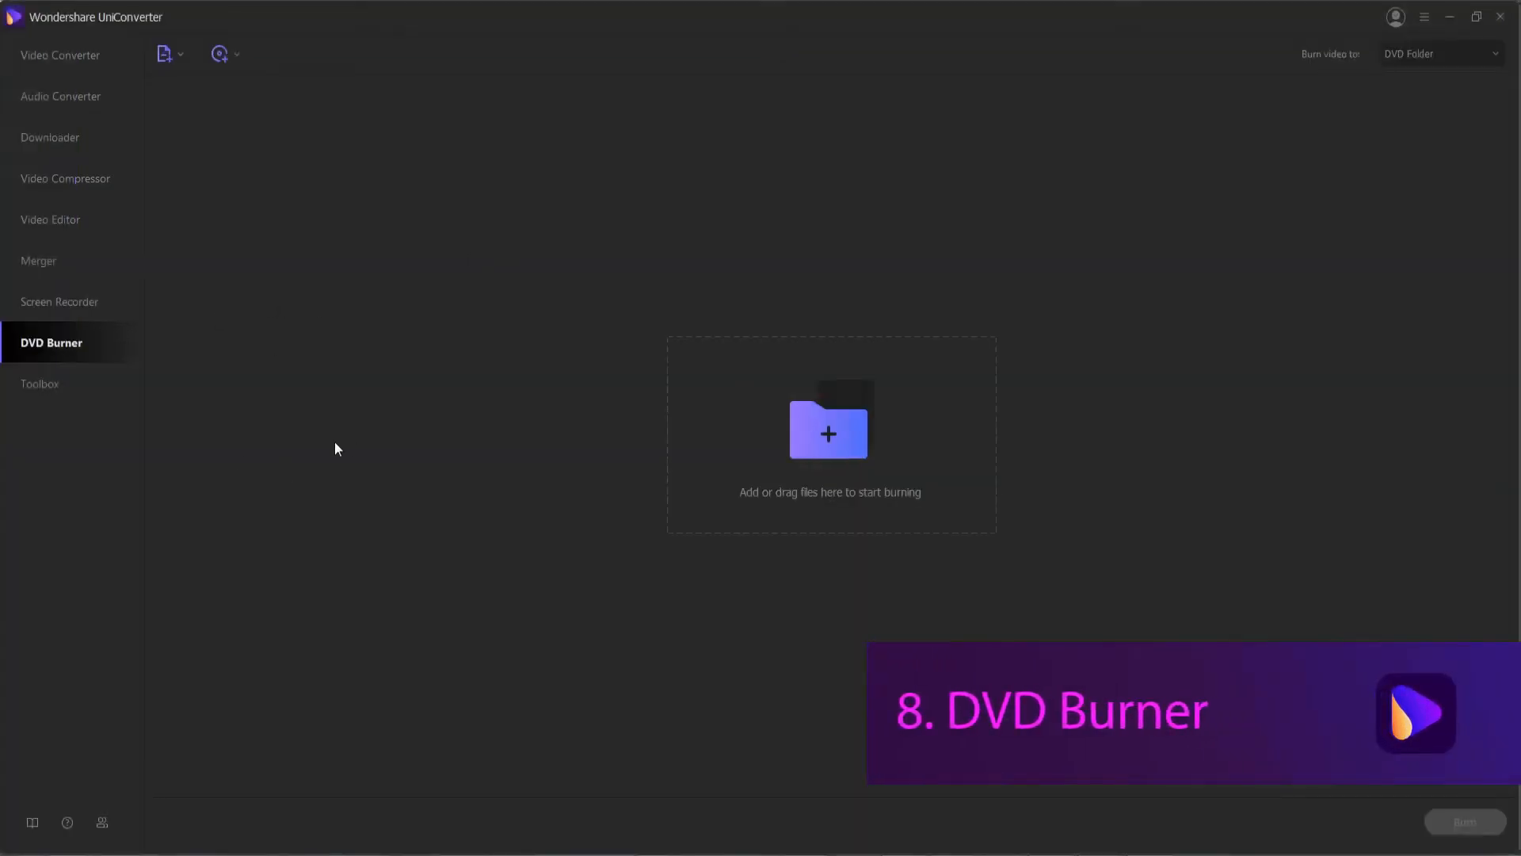
pyautogui.moveTo(432, 324)
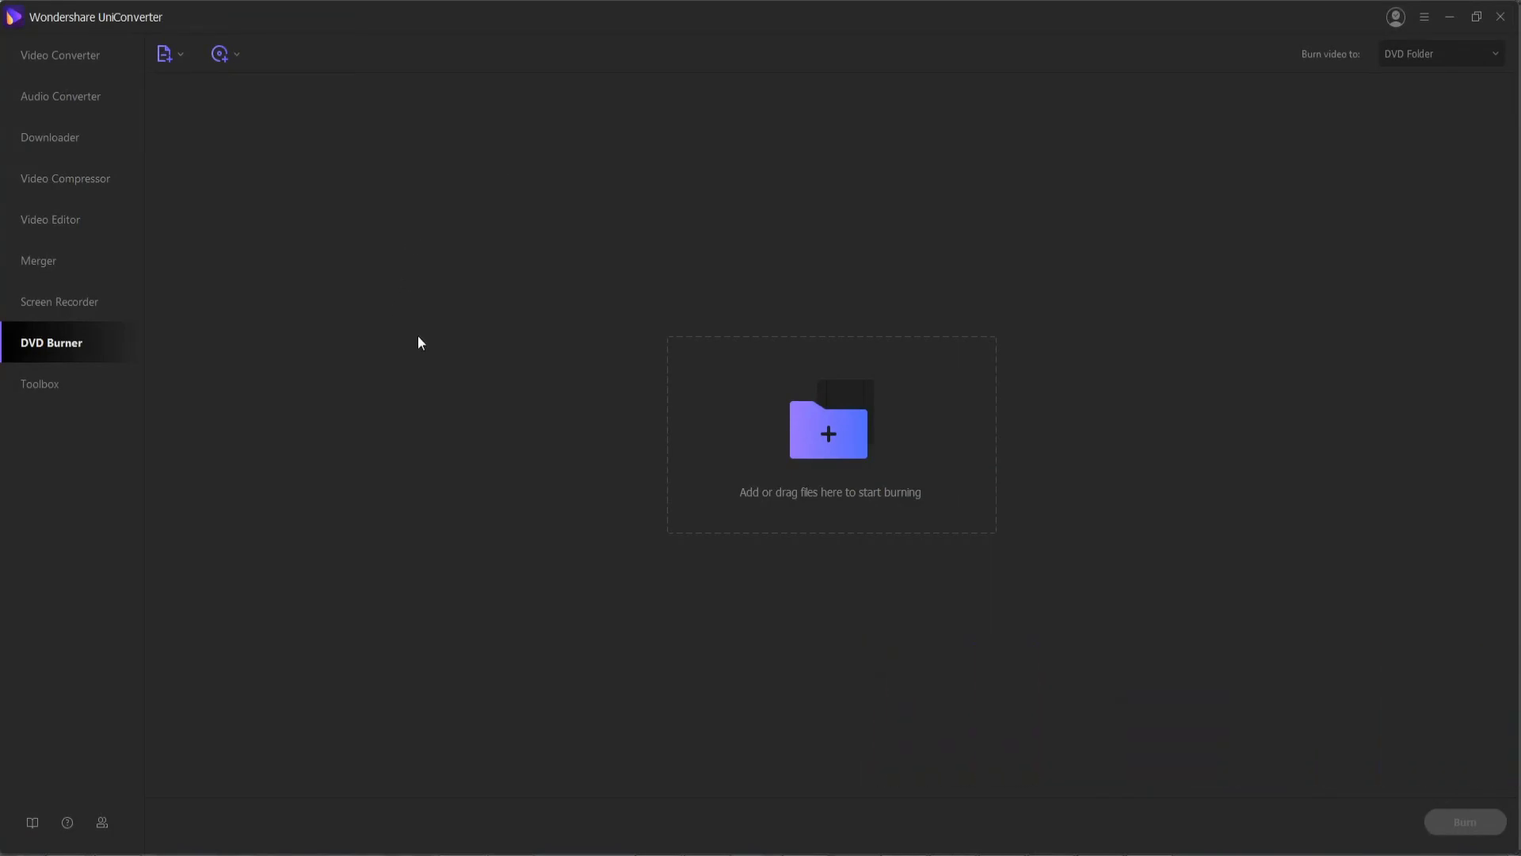
# - Load Wondershare UniConverter (Video Converter Ultimate).mp4 into the DVD Burner list
pyautogui.click(221, 53)
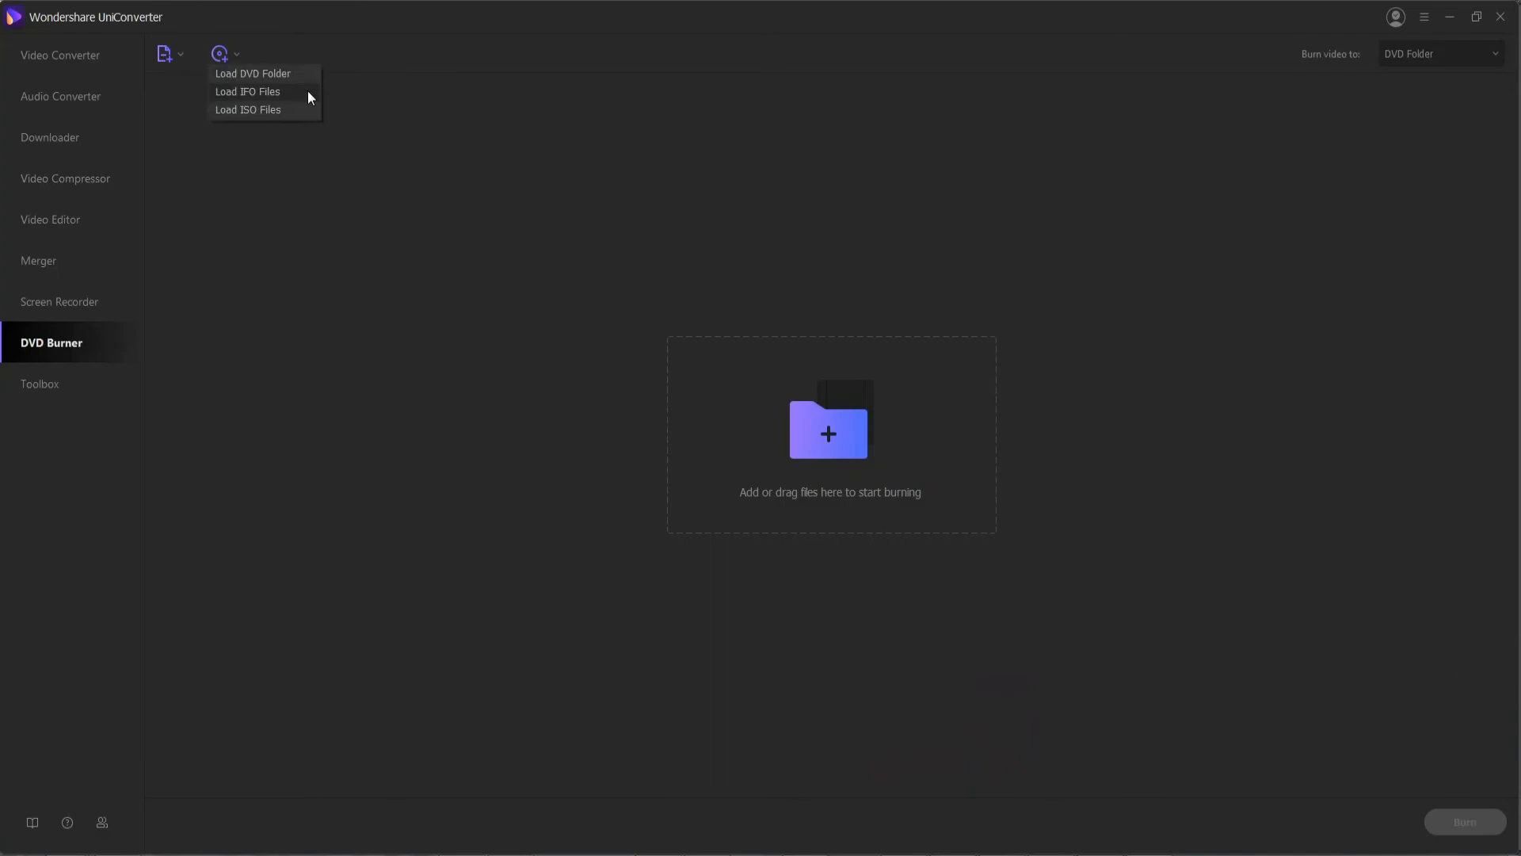
pyautogui.moveTo(233, 111)
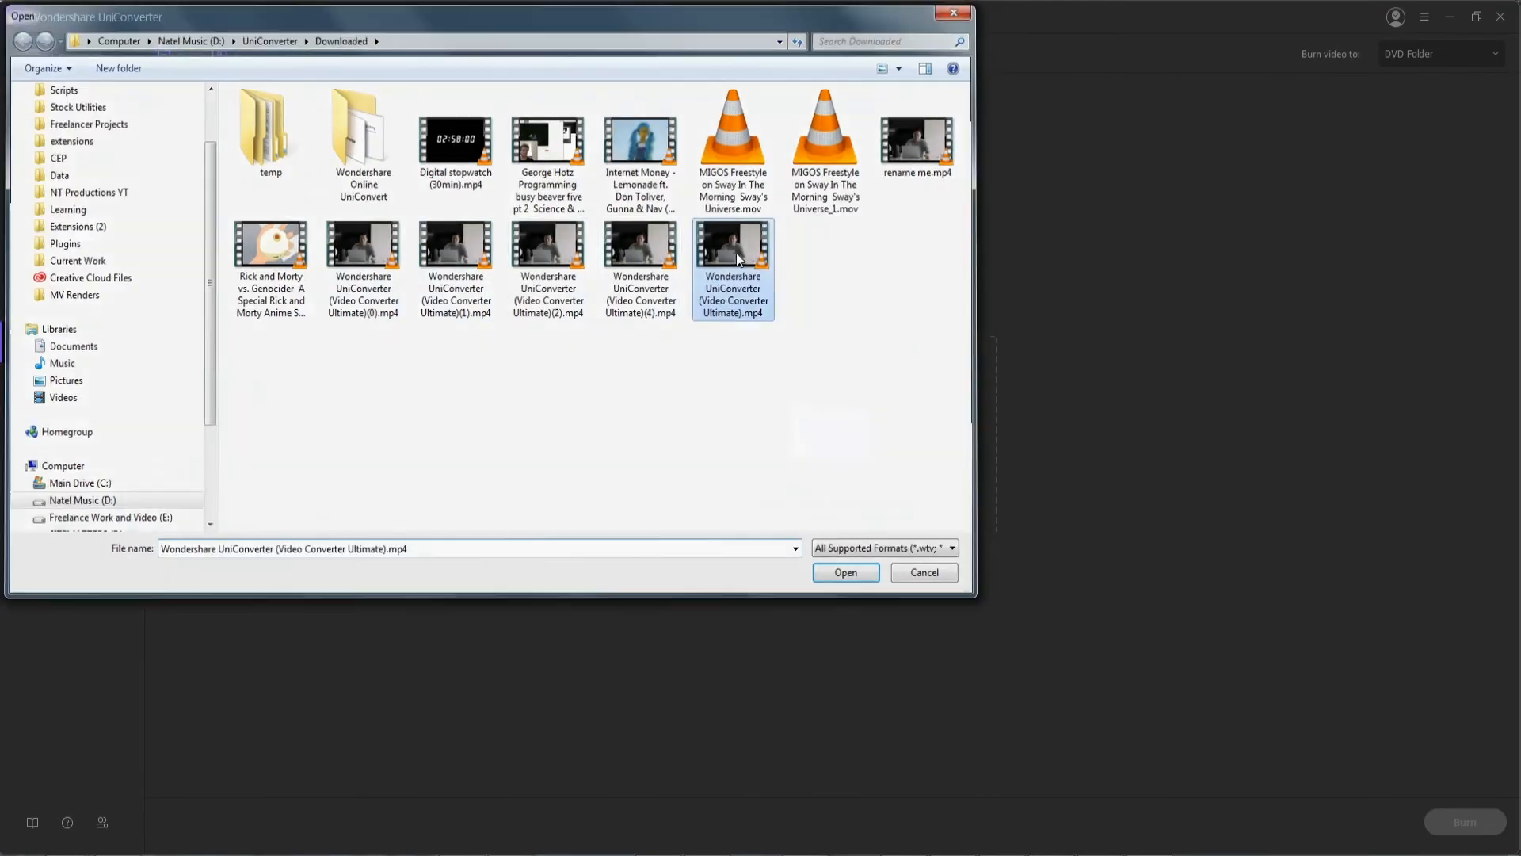
pyautogui.click(843, 572)
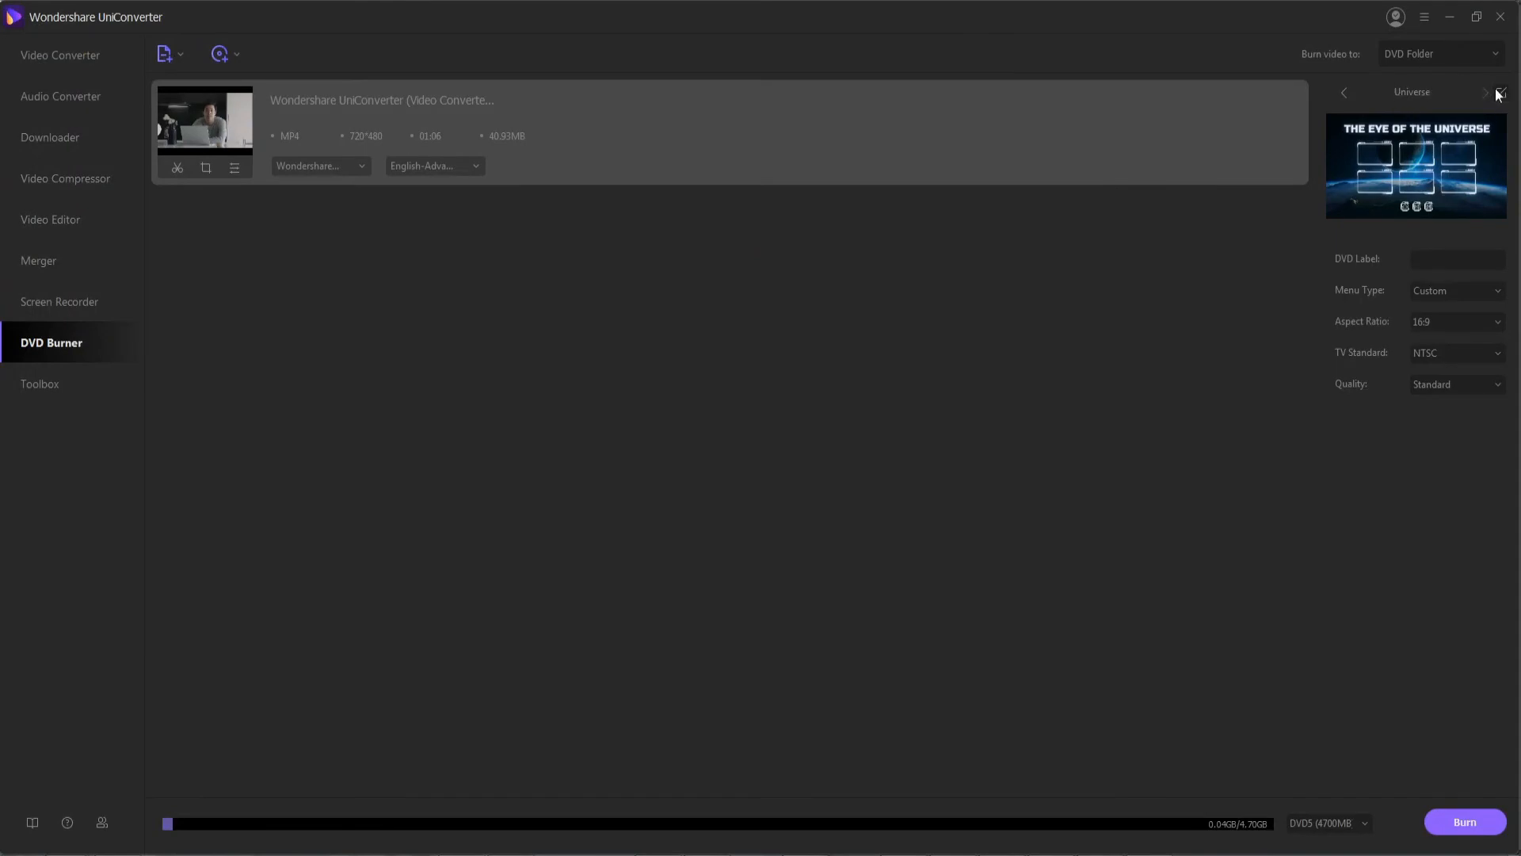
# - Apply the Universe DVD menu template with Custom menu type, then start burning to a DVD folder
pyautogui.click(1498, 92)
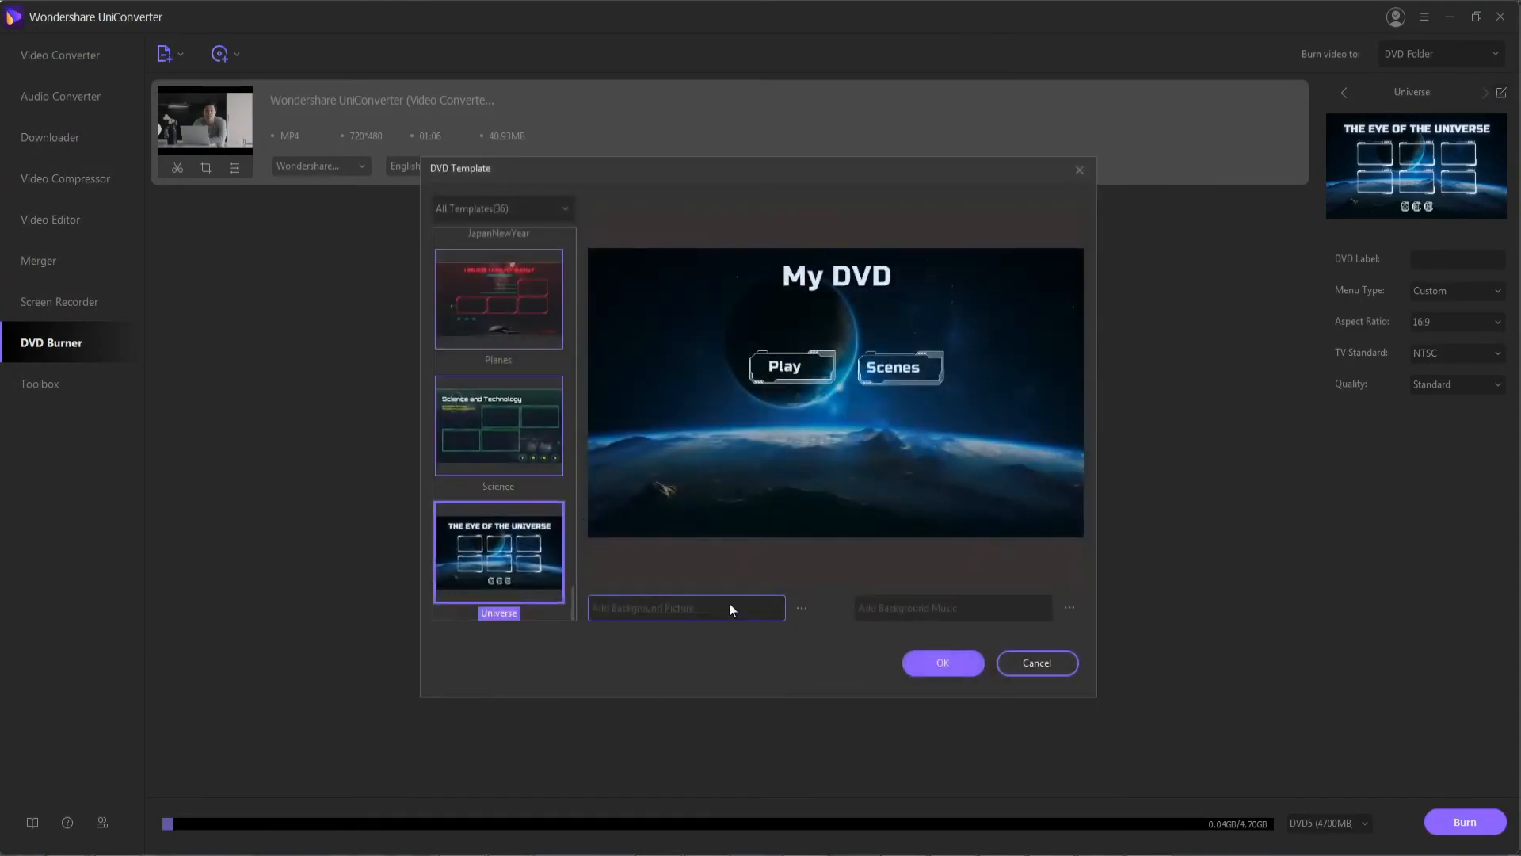
pyautogui.click(941, 662)
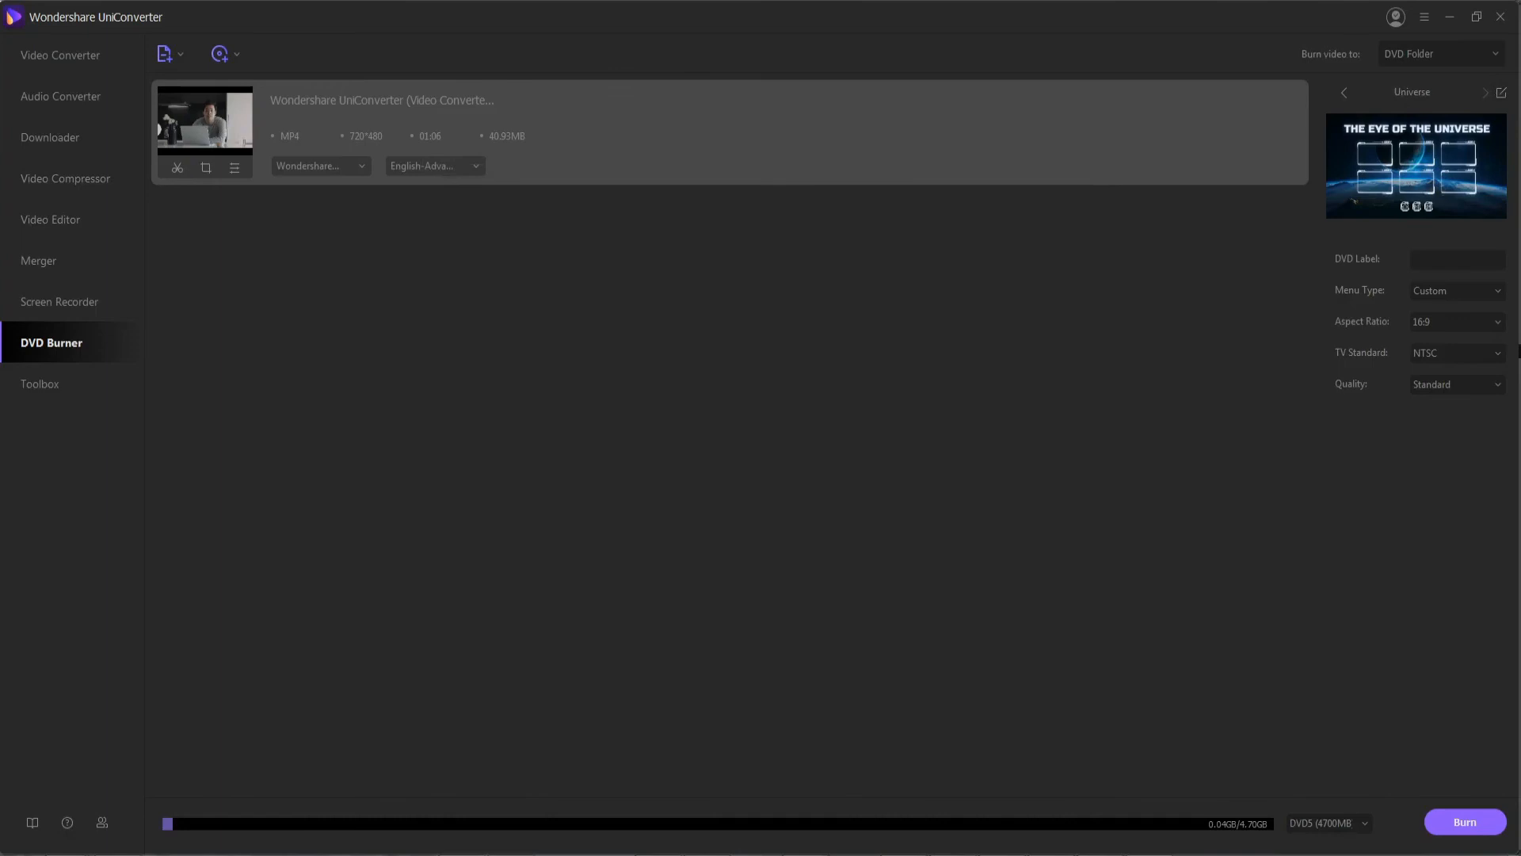
pyautogui.click(1455, 290)
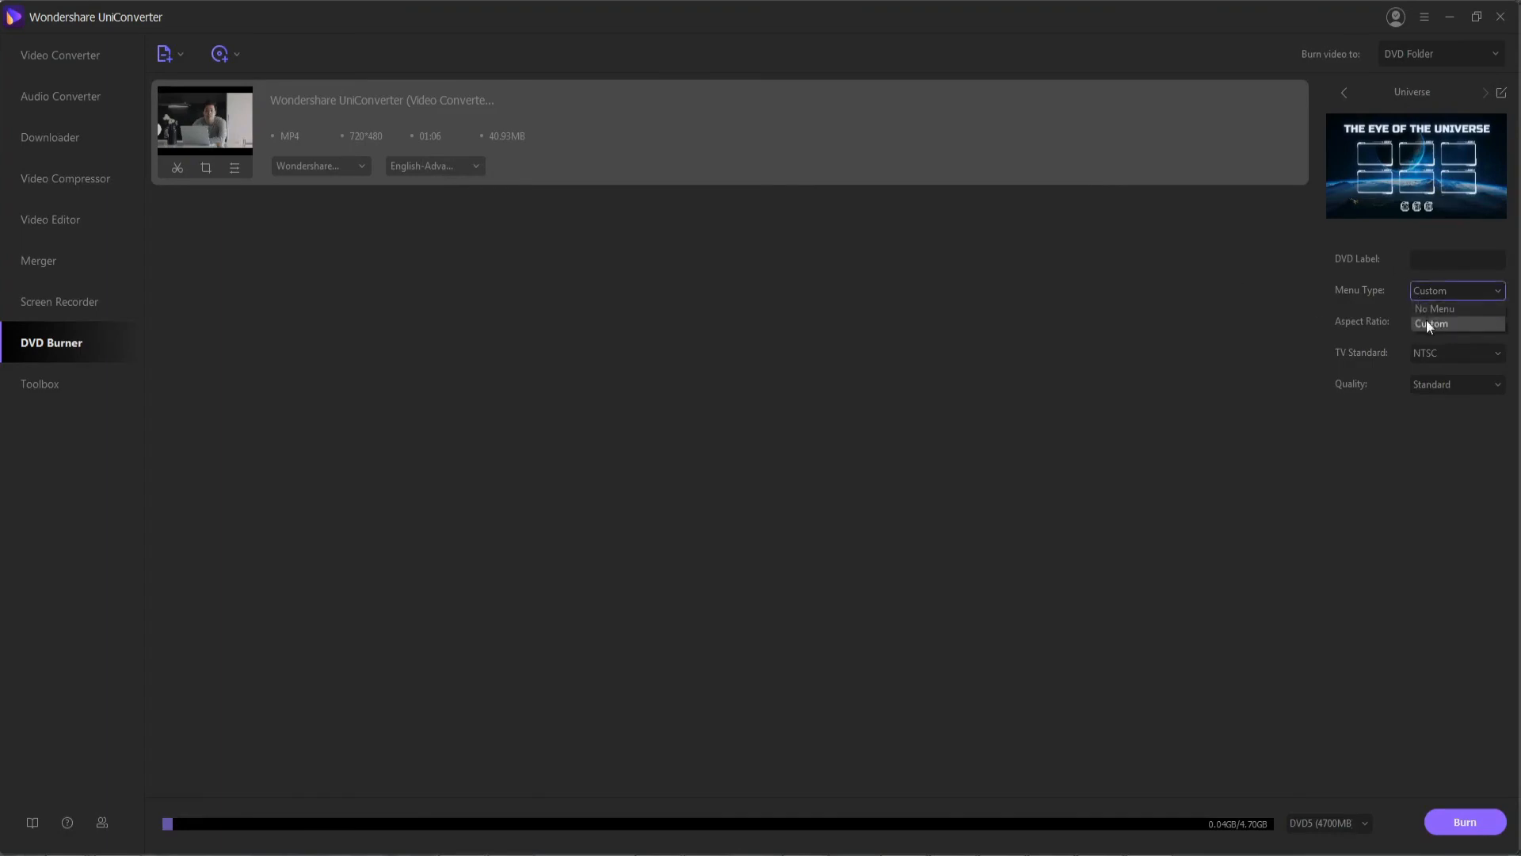
pyautogui.click(1430, 323)
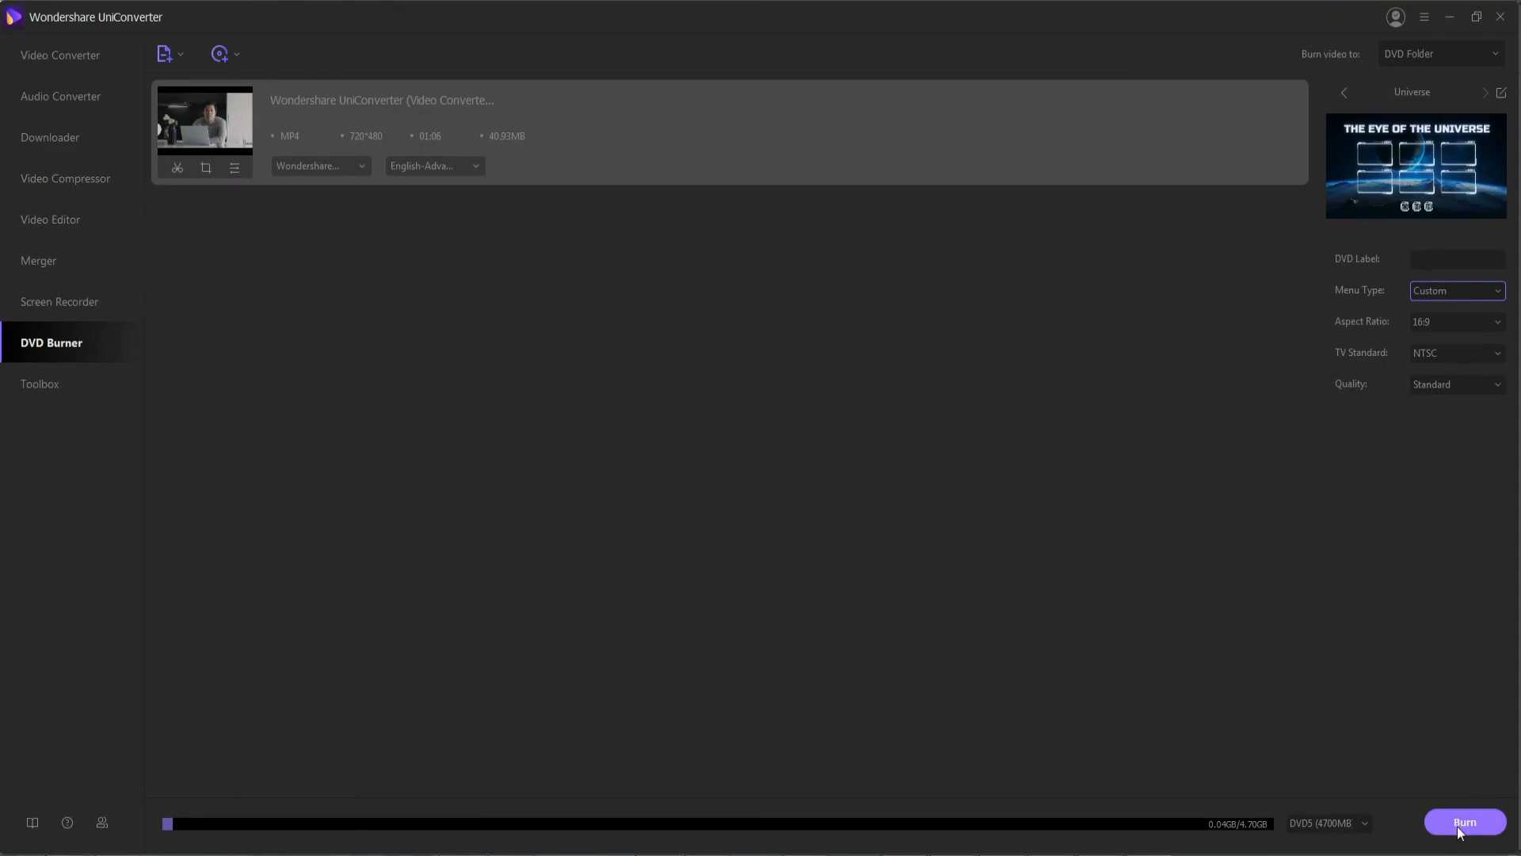
pyautogui.click(40, 383)
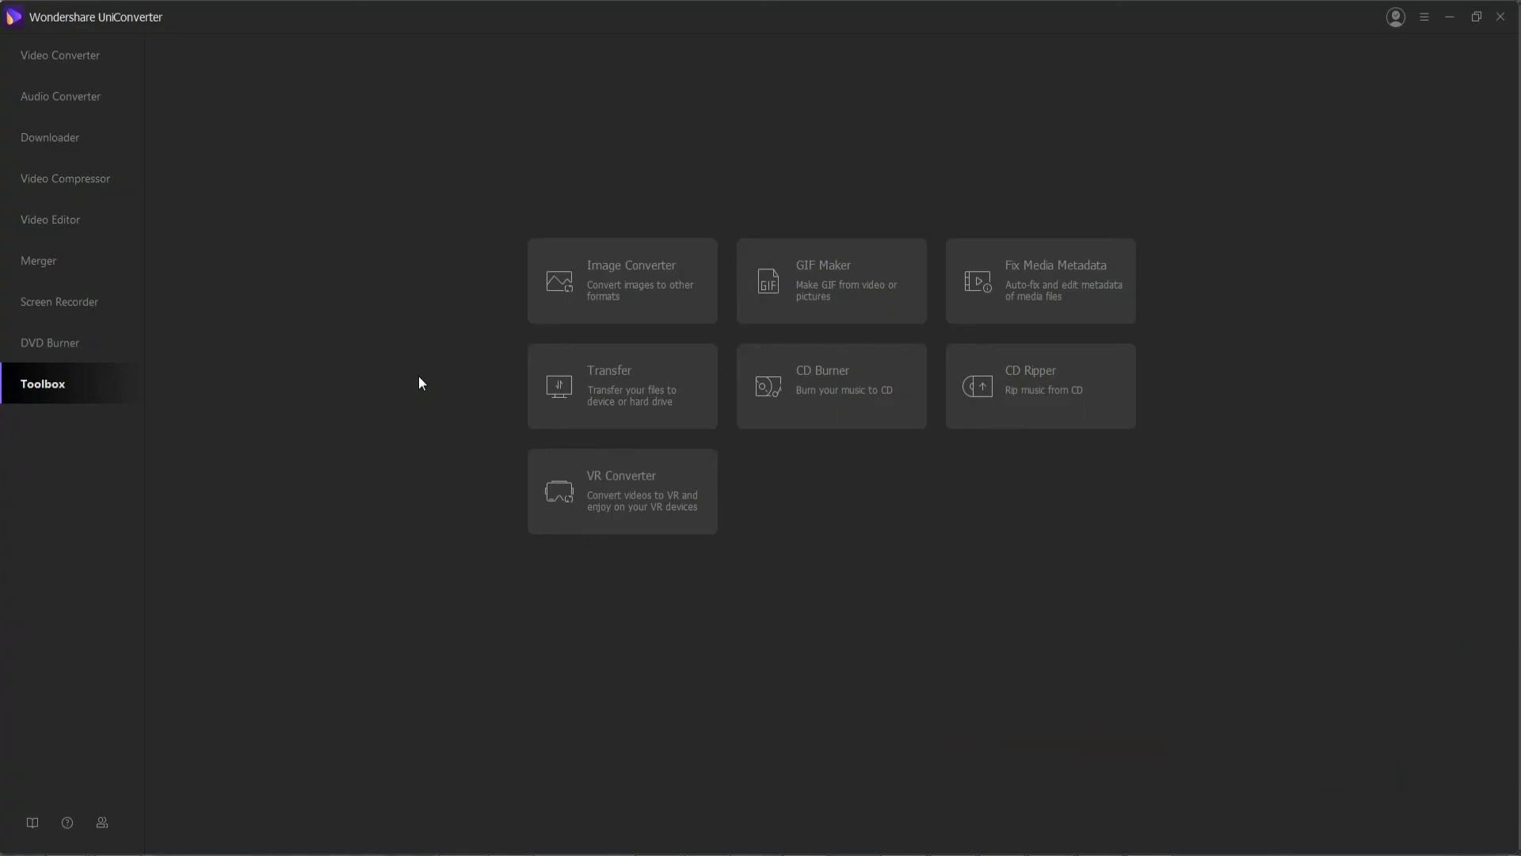
pyautogui.moveTo(641, 313)
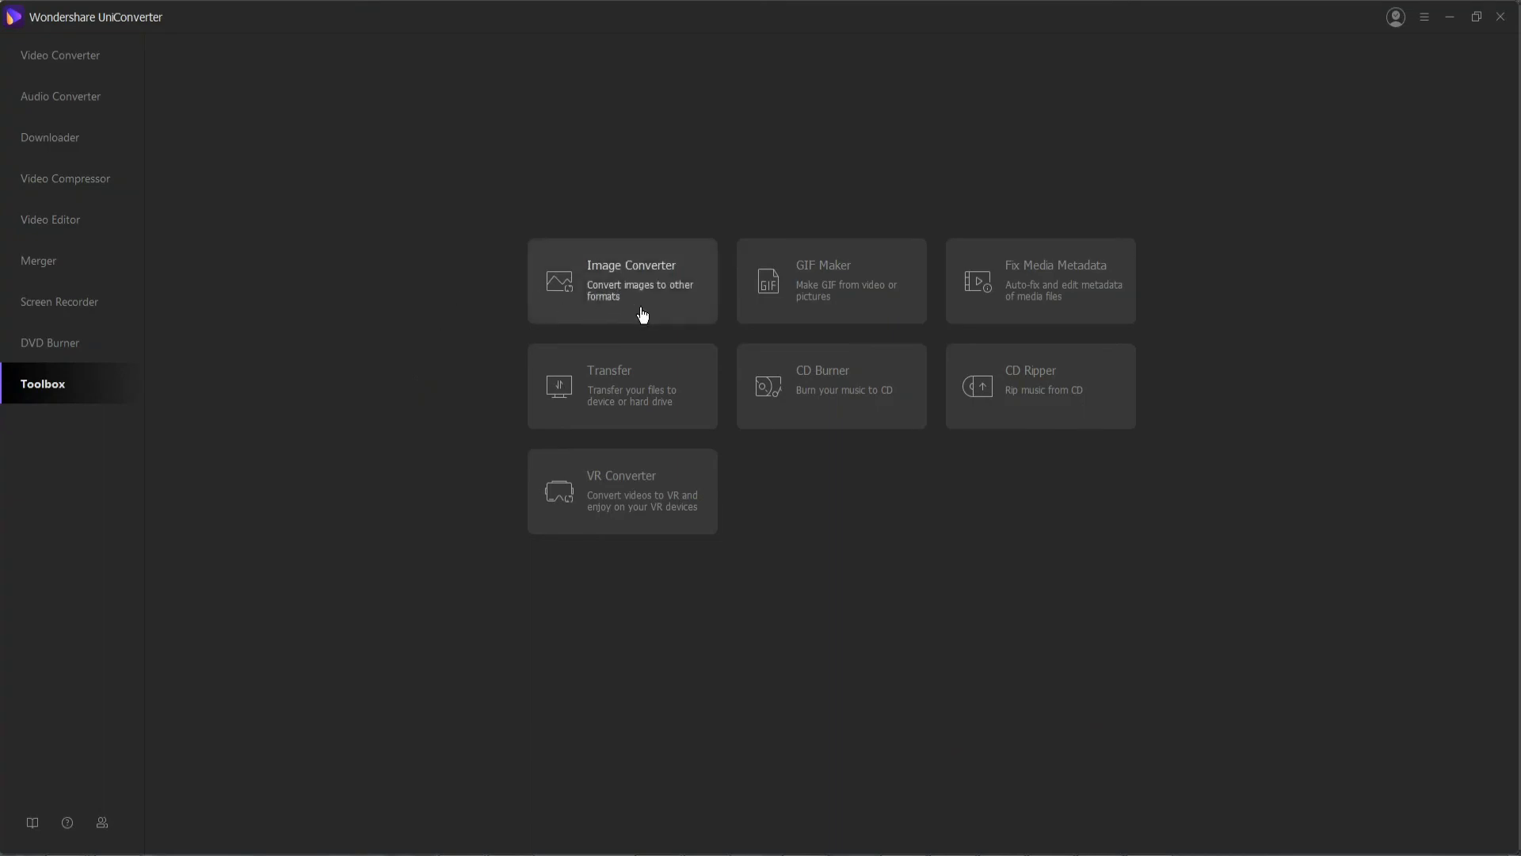
pyautogui.moveTo(684, 303)
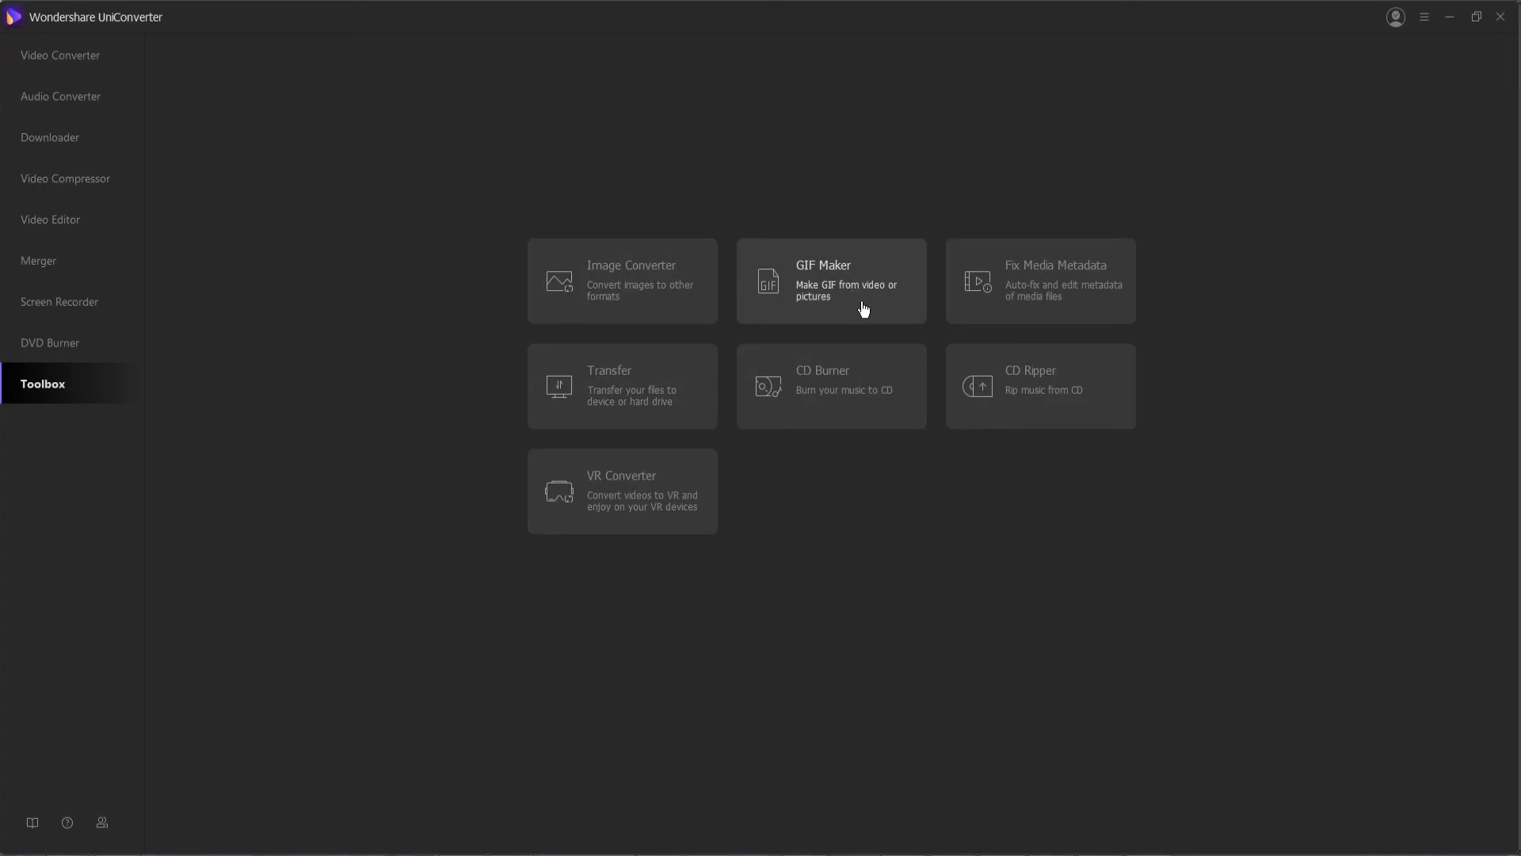
pyautogui.moveTo(1059, 296)
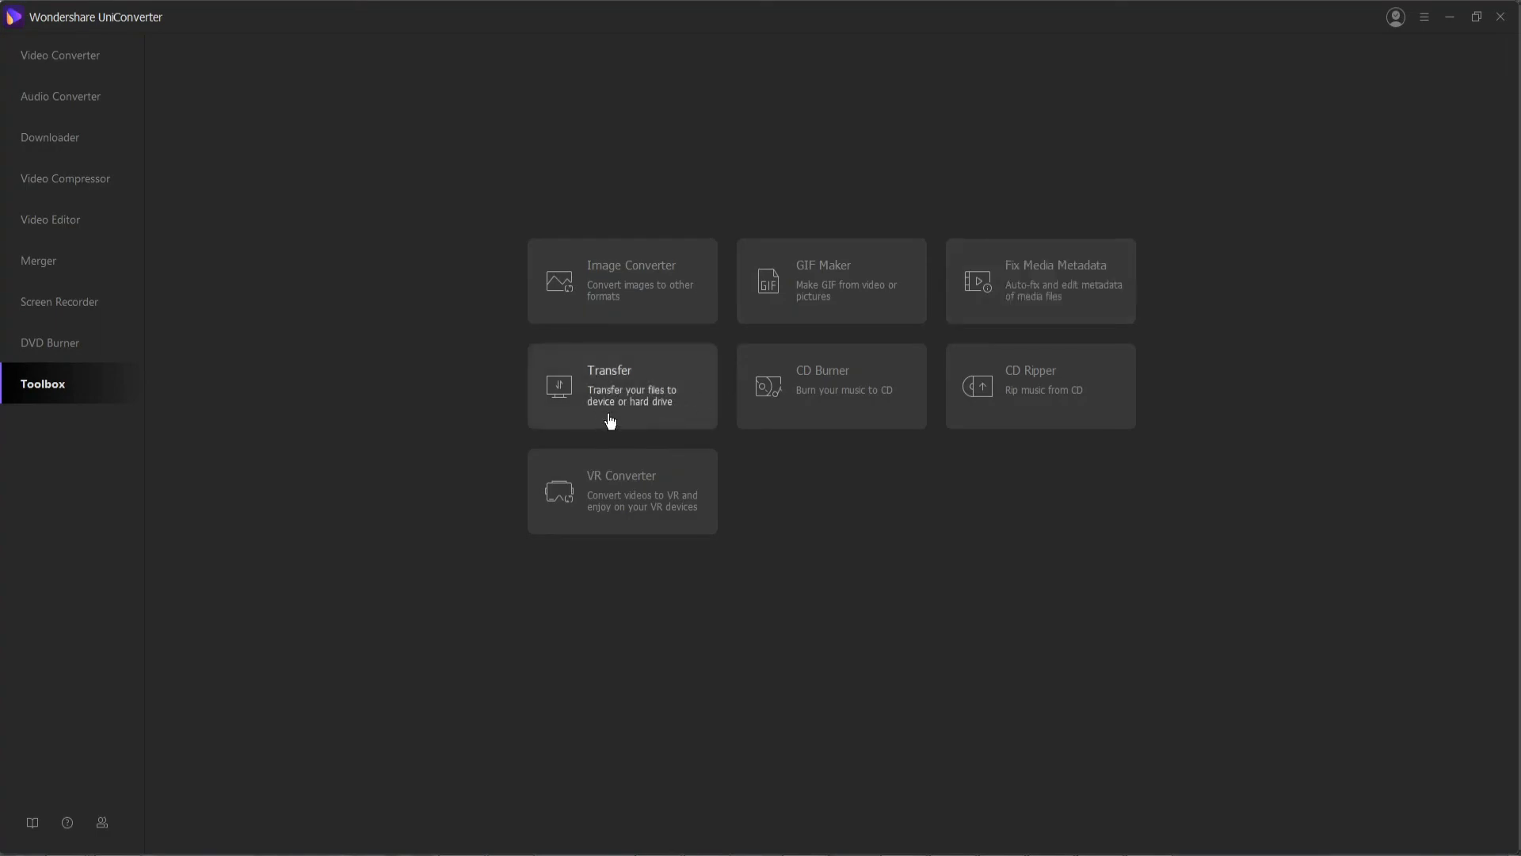
pyautogui.moveTo(615, 414)
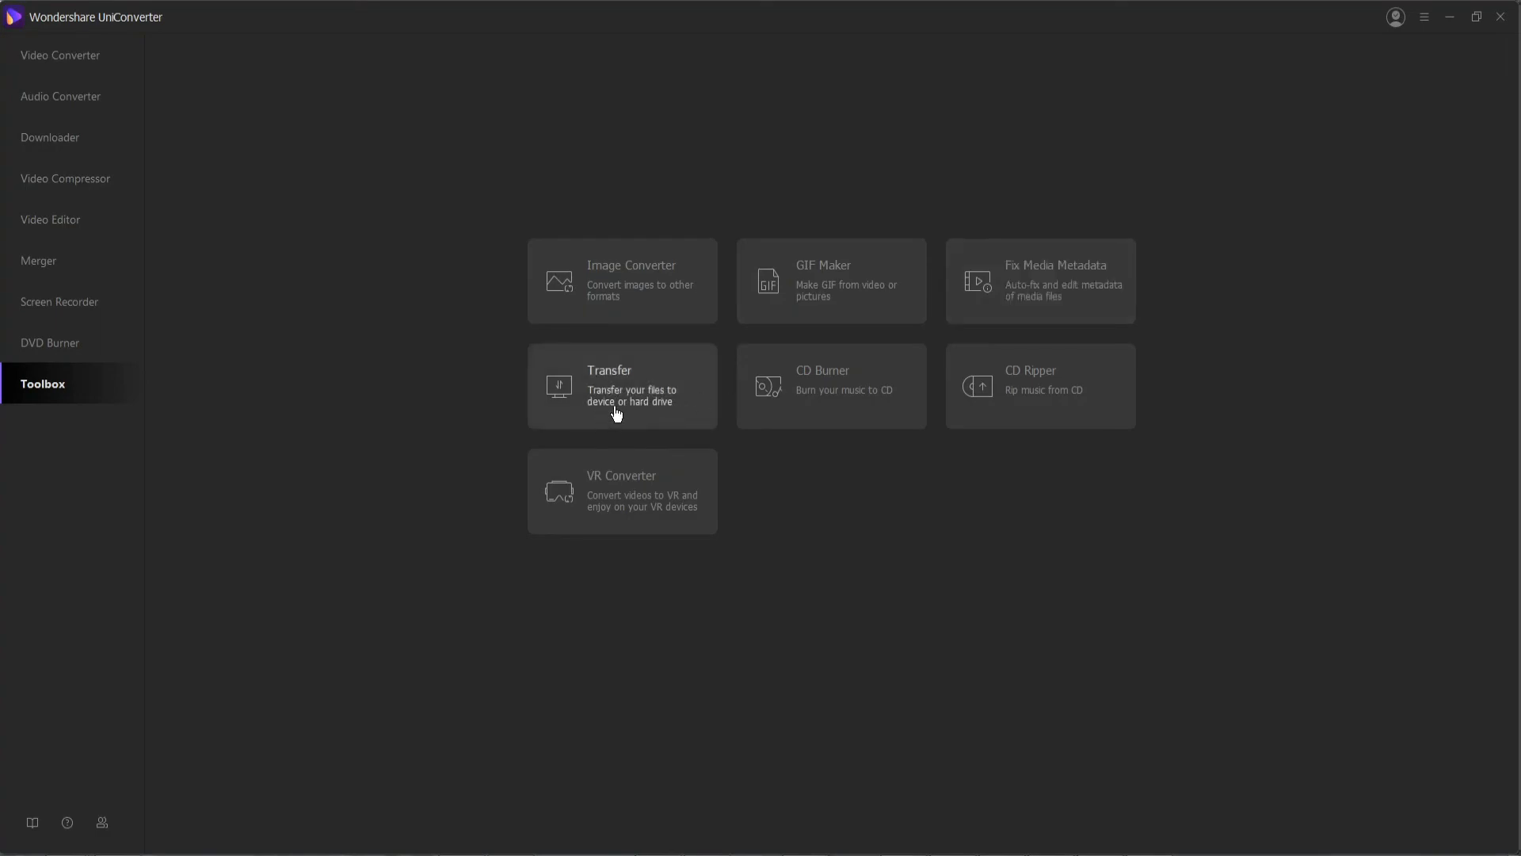
pyautogui.moveTo(830, 399)
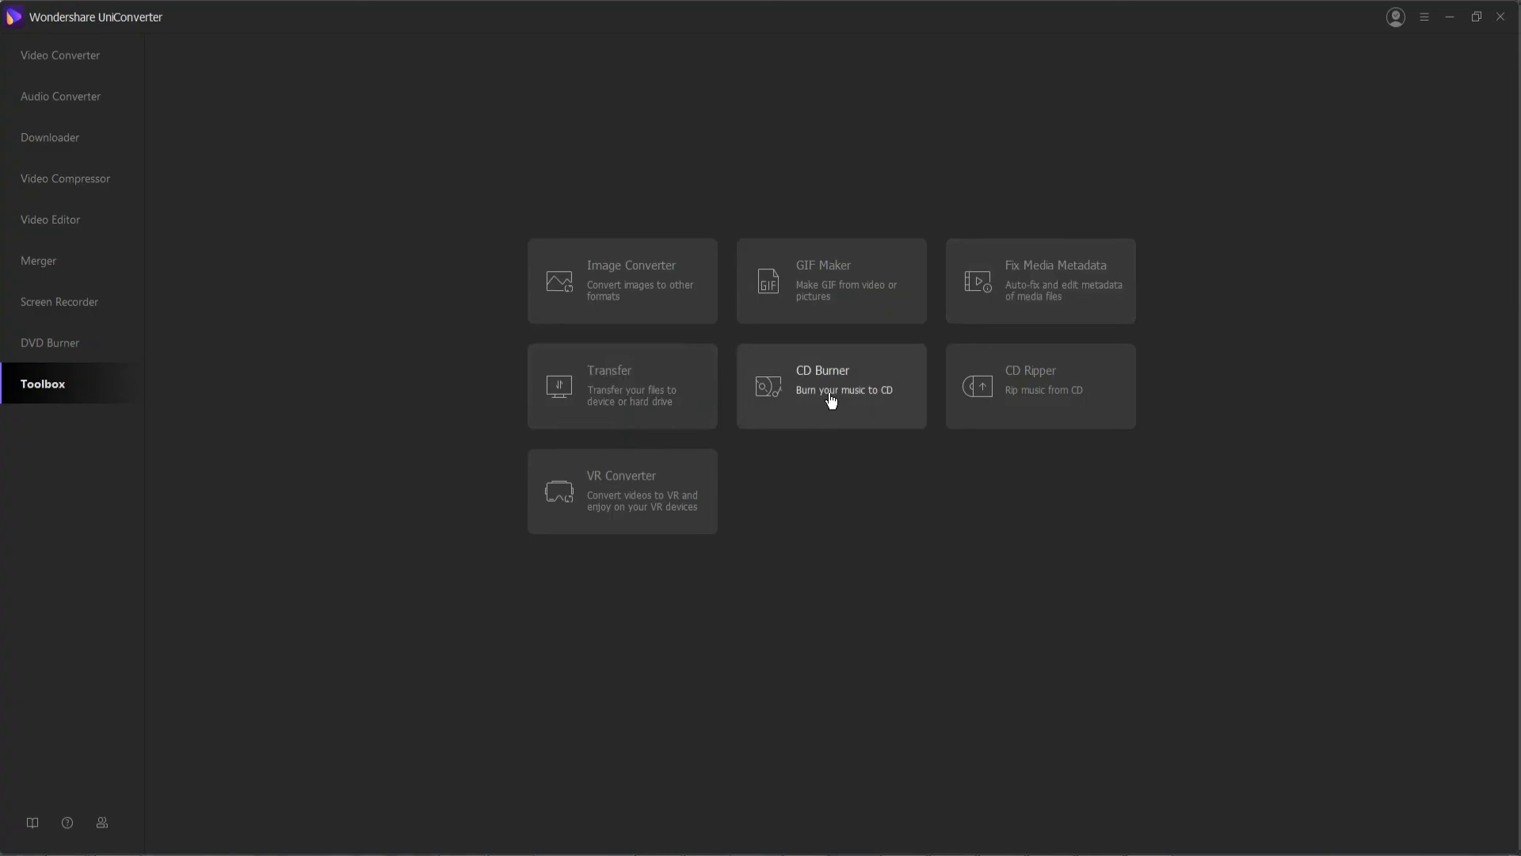
pyautogui.moveTo(664, 500)
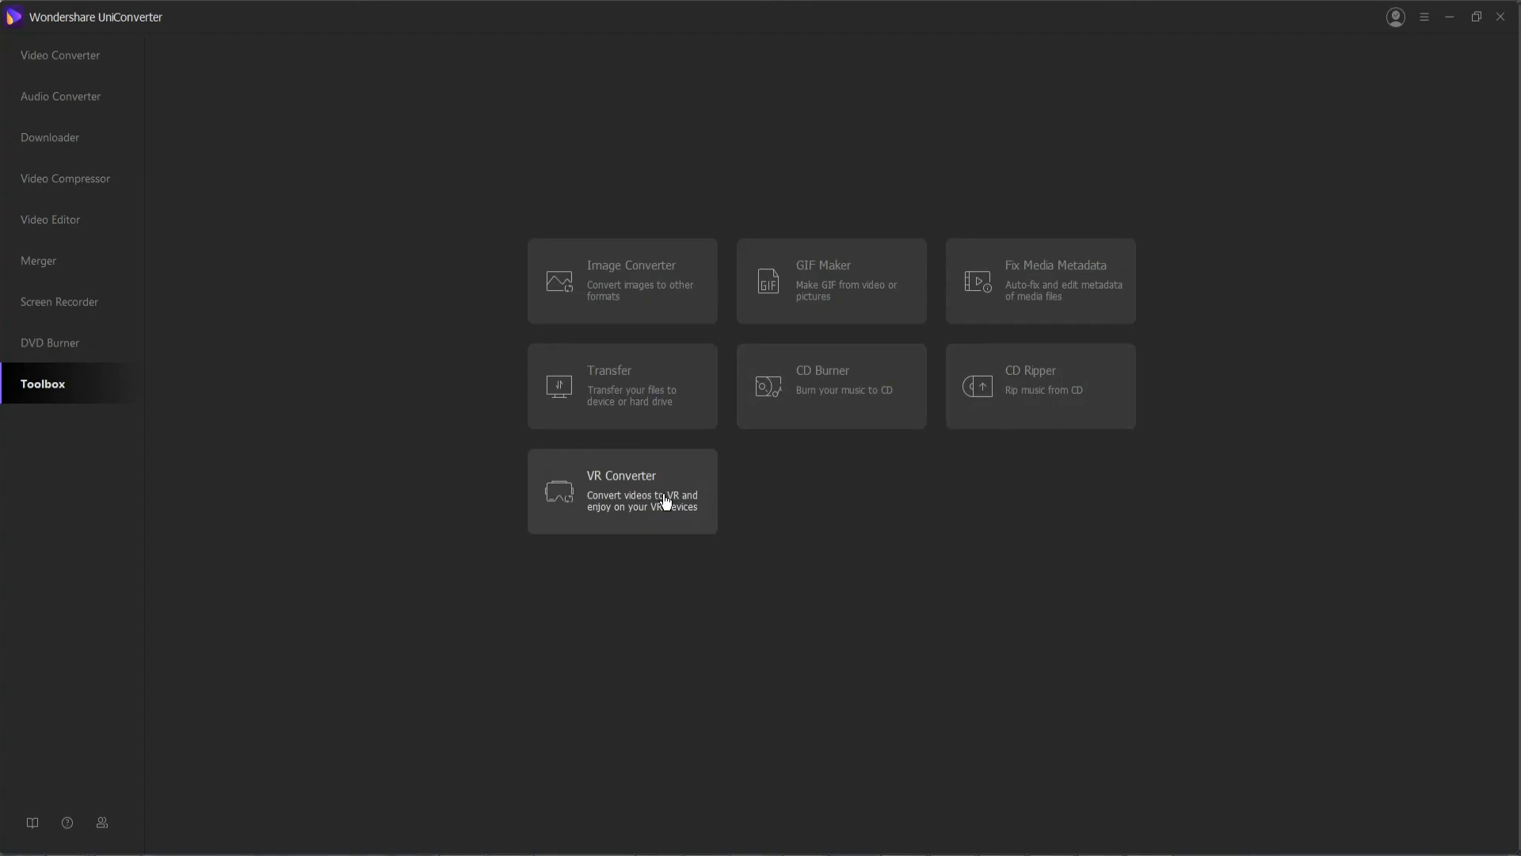
pyautogui.moveTo(435, 376)
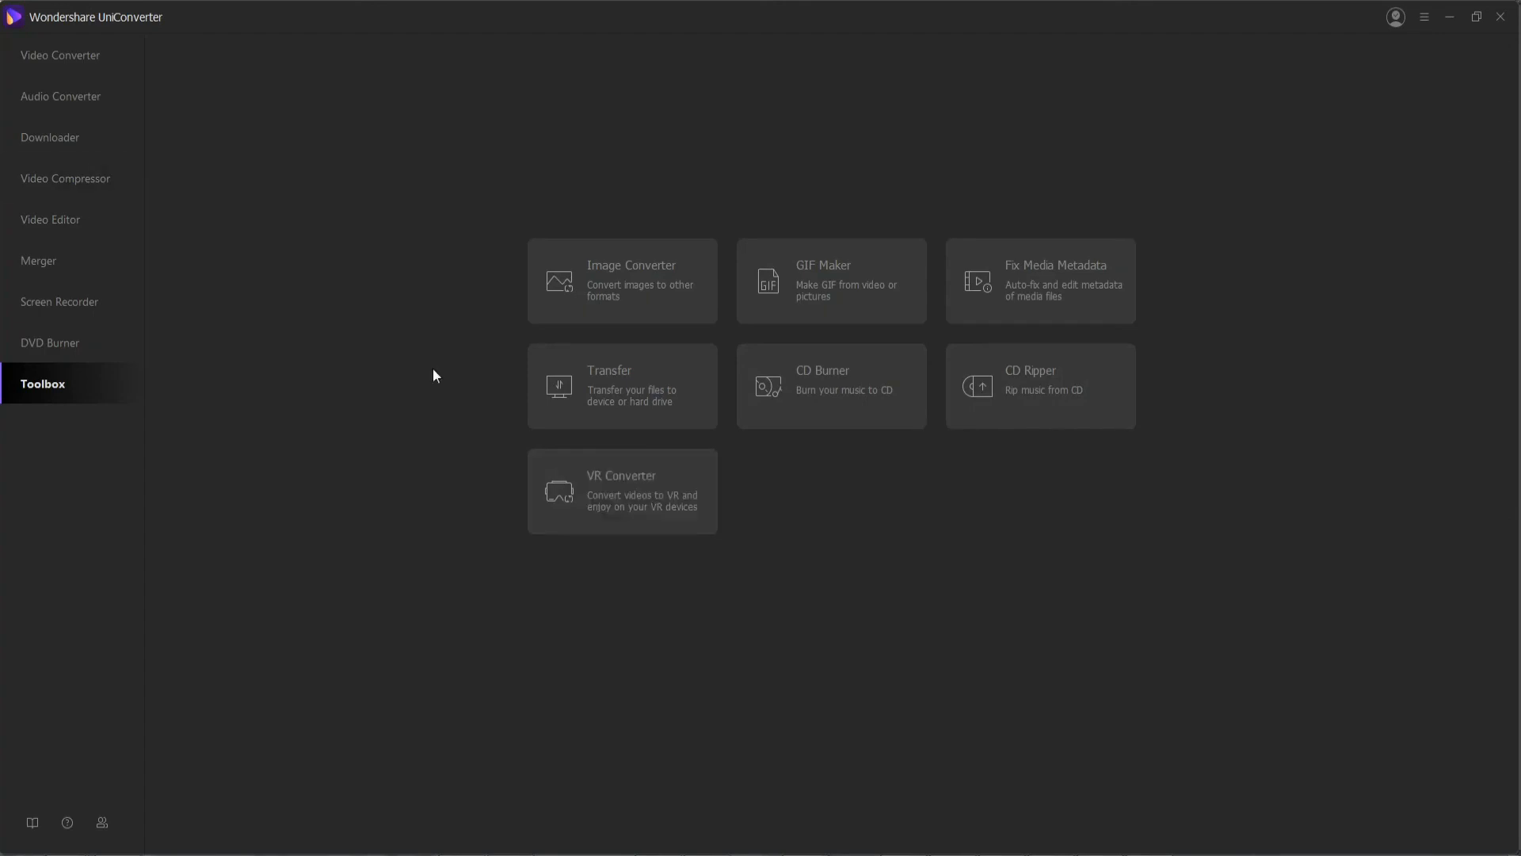